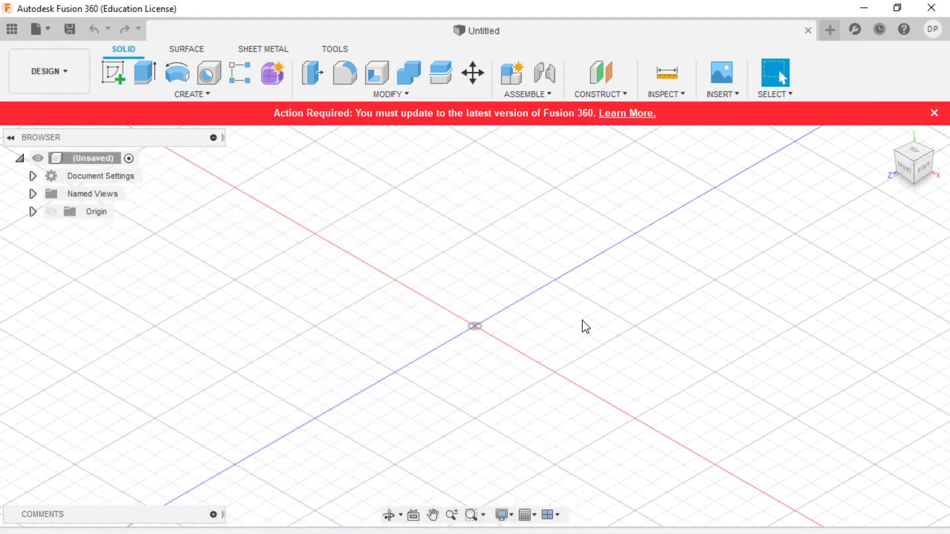
{"action": "mouse_move", "coordinate": [409, 75]}
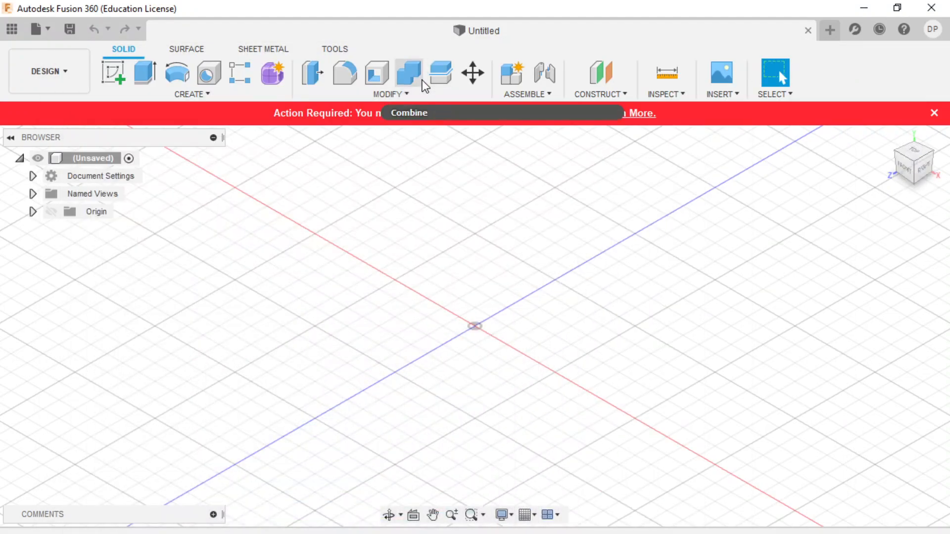
{"action": "mouse_move", "coordinate": [408, 74]}
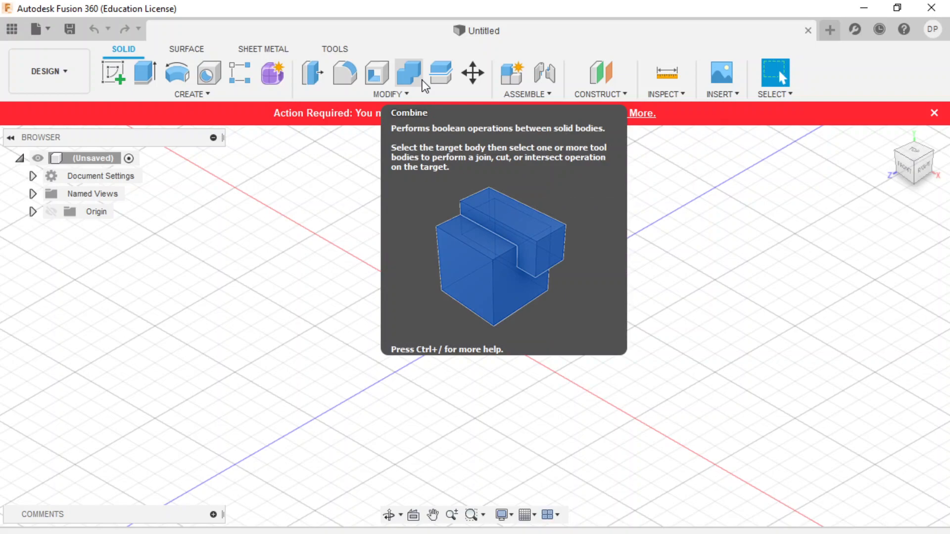
{"action": "mouse_move", "coordinate": [113, 71]}
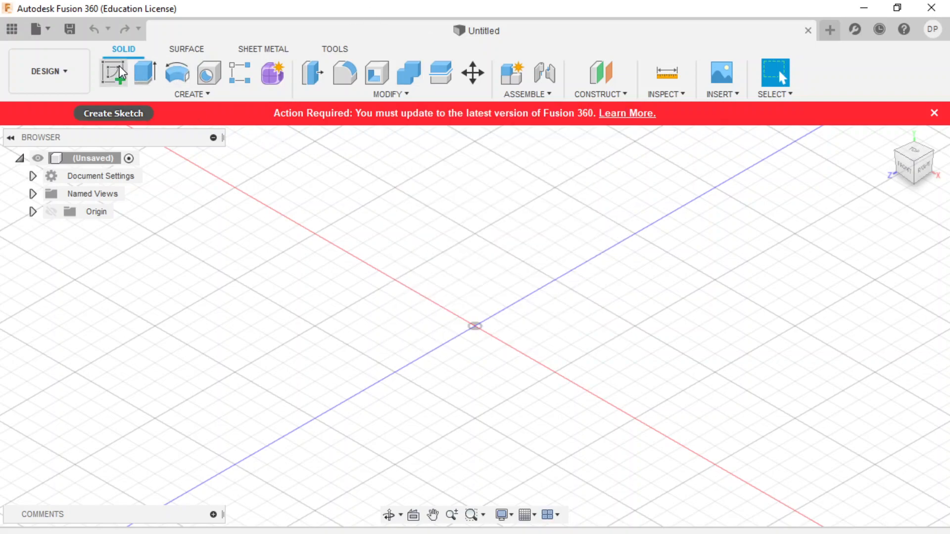
- Create a new sketch on the YZ (right) origin plane
{"action": "left_click", "coordinate": [113, 71]}
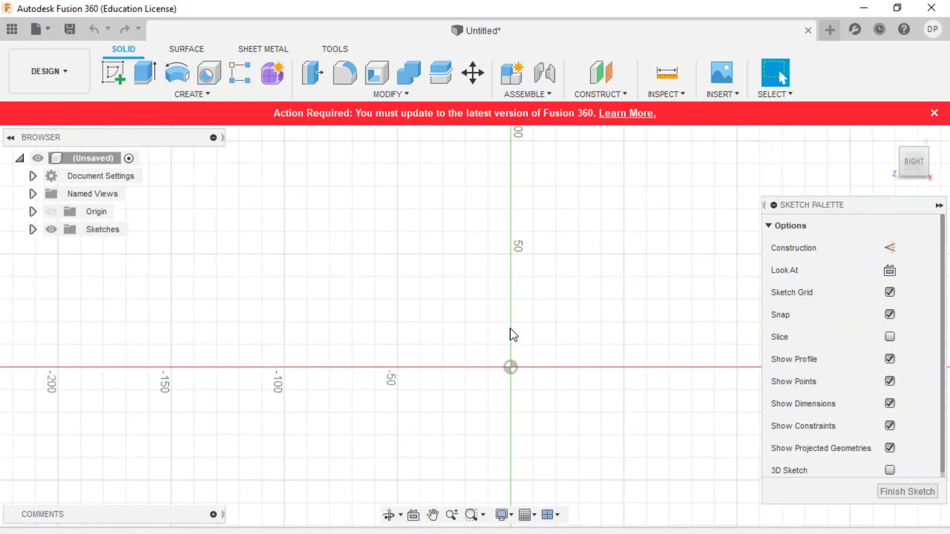
{"action": "left_click", "coordinate": [399, 49]}
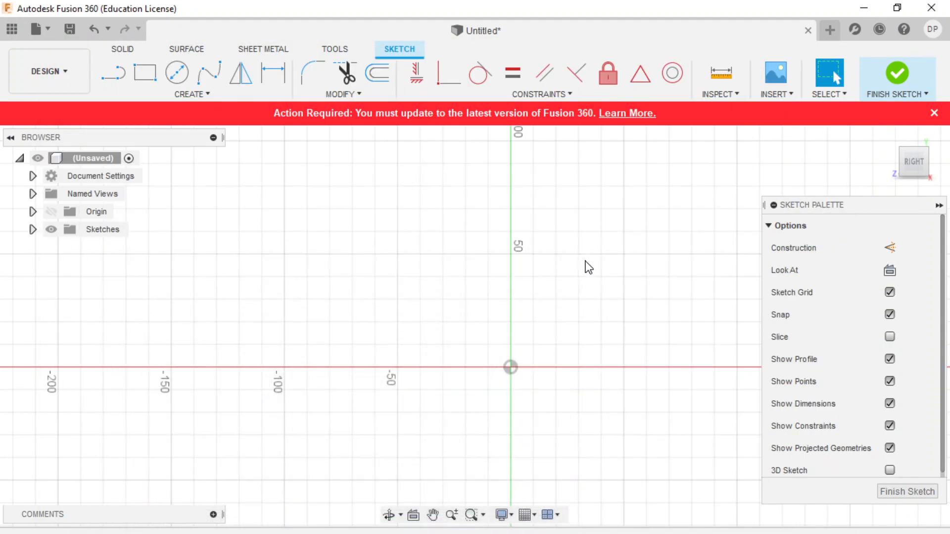
- Draw the closed, notched angled block profile with lines and finish the sketch
{"action": "left_click", "coordinate": [113, 72]}
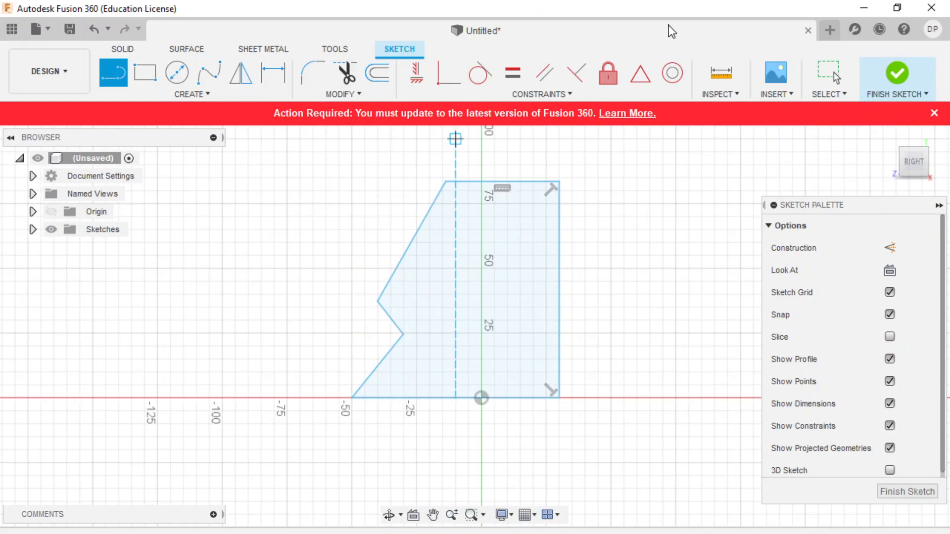
{"action": "left_click", "coordinate": [897, 79]}
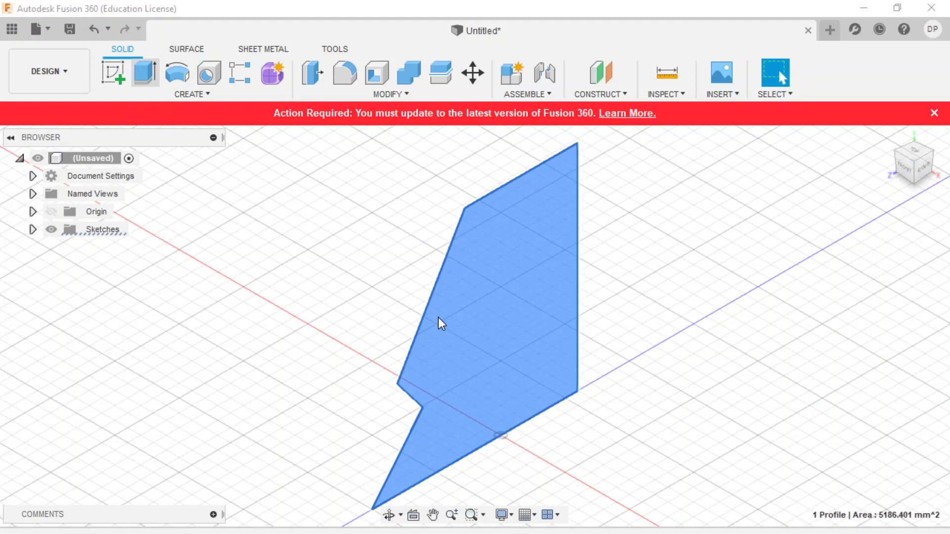
- Extrude the notched profile 95 mm as a new body
{"action": "left_click", "coordinate": [144, 73]}
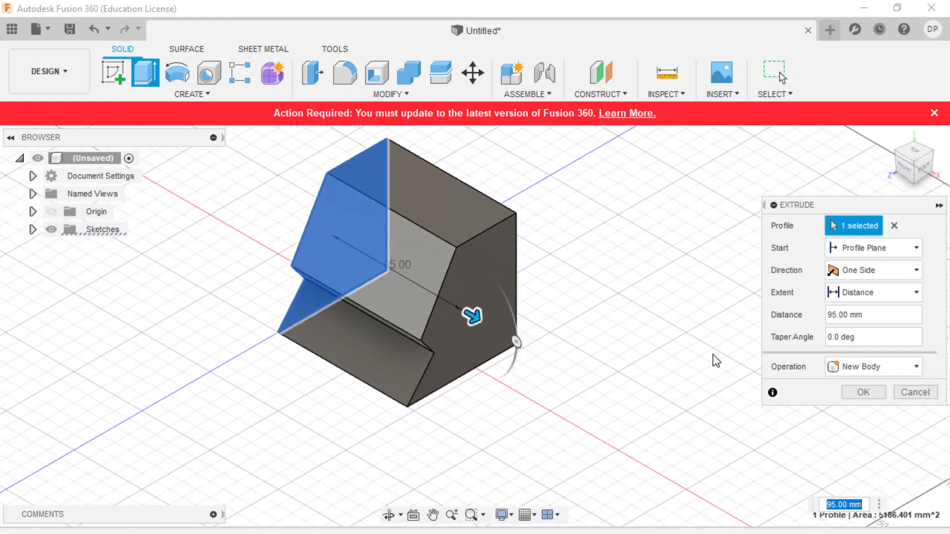
{"action": "left_click", "coordinate": [862, 391]}
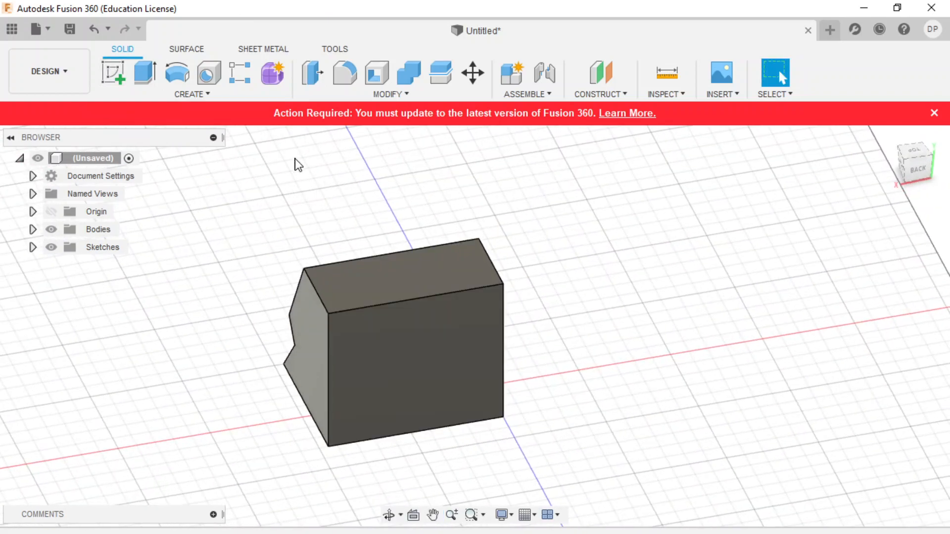
- Create a sketch on the block's back face and draw a T-shaped line outline
{"action": "left_click", "coordinate": [191, 94]}
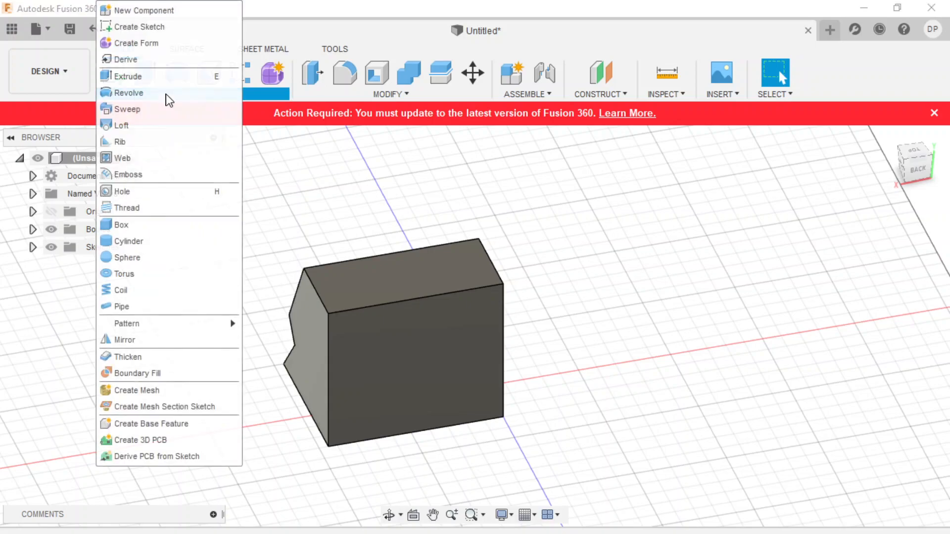
{"action": "left_click", "coordinate": [391, 94]}
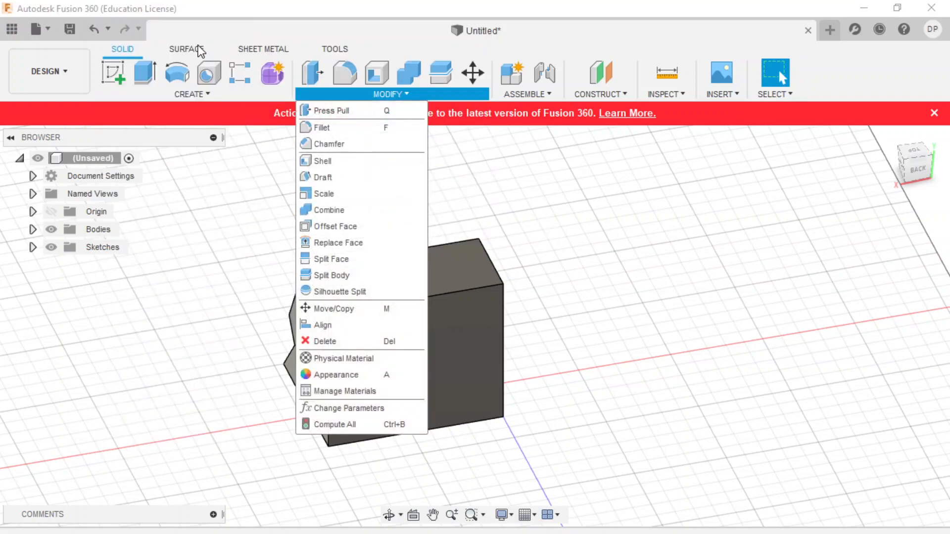
{"action": "mouse_move", "coordinate": [113, 73]}
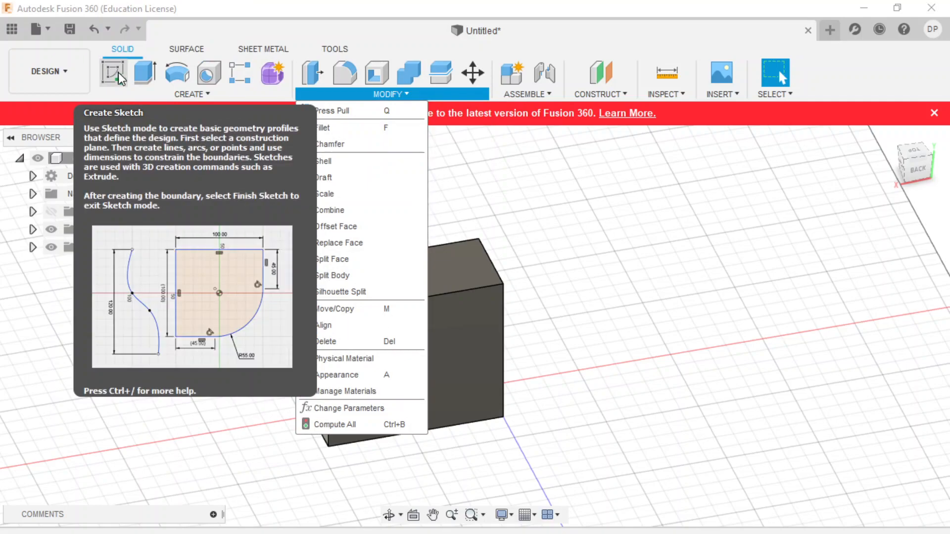
{"action": "left_click", "coordinate": [113, 73]}
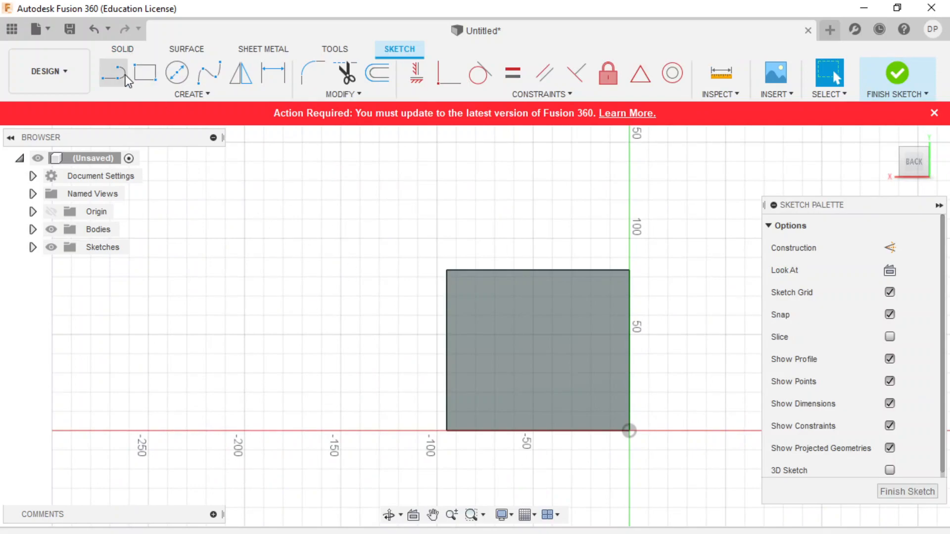
{"action": "left_click", "coordinate": [112, 72]}
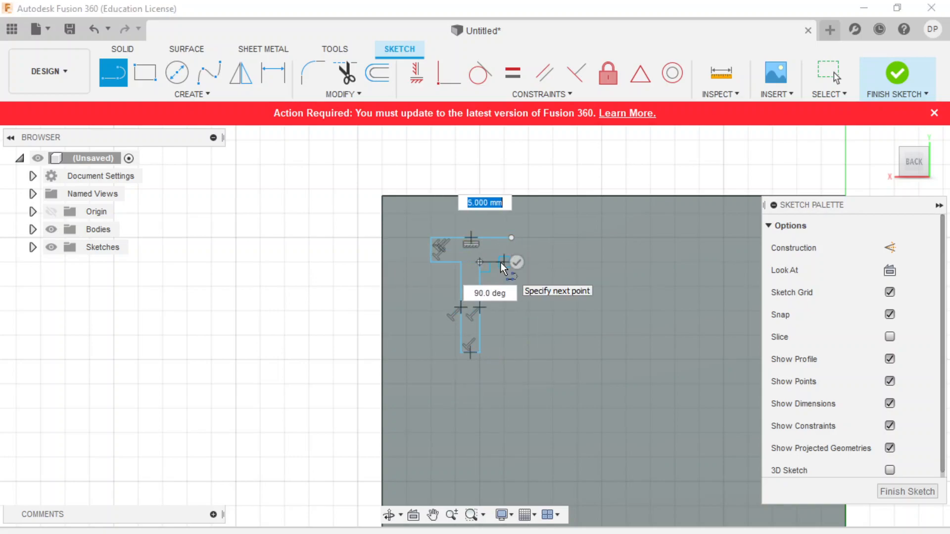
{"action": "left_click", "coordinate": [502, 266]}
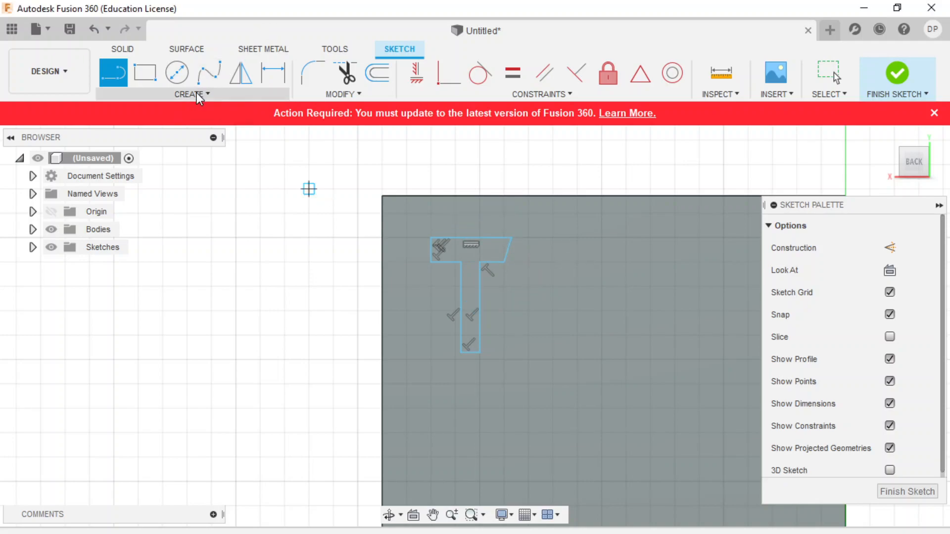
- Add sketch text 'poggers' beside the T, correcting the initial 'pogers' spelling
{"action": "left_click", "coordinate": [192, 94]}
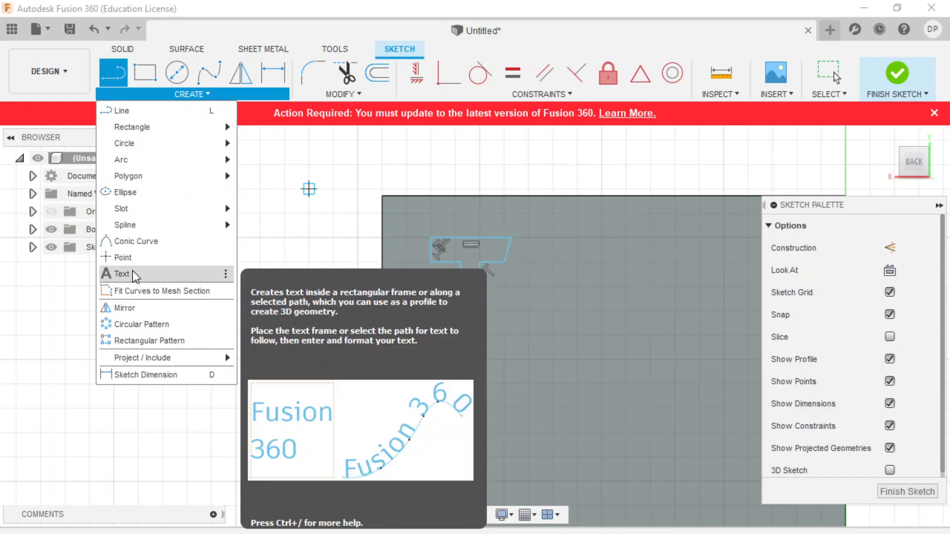
{"action": "left_click", "coordinate": [123, 273]}
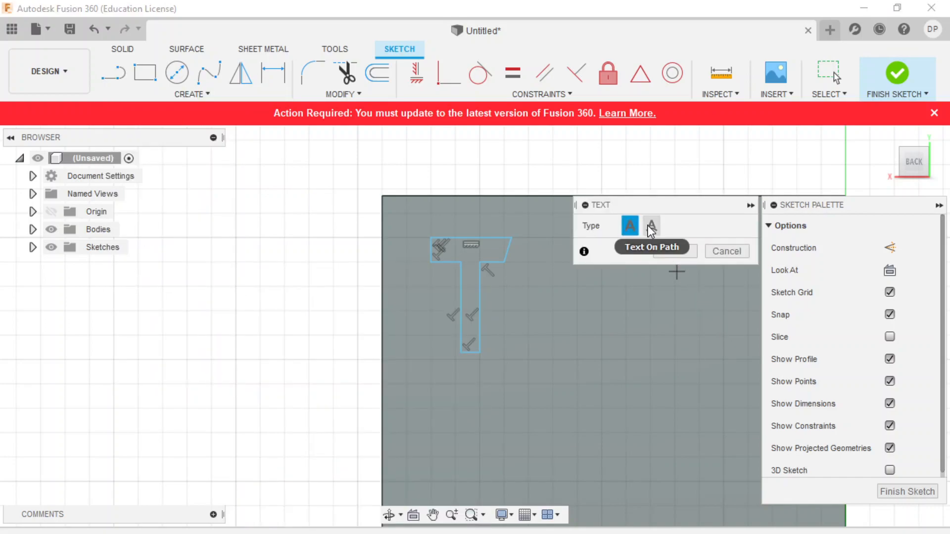
{"action": "mouse_move", "coordinate": [651, 227]}
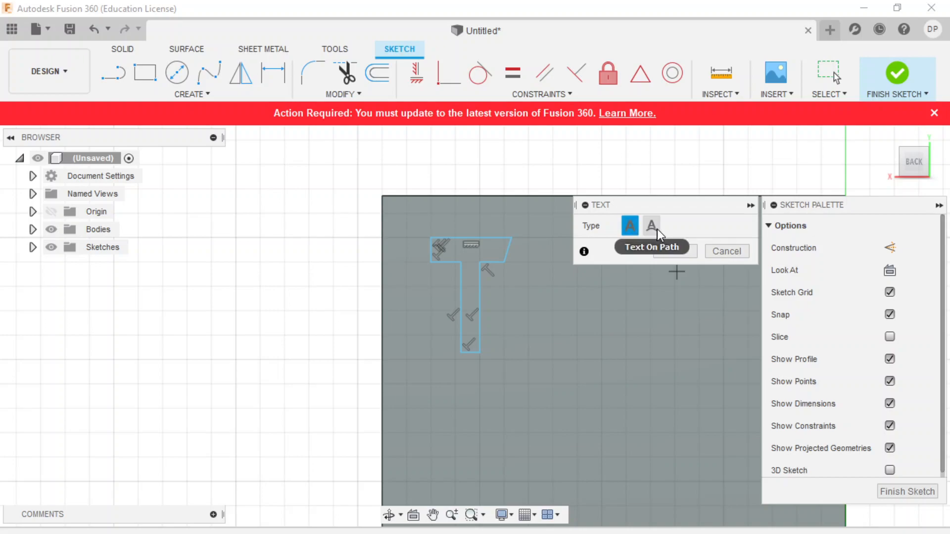
{"action": "mouse_move", "coordinate": [651, 227]}
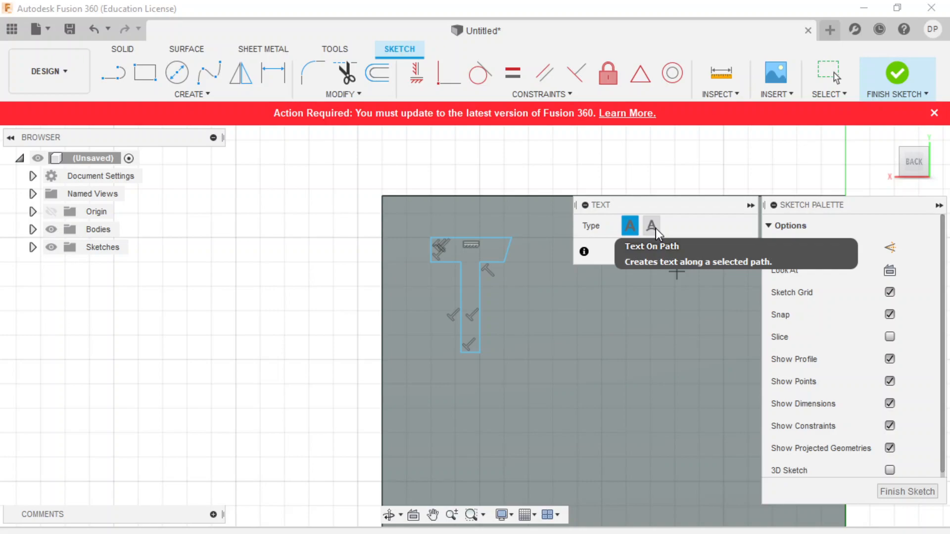
{"action": "left_click", "coordinate": [630, 225]}
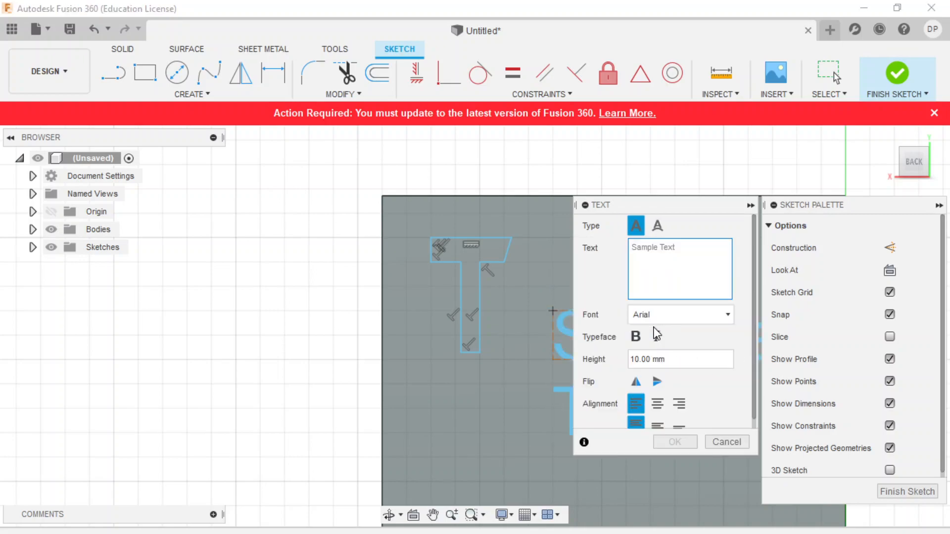
{"action": "mouse_move", "coordinate": [658, 333]}
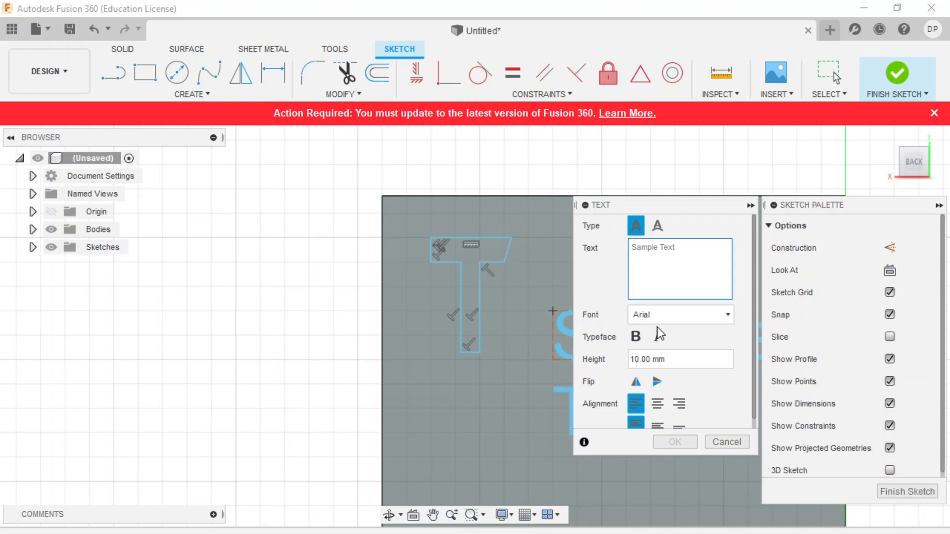
{"action": "type", "text": "t"}
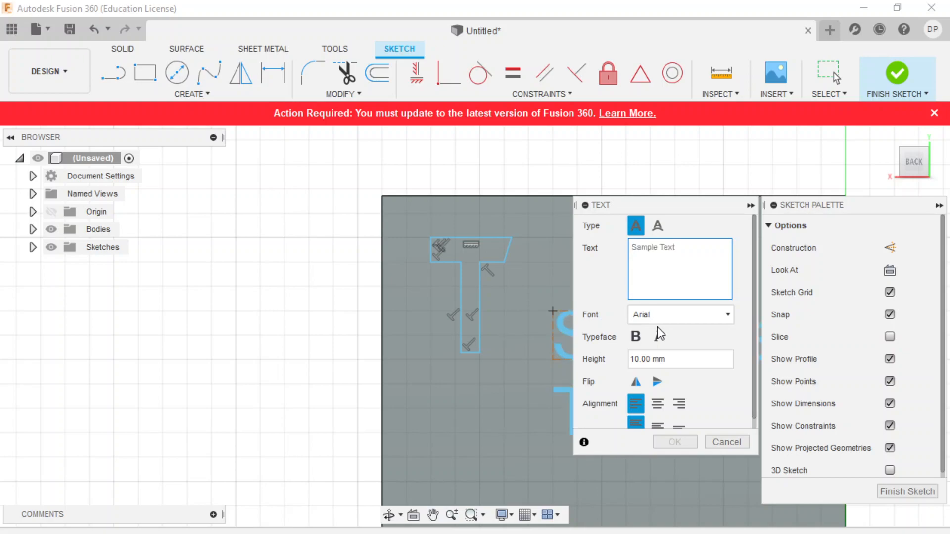
{"action": "type", "text": "pogers"}
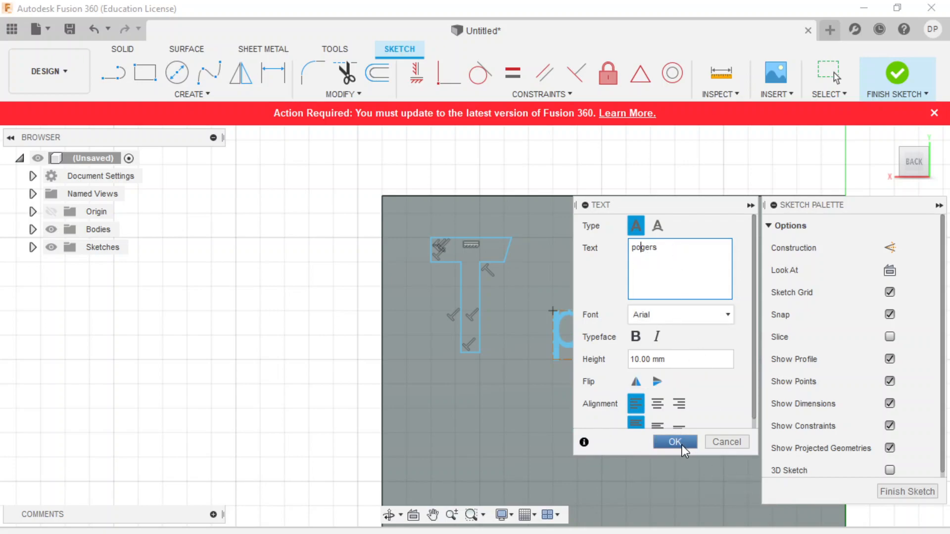
{"action": "left_click", "coordinate": [674, 442]}
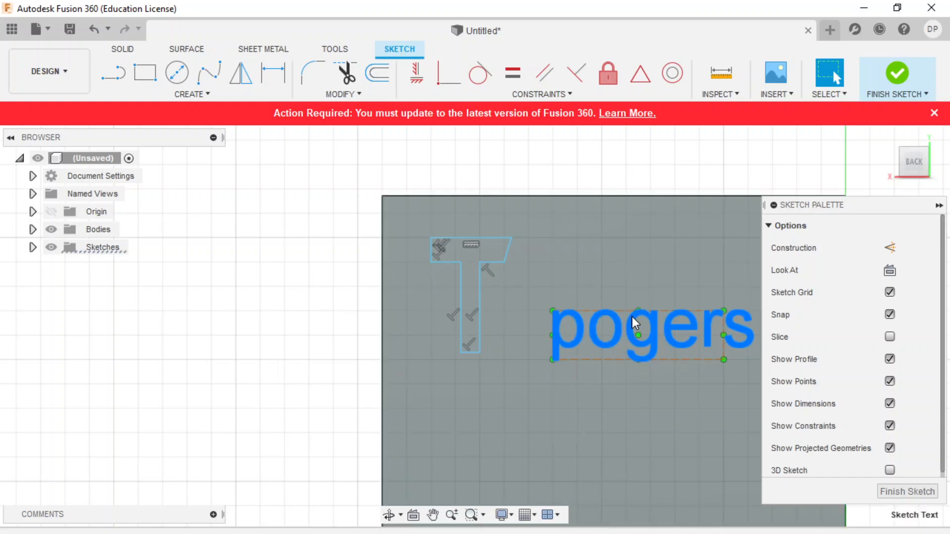
{"action": "double_click", "coordinate": [651, 330]}
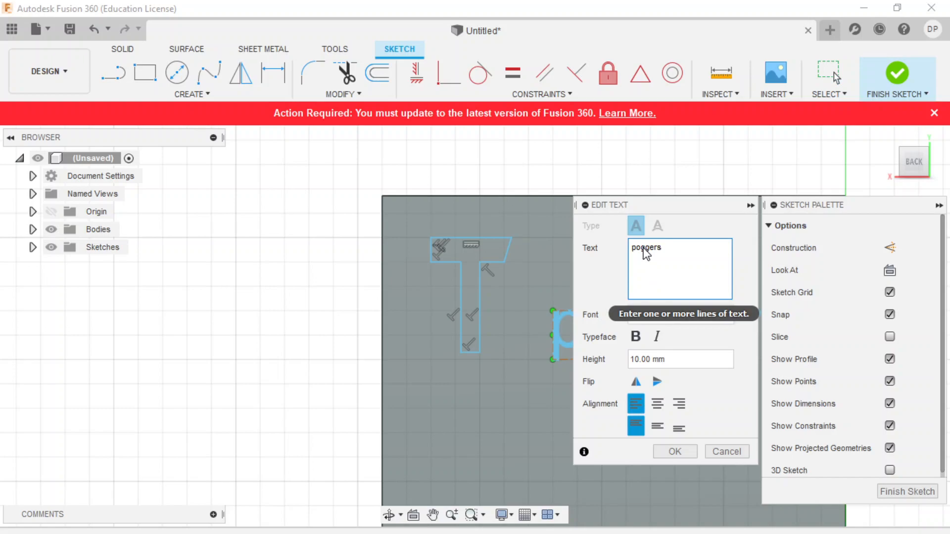
{"action": "mouse_move", "coordinate": [714, 443]}
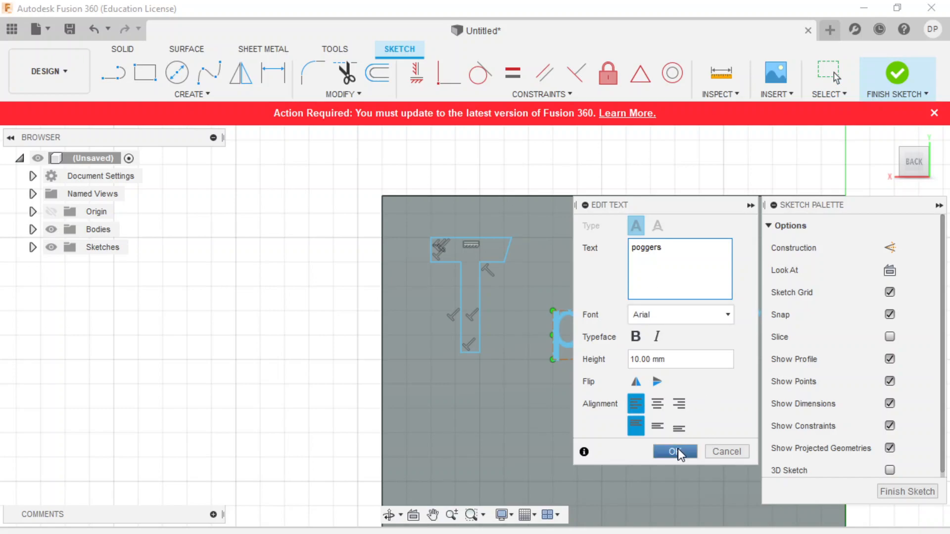
{"action": "left_click", "coordinate": [674, 451]}
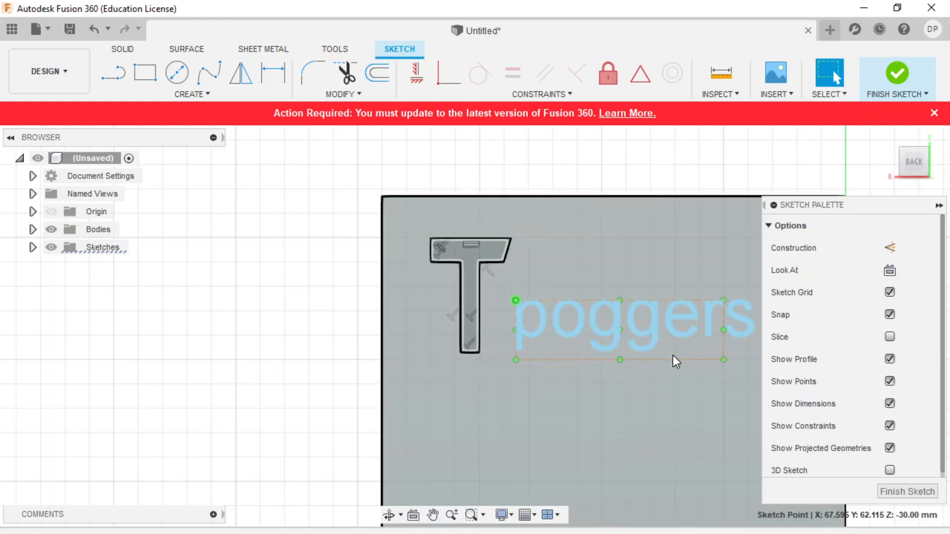
- Change the poggers text font from Arial to Lucida Bright
{"action": "left_click", "coordinate": [630, 315]}
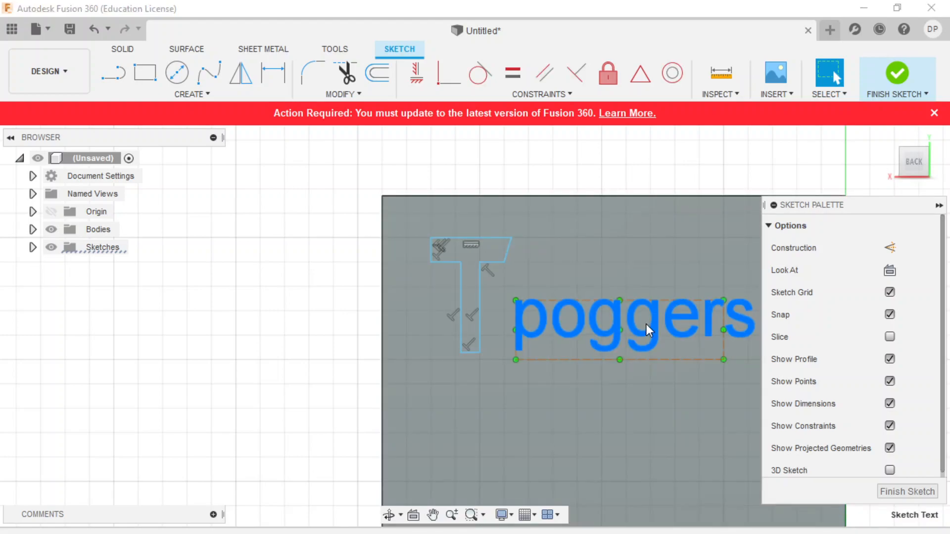
{"action": "double_click", "coordinate": [630, 327]}
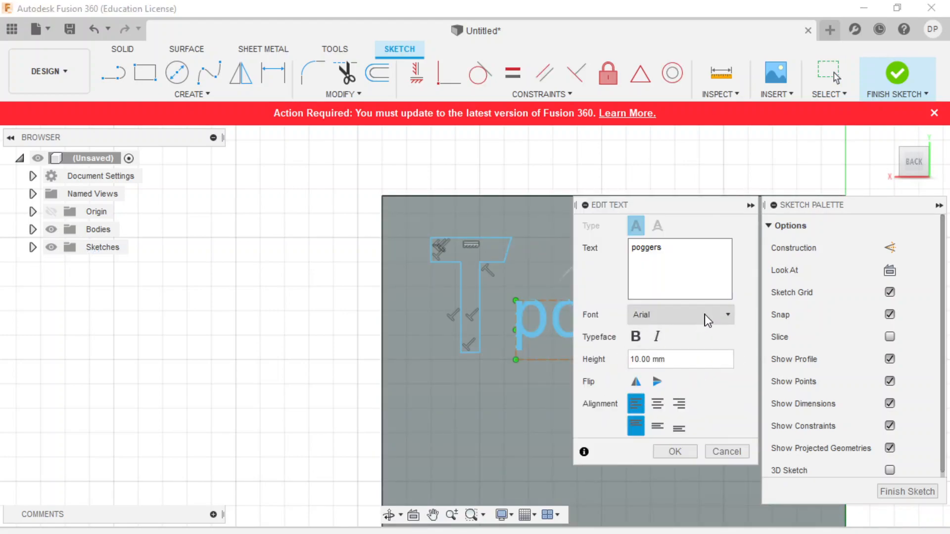
{"action": "left_click", "coordinate": [726, 314]}
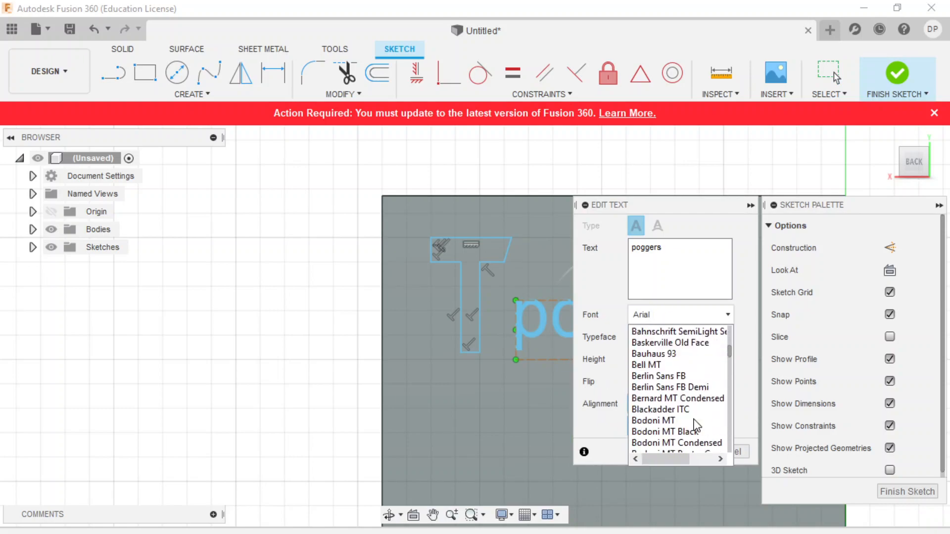
{"action": "scroll", "scroll_direction": "down", "scroll_amount": 3}
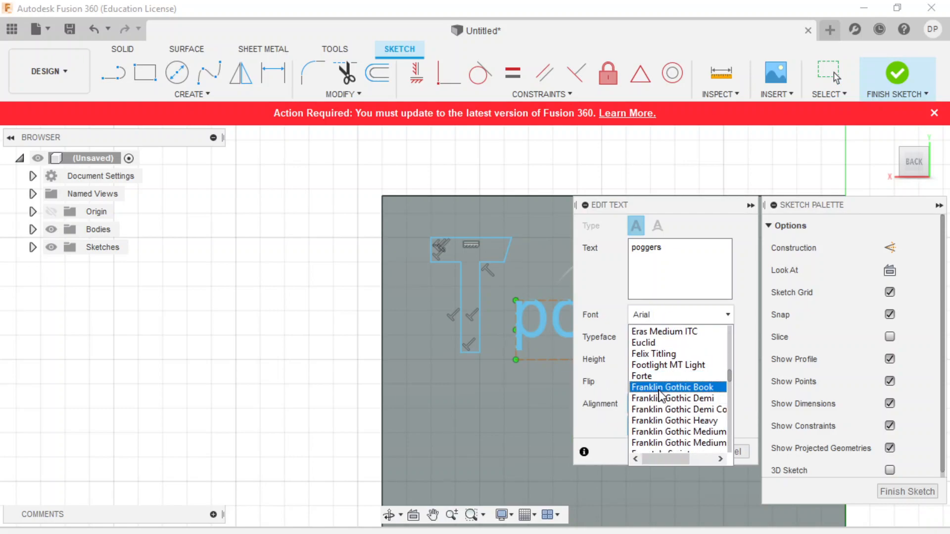
{"action": "left_click", "coordinate": [672, 386]}
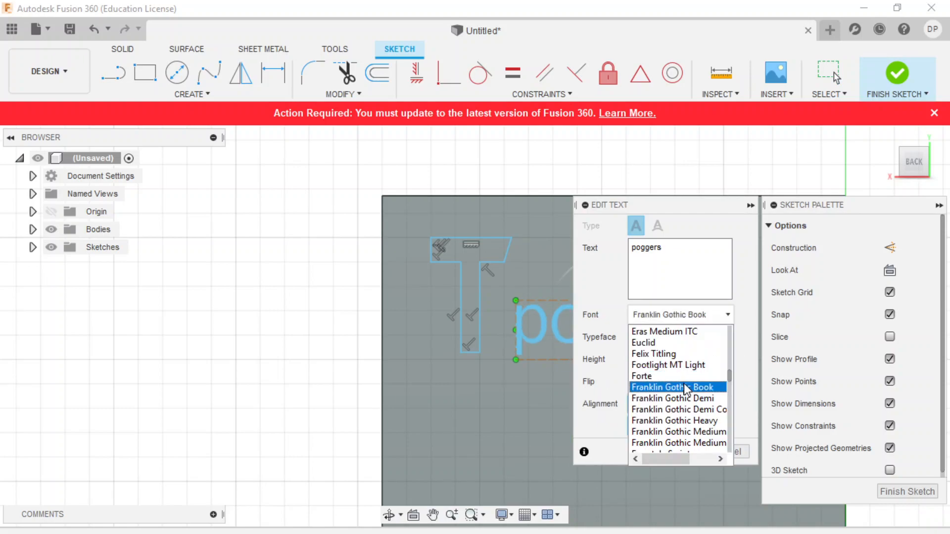
{"action": "scroll", "scroll_direction": "down", "scroll_amount": 3}
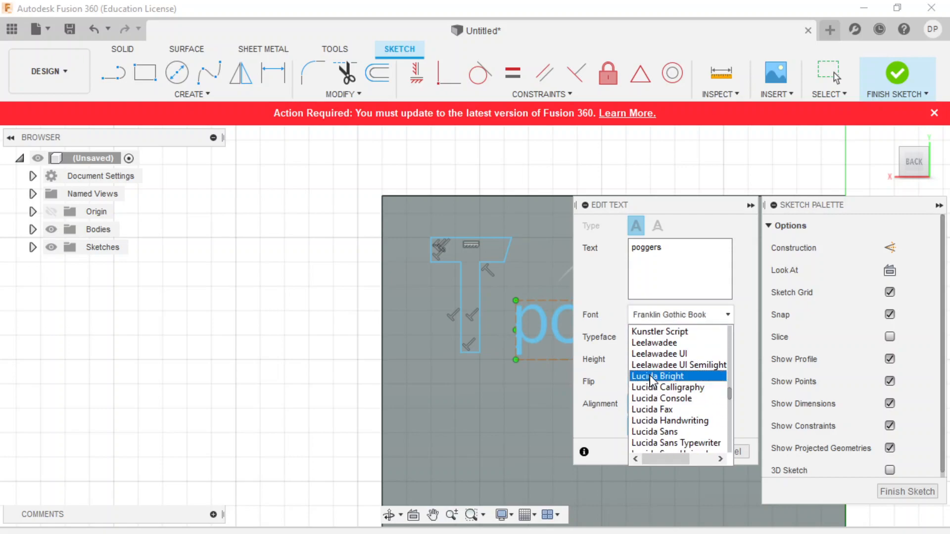
{"action": "left_click", "coordinate": [657, 375]}
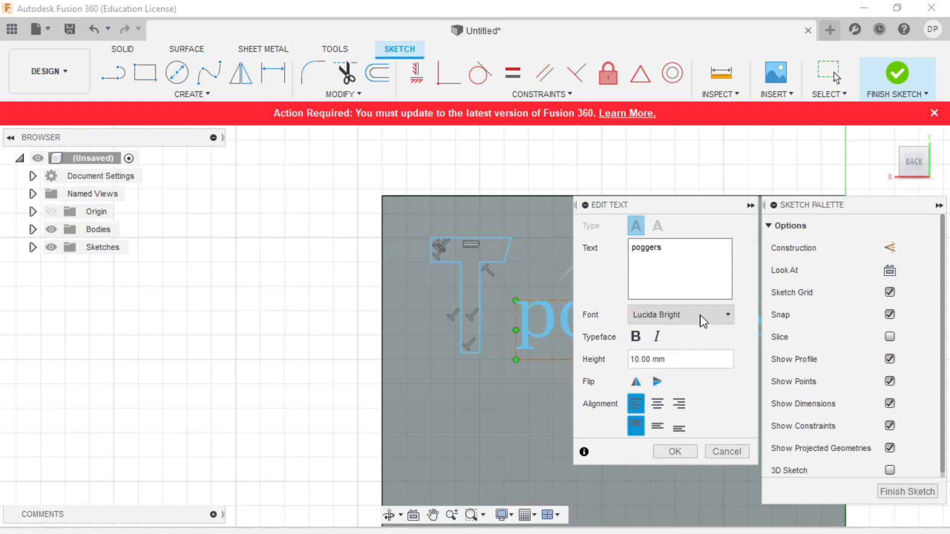
{"action": "left_click", "coordinate": [674, 451]}
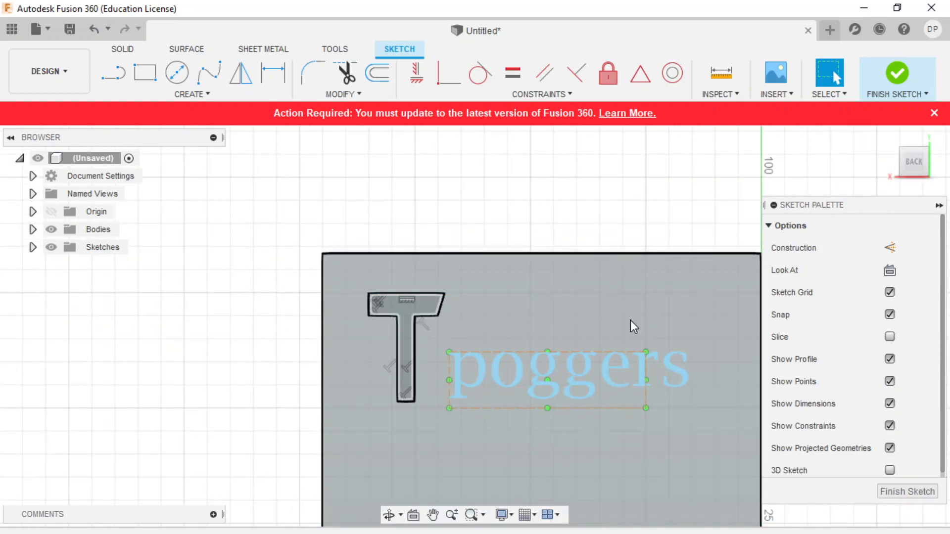
{"action": "mouse_move", "coordinate": [897, 77]}
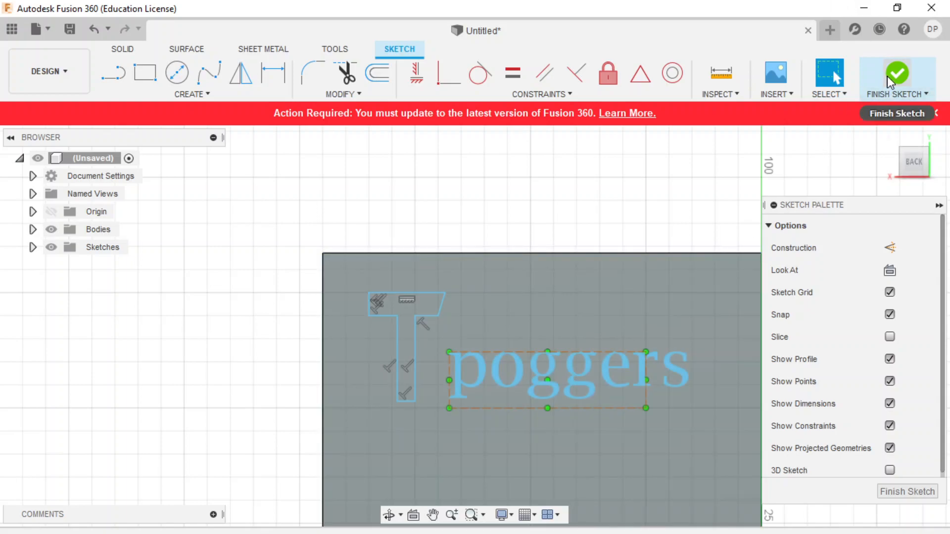
- Finish the sketch and cut the T profile -5 mm into the block face
{"action": "left_click", "coordinate": [897, 75]}
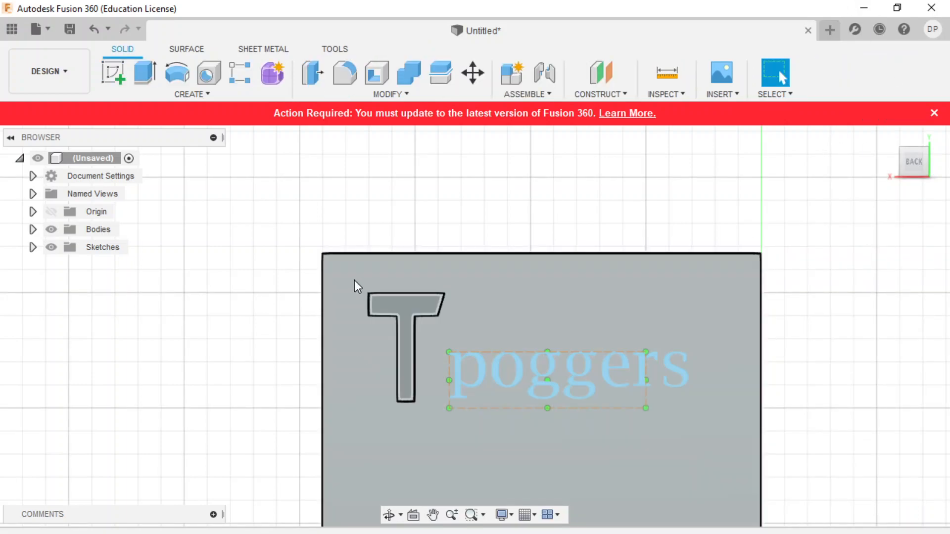
{"action": "left_click", "coordinate": [143, 73]}
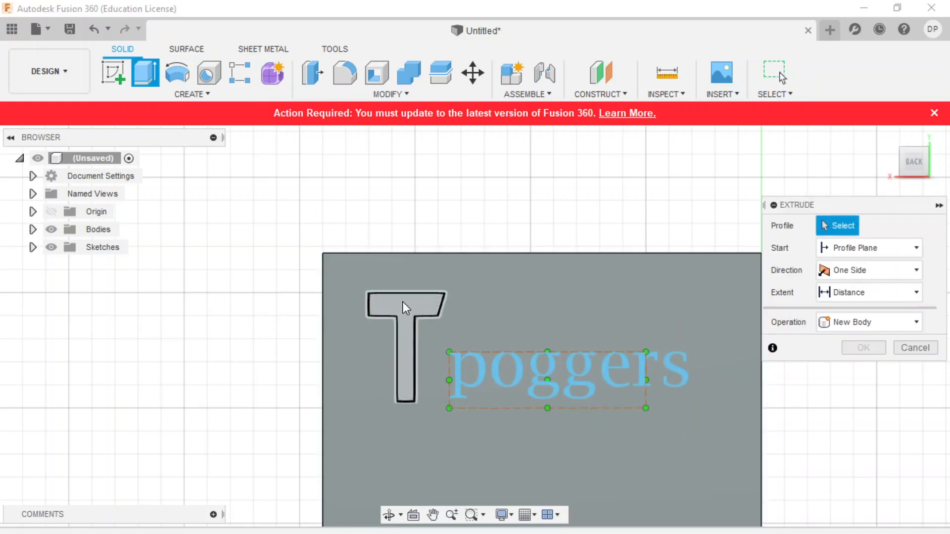
{"action": "left_click", "coordinate": [405, 345]}
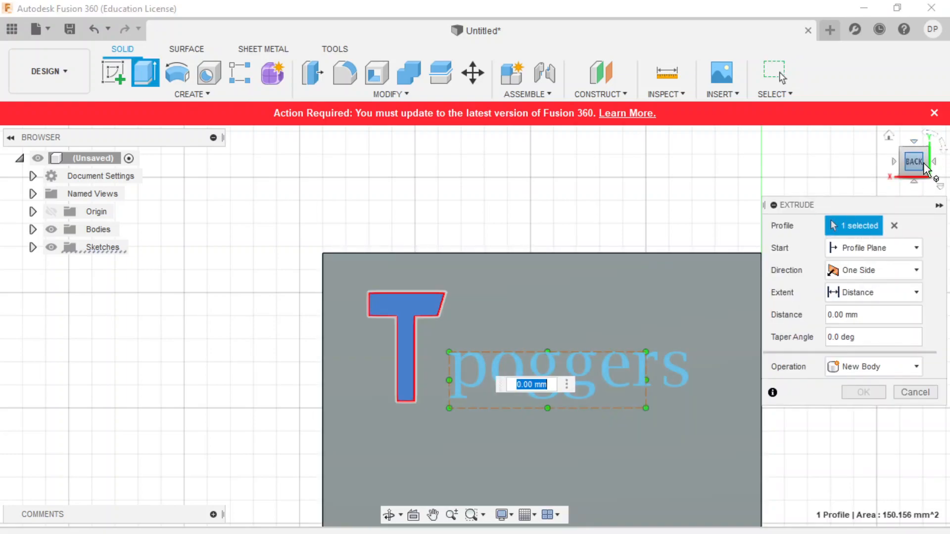
{"action": "left_click", "coordinate": [913, 161]}
{"action": "type", "text": "-5"}
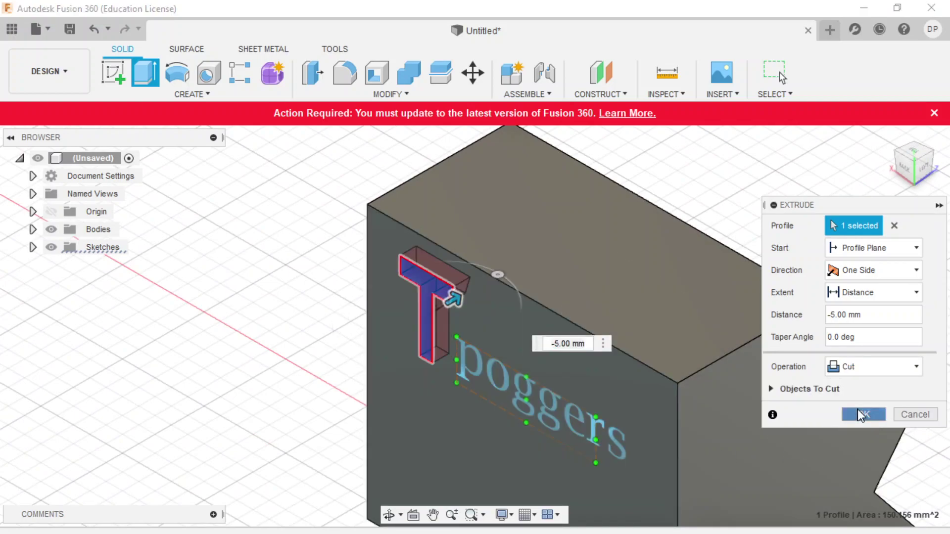
{"action": "left_click", "coordinate": [863, 414]}
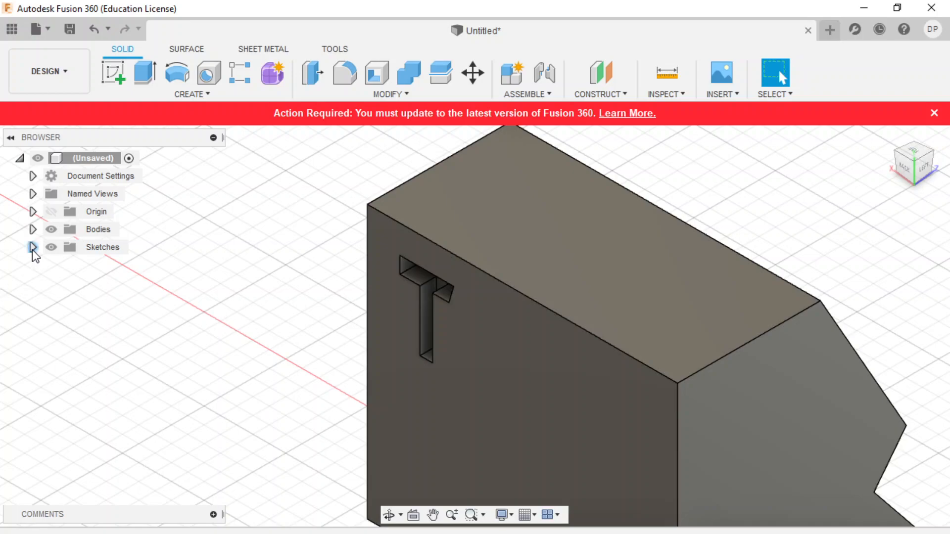
- Reveal the sketches in the Browser and extrude-cut the poggers text into the face
{"action": "left_click", "coordinate": [33, 246]}
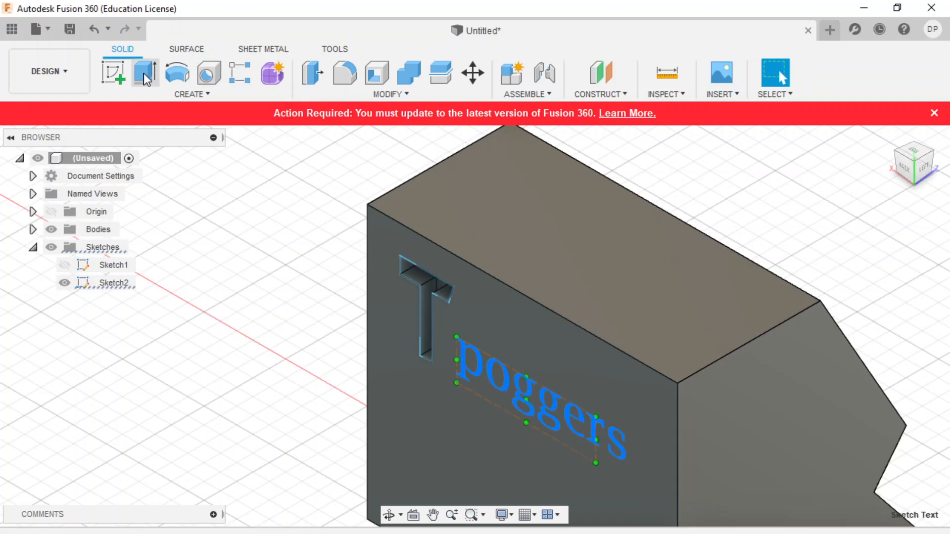
{"action": "left_click", "coordinate": [145, 72]}
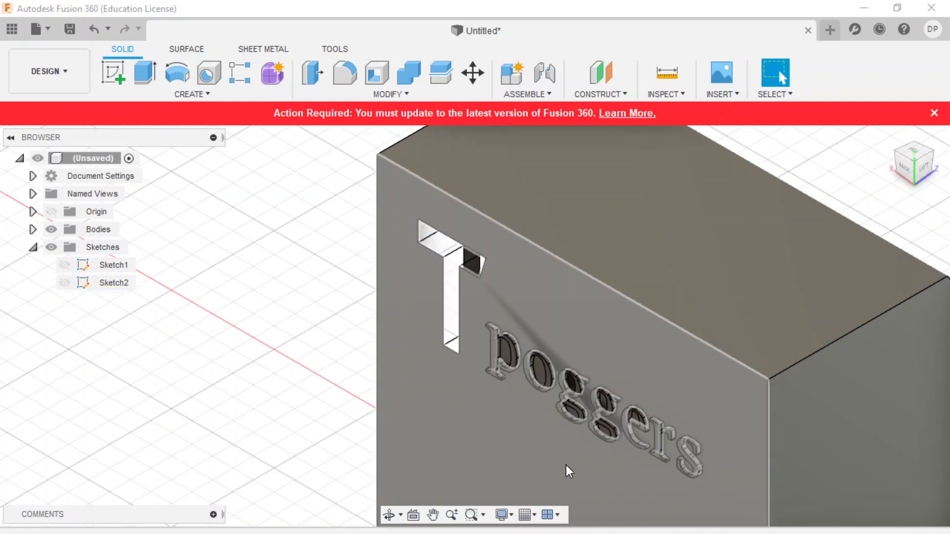
{"action": "mouse_move", "coordinate": [487, 458]}
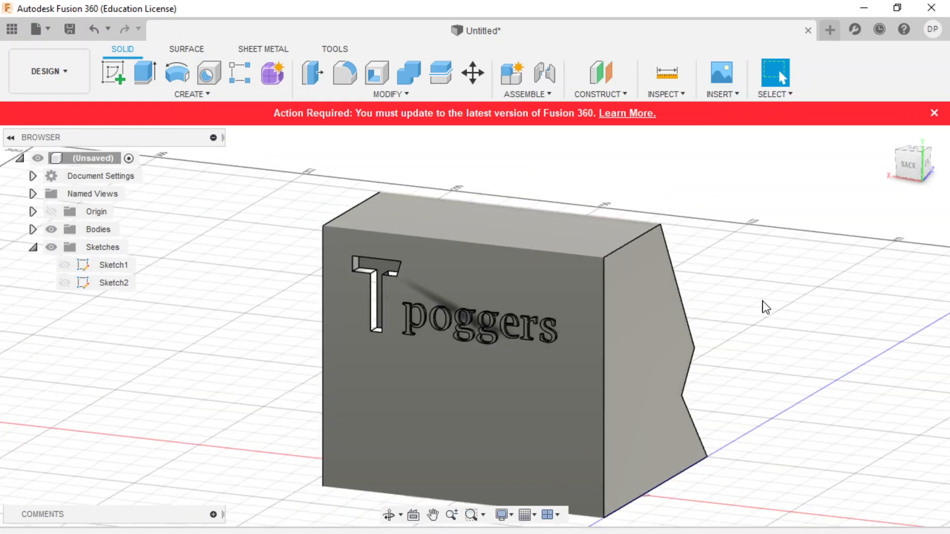
{"action": "mouse_move", "coordinate": [856, 226]}
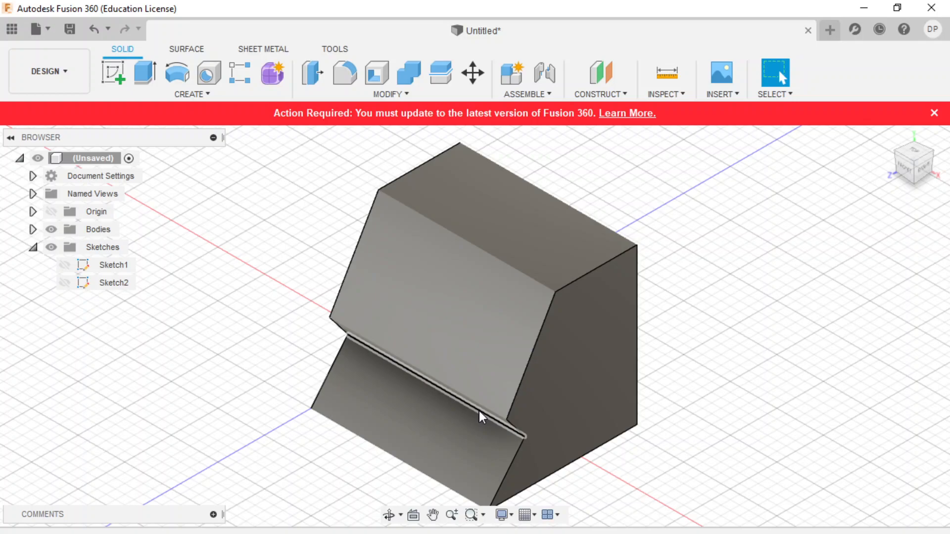
{"action": "mouse_move", "coordinate": [666, 266]}
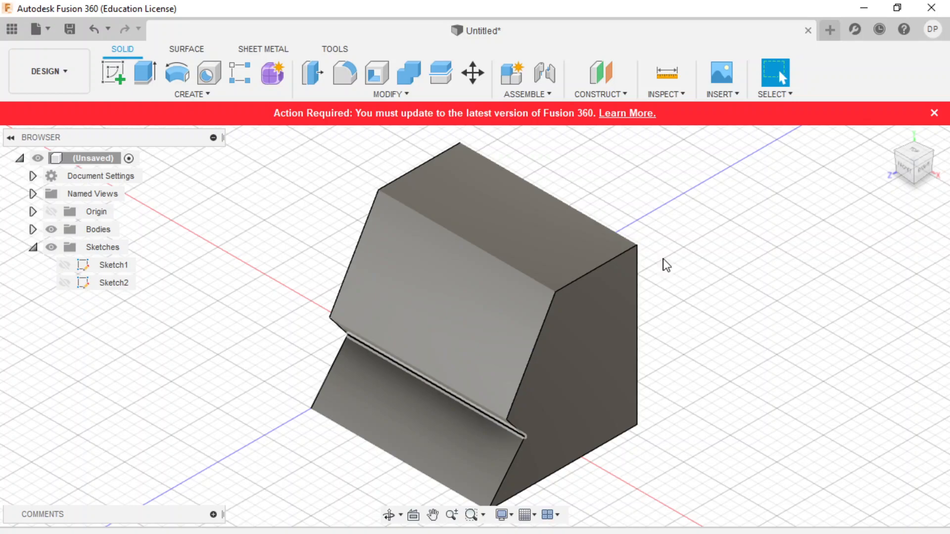
{"action": "mouse_move", "coordinate": [113, 74]}
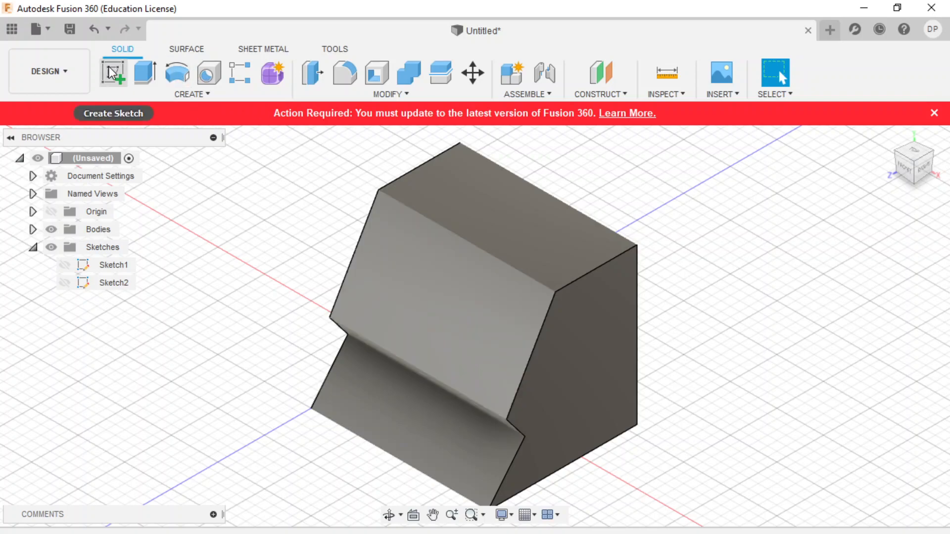
- Create a sketch on the block's front face and draw a fit point spline across it
{"action": "left_click", "coordinate": [113, 73]}
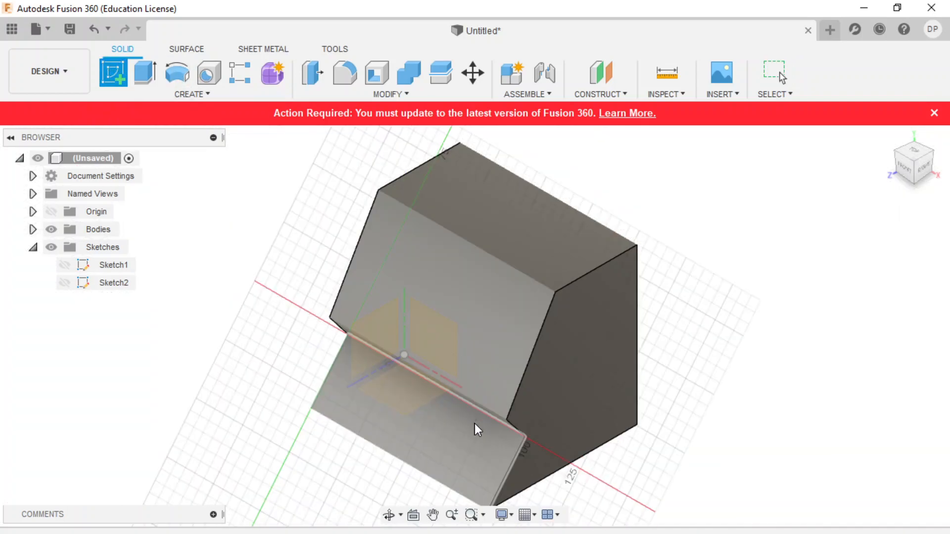
{"action": "mouse_move", "coordinate": [507, 434]}
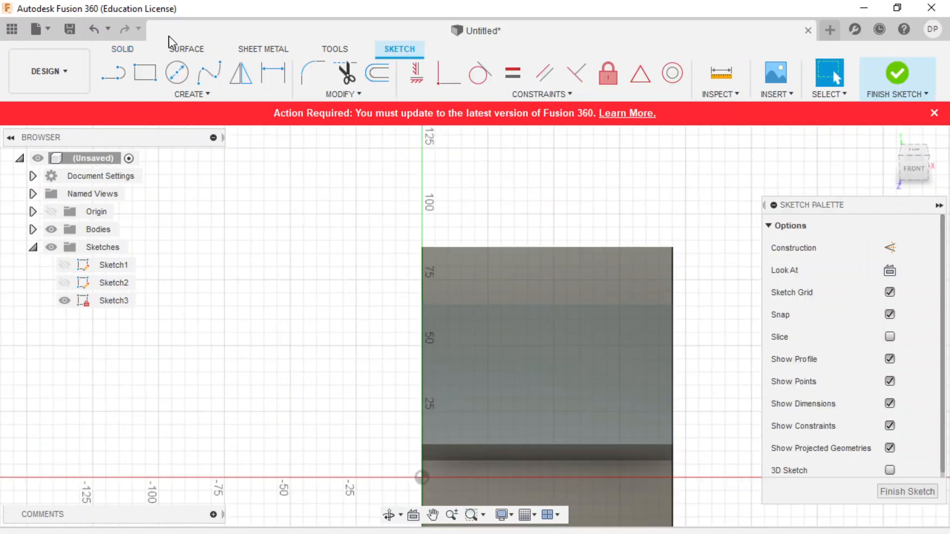
{"action": "left_click", "coordinate": [191, 79]}
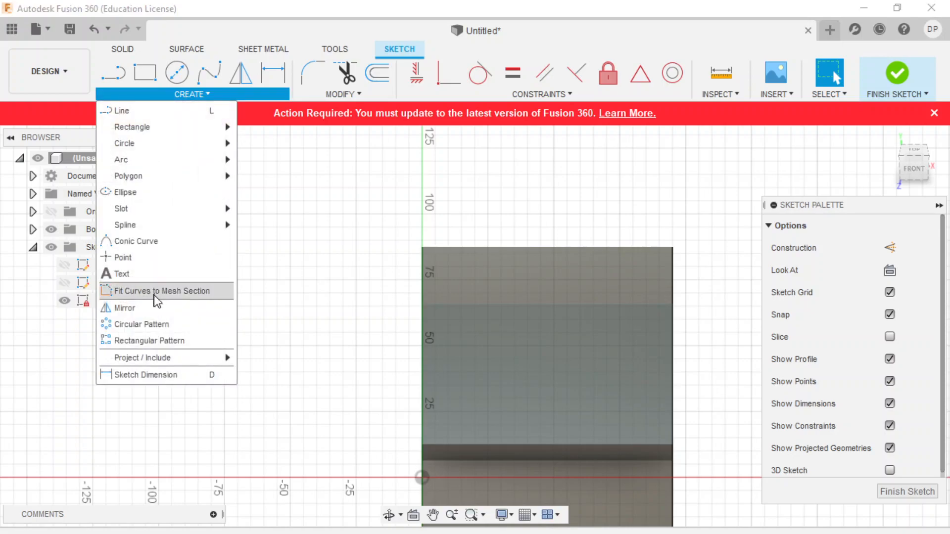
{"action": "mouse_move", "coordinate": [134, 241]}
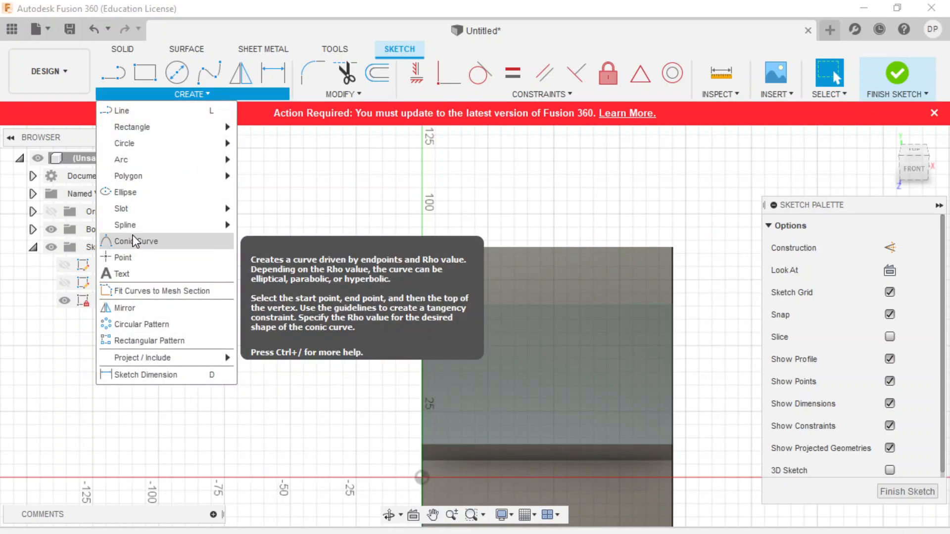
{"action": "mouse_move", "coordinate": [125, 225]}
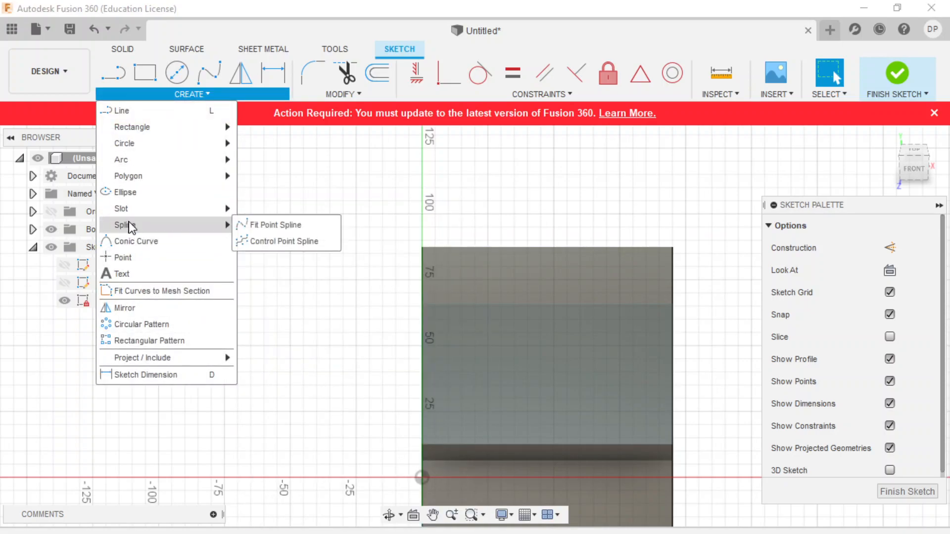
{"action": "left_click", "coordinate": [273, 225]}
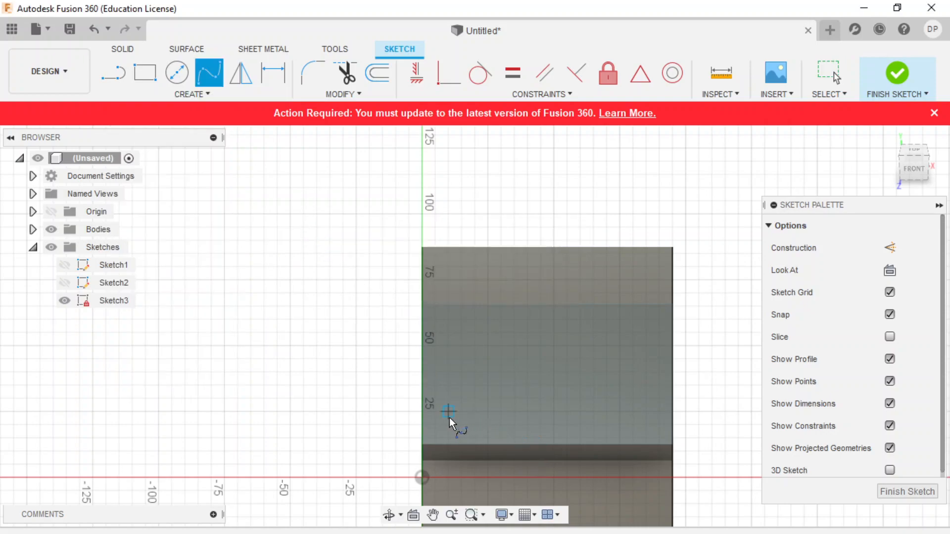
{"action": "left_click", "coordinate": [461, 412]}
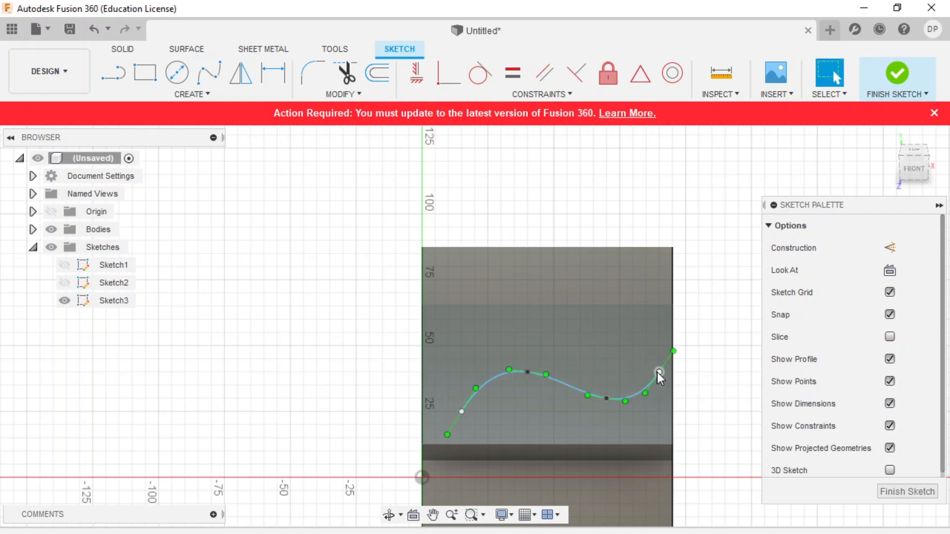
{"action": "left_click", "coordinate": [192, 94]}
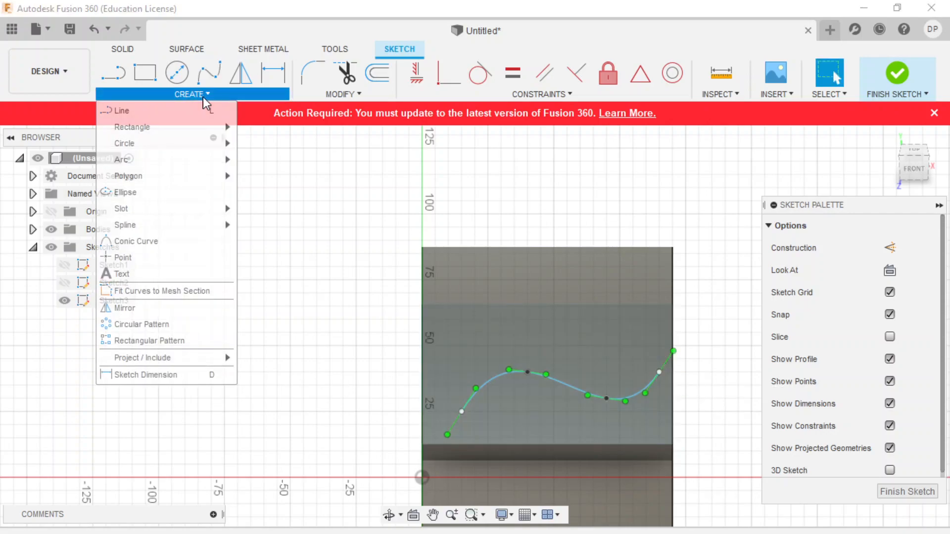
- Create along-path sketch text 'Sheesh' on the spline in Microsoft Himalaya font
{"action": "left_click", "coordinate": [123, 274]}
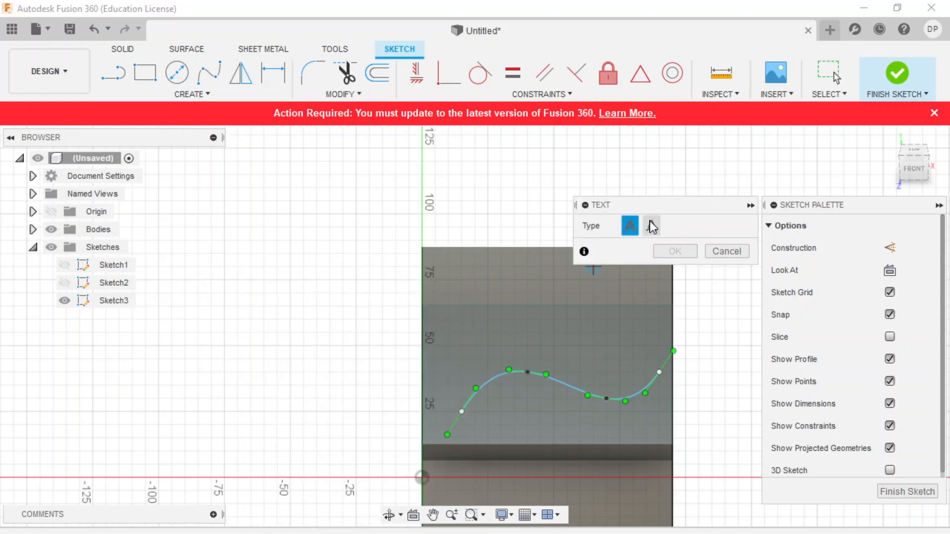
{"action": "left_click", "coordinate": [658, 226]}
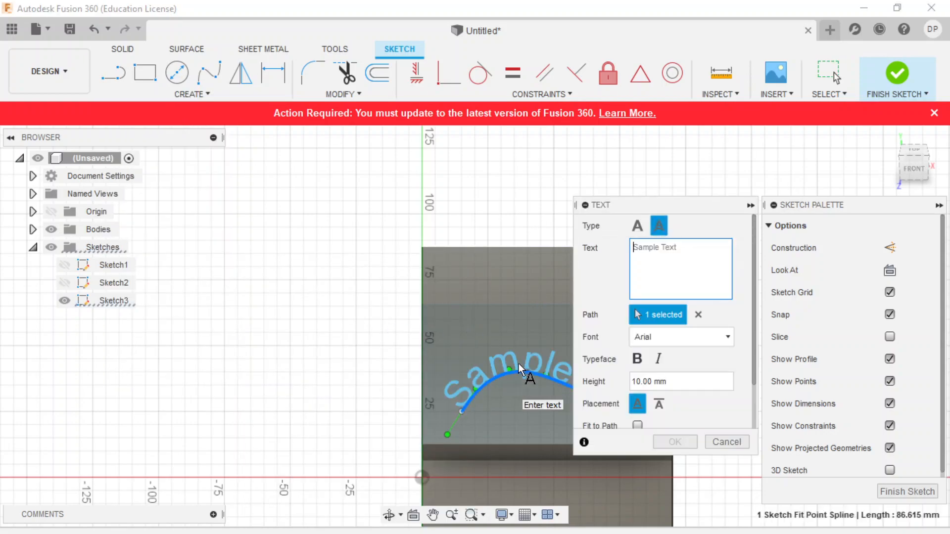
{"action": "mouse_move", "coordinate": [678, 254]}
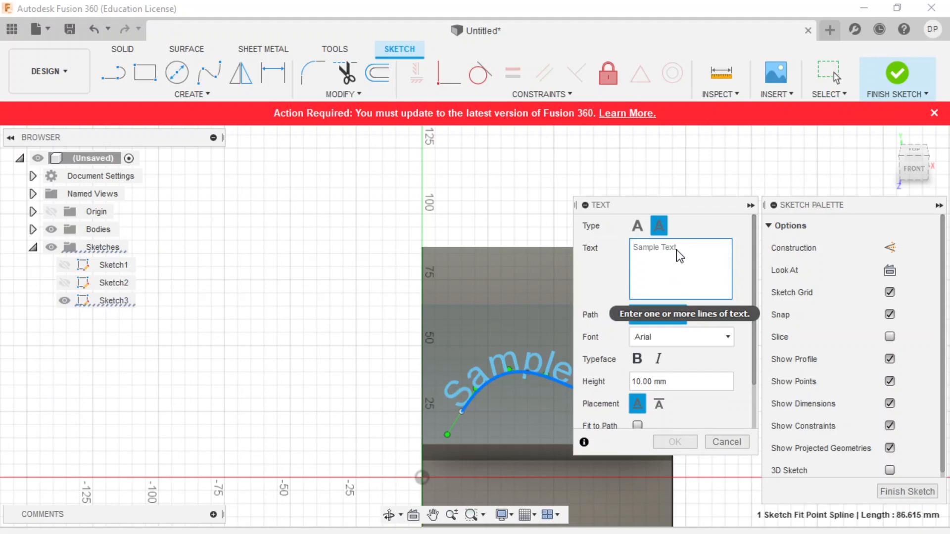
{"action": "type", "text": "Sheesh"}
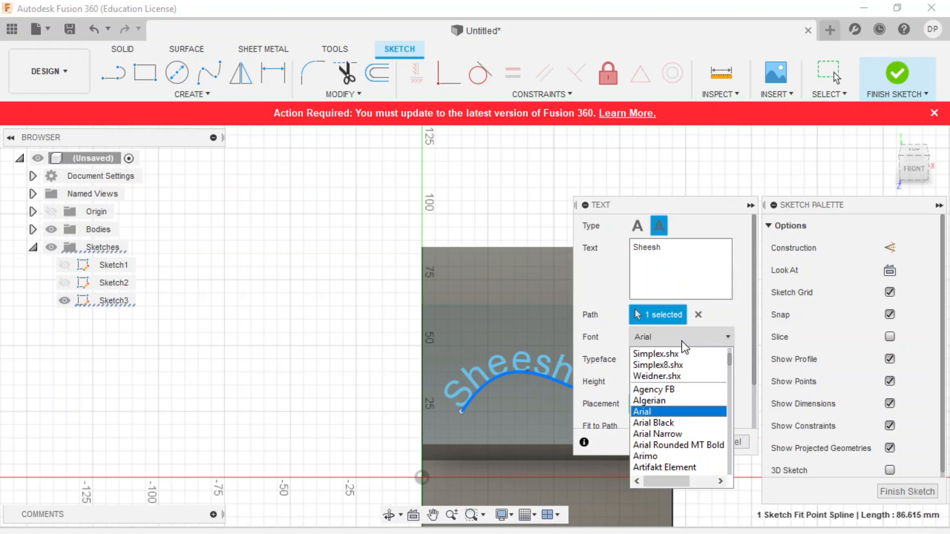
{"action": "scroll", "scroll_direction": "down", "scroll_amount": 3}
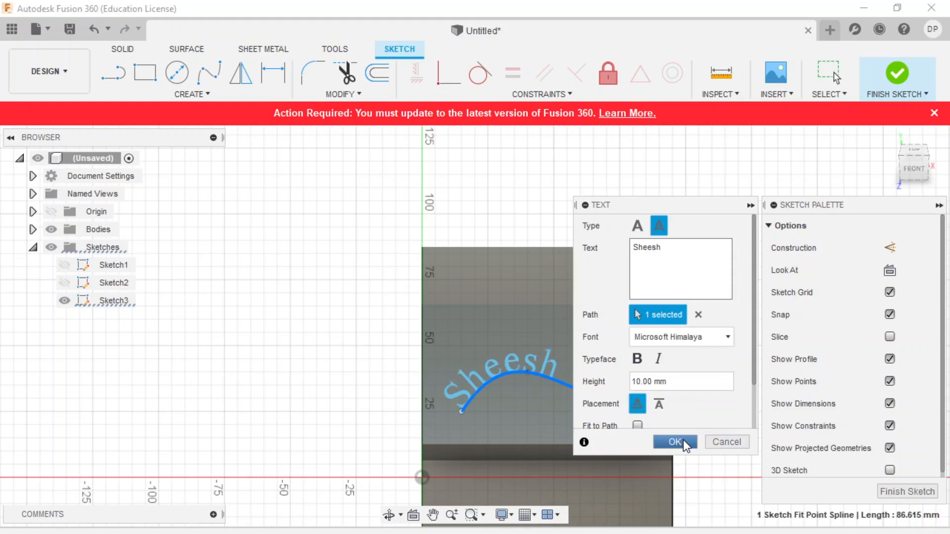
{"action": "mouse_move", "coordinate": [708, 205]}
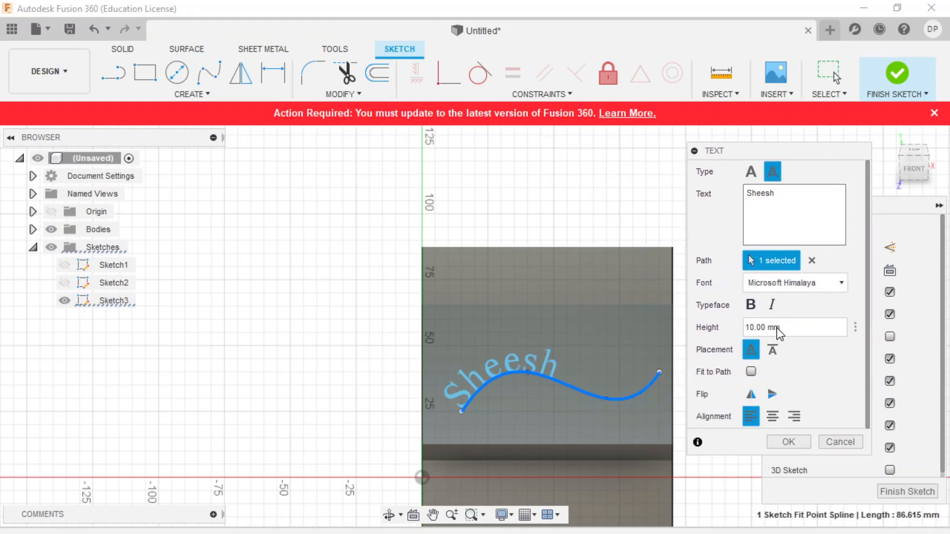
- Try Fit to Path, alignment and flip options, confirm the text, and finish the sketch
{"action": "left_click", "coordinate": [751, 372]}
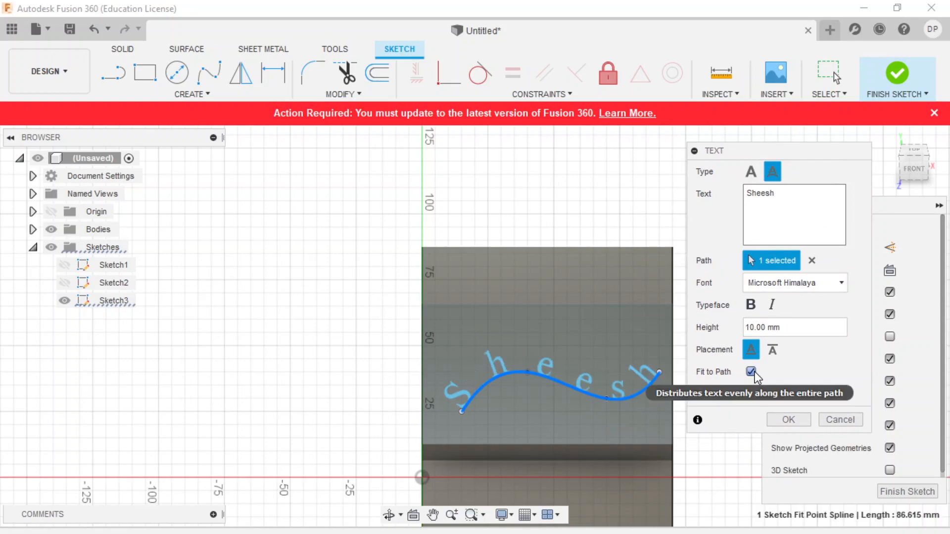
{"action": "left_click", "coordinate": [751, 372]}
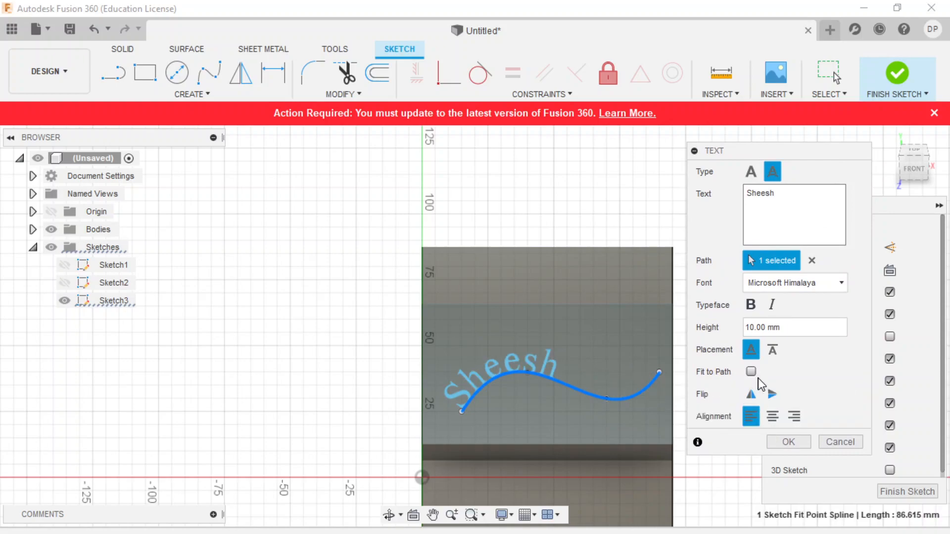
{"action": "left_click", "coordinate": [771, 416]}
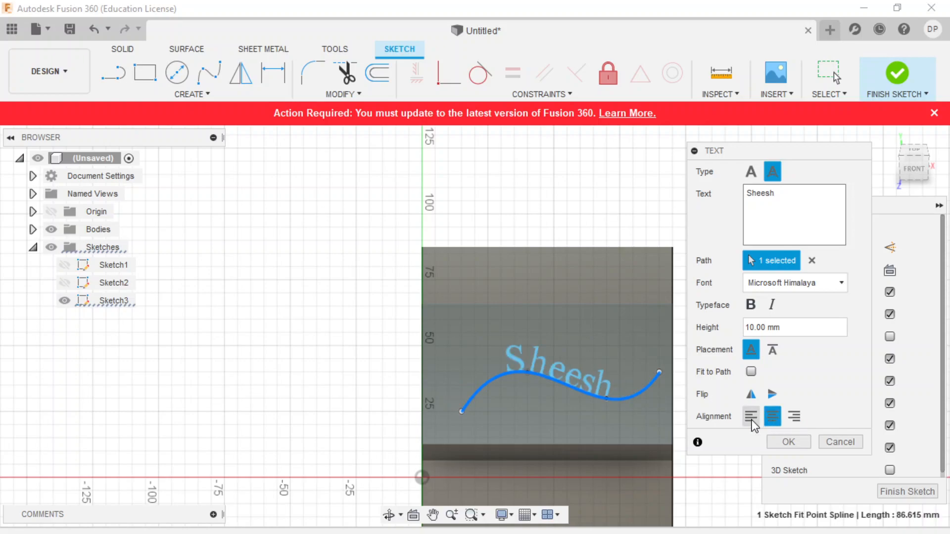
{"action": "left_click", "coordinate": [773, 394]}
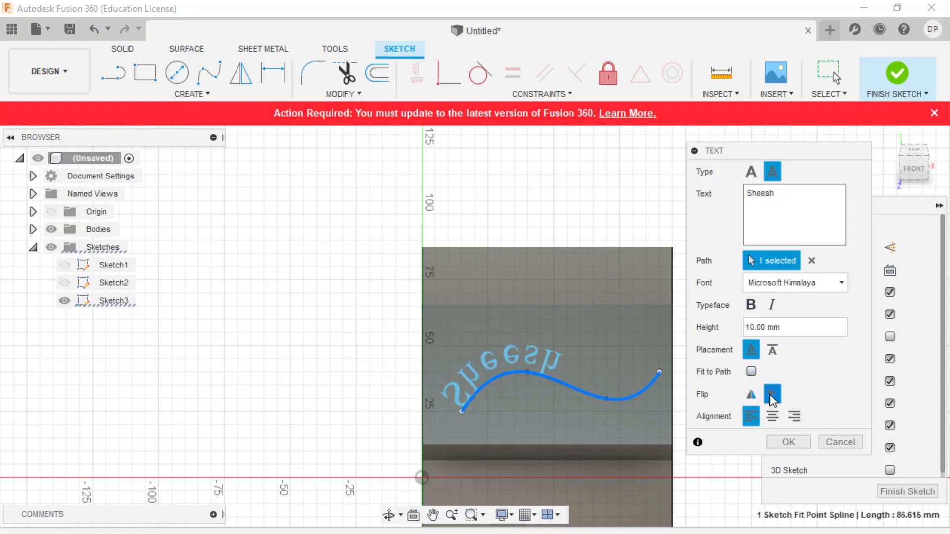
{"action": "left_click", "coordinate": [772, 395]}
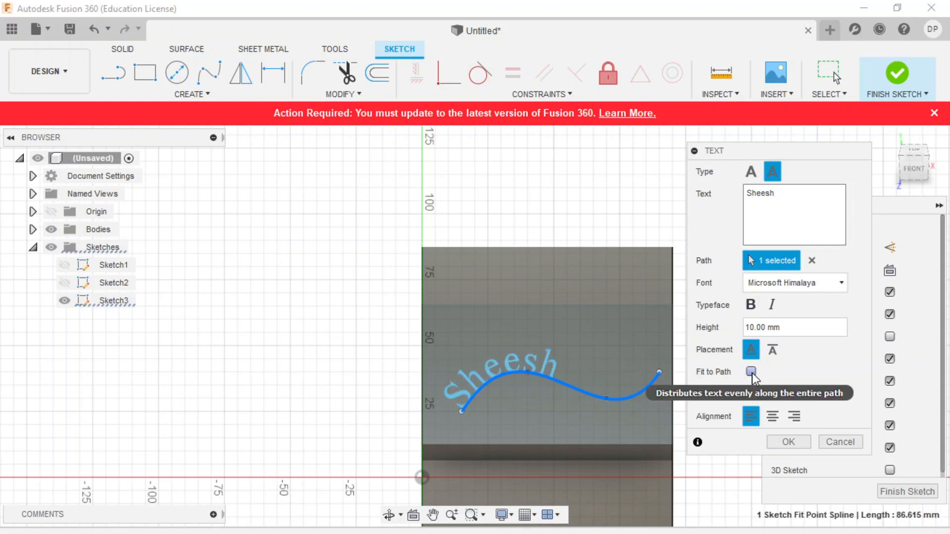
{"action": "left_click", "coordinate": [750, 372]}
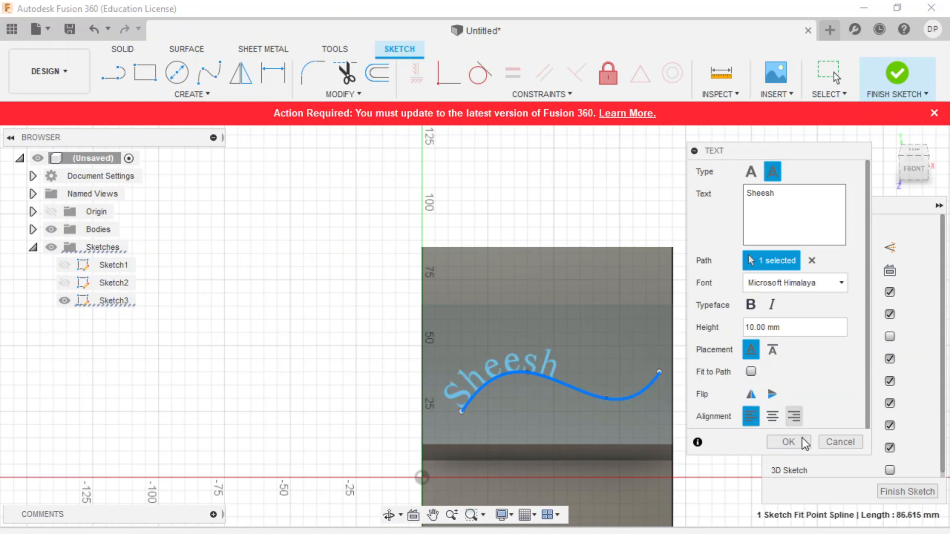
{"action": "mouse_move", "coordinate": [809, 356]}
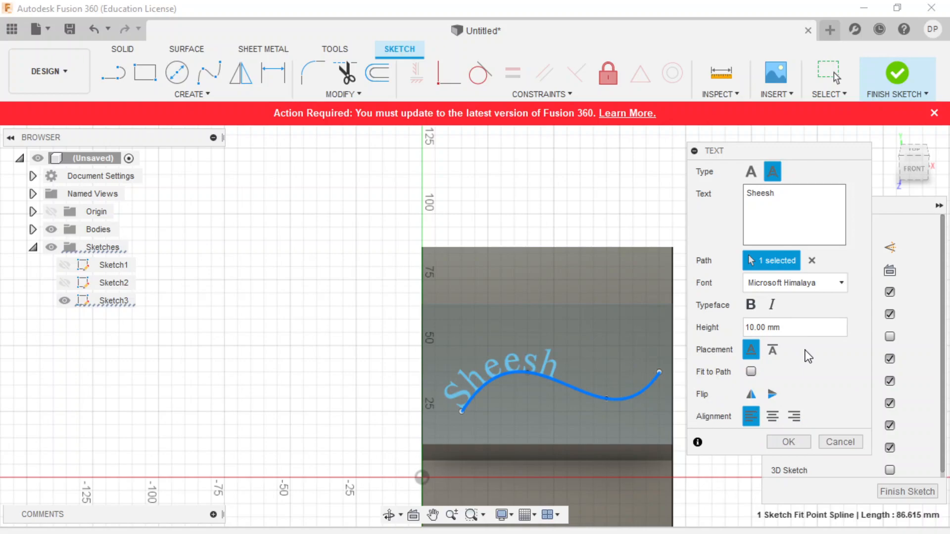
{"action": "mouse_move", "coordinate": [782, 339]}
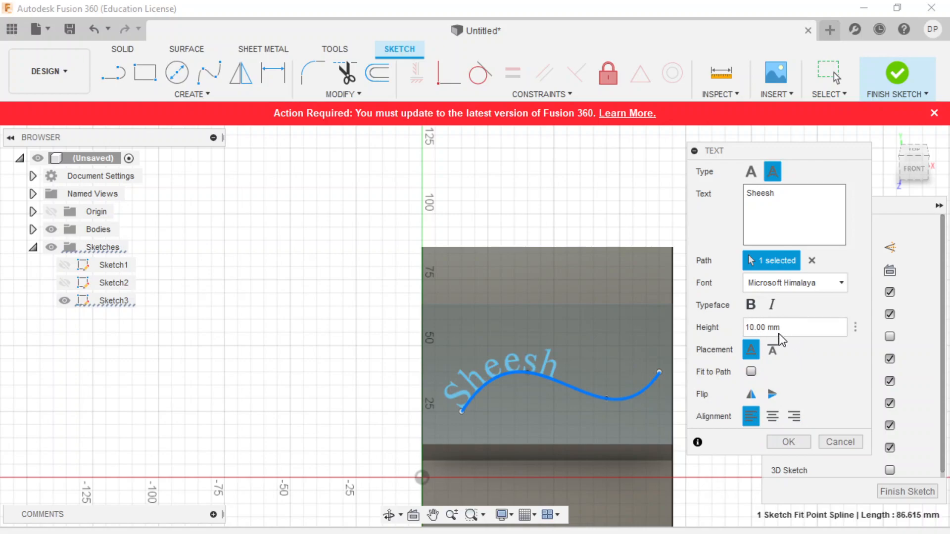
{"action": "mouse_move", "coordinate": [781, 327]}
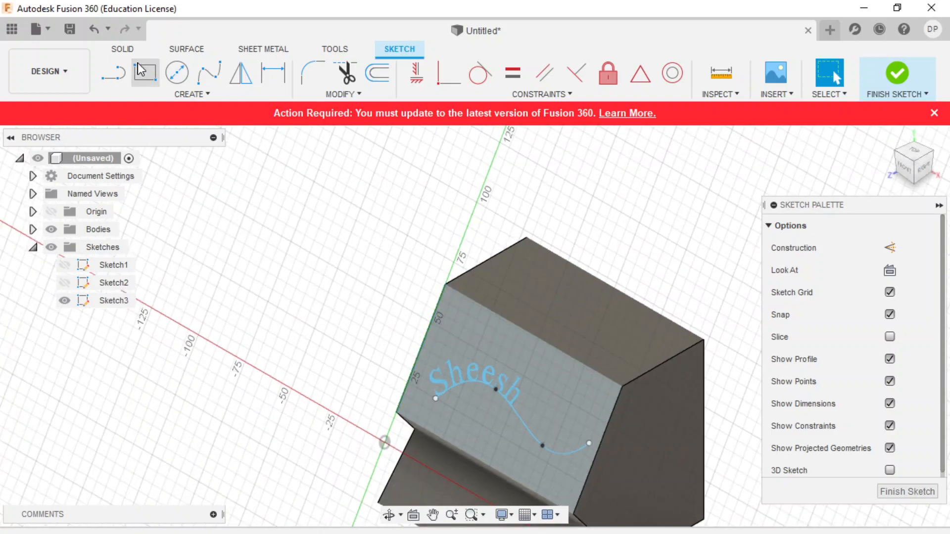
{"action": "left_click", "coordinate": [192, 94]}
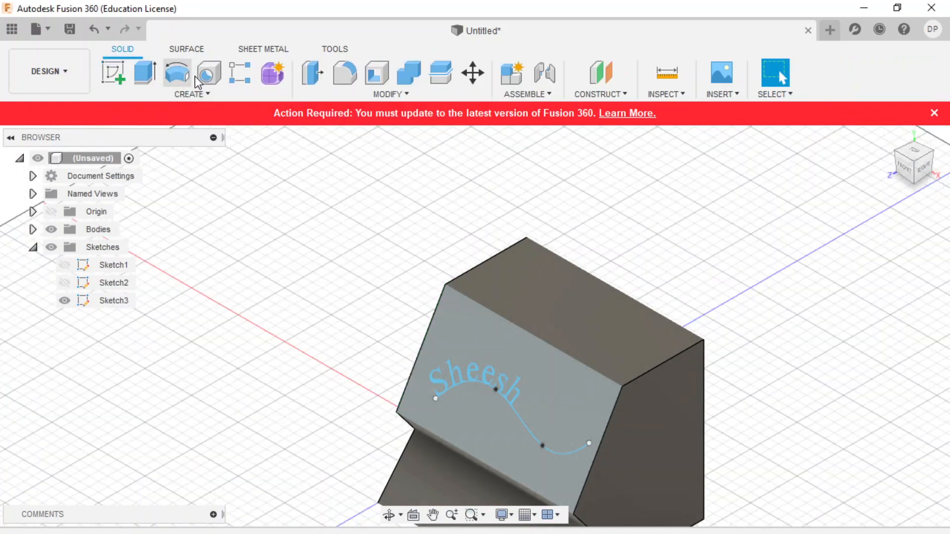
- Extrude only the Sheesh lettering profile 1 mm as a New Body, then expand Bodies
{"action": "left_click", "coordinate": [144, 73]}
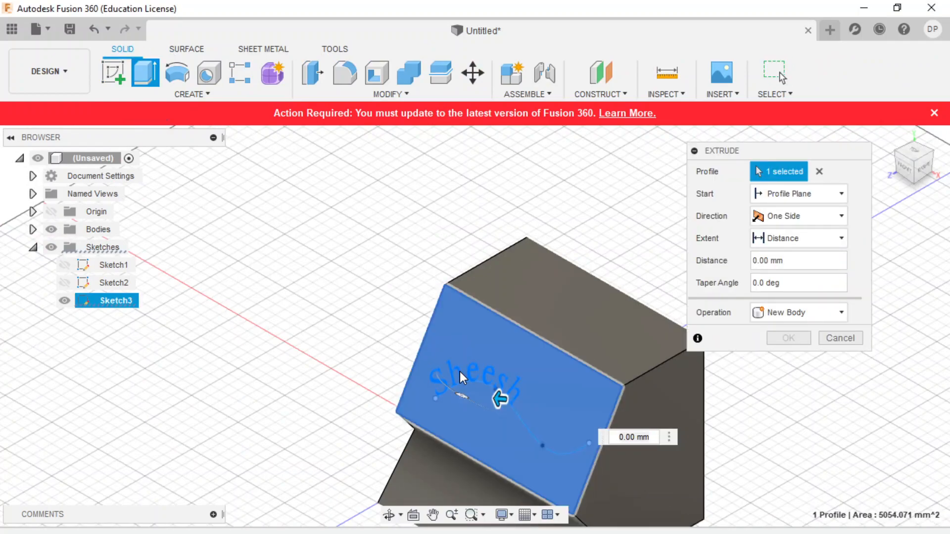
{"action": "left_click", "coordinate": [819, 172]}
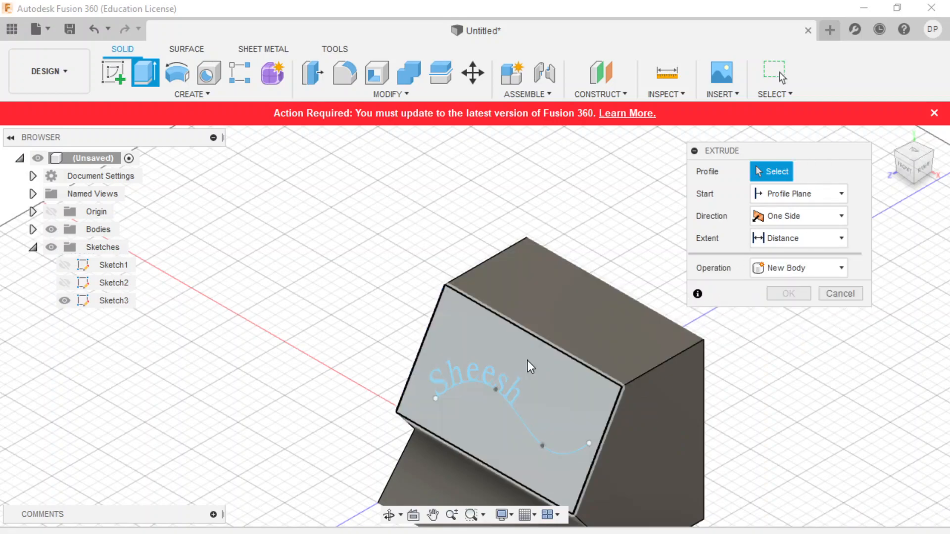
{"action": "left_click", "coordinate": [479, 375]}
{"action": "type", "text": "1"}
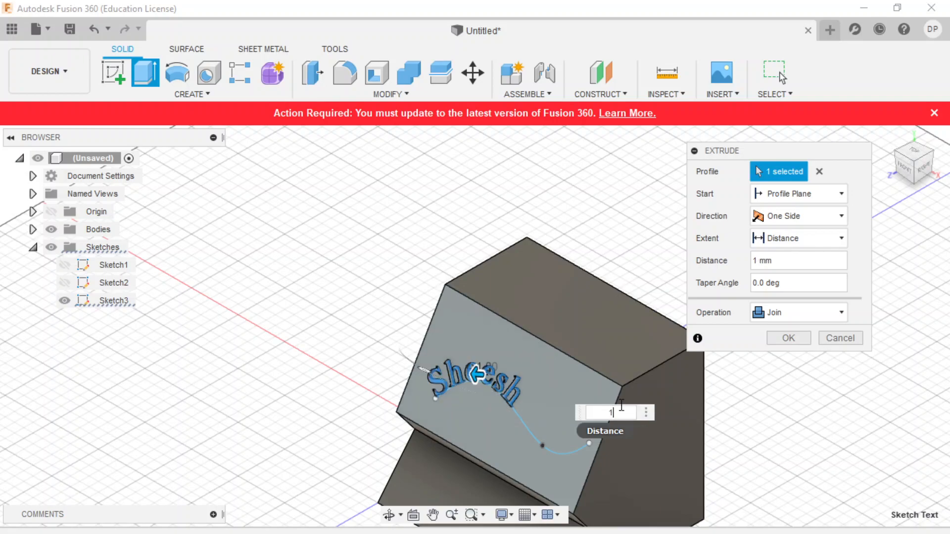
{"action": "left_click", "coordinate": [840, 312]}
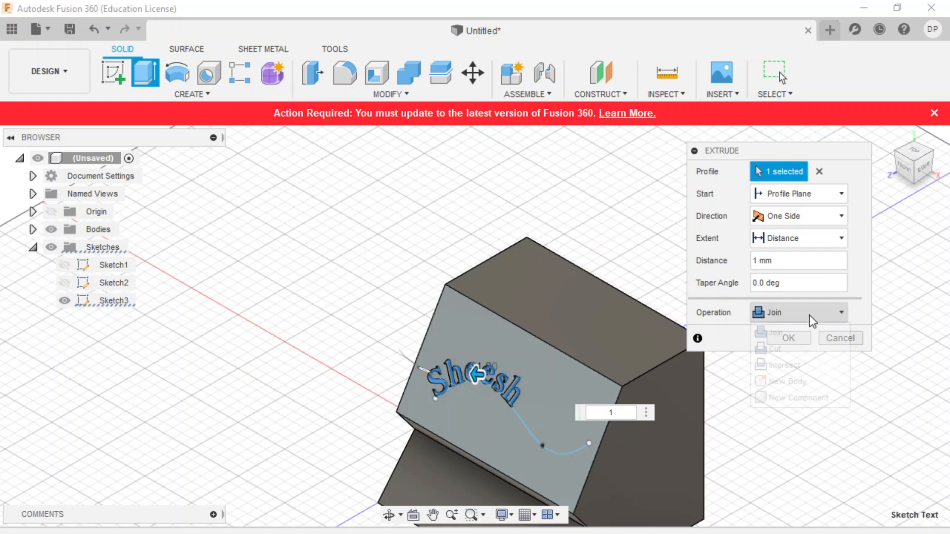
{"action": "left_click", "coordinate": [785, 381]}
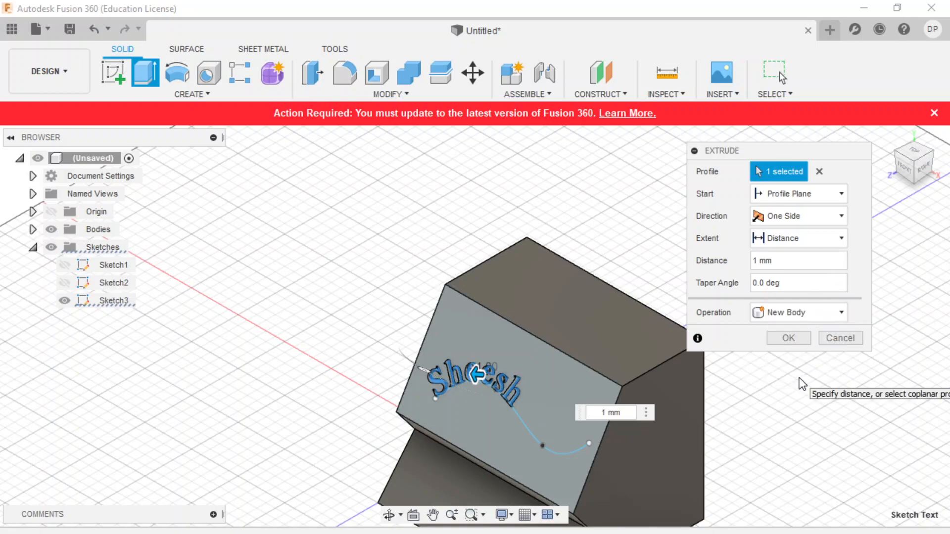
{"action": "mouse_move", "coordinate": [788, 348]}
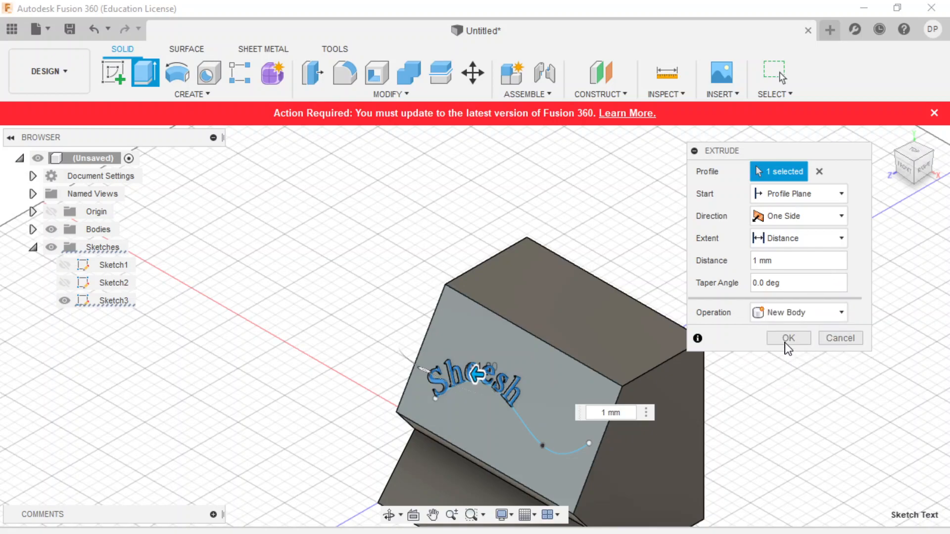
{"action": "left_click", "coordinate": [787, 337]}
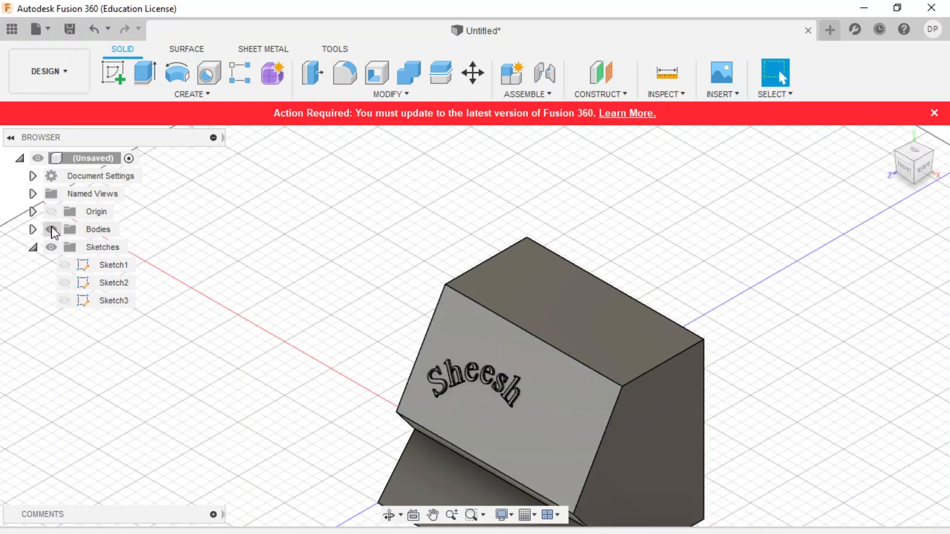
{"action": "left_click", "coordinate": [33, 229]}
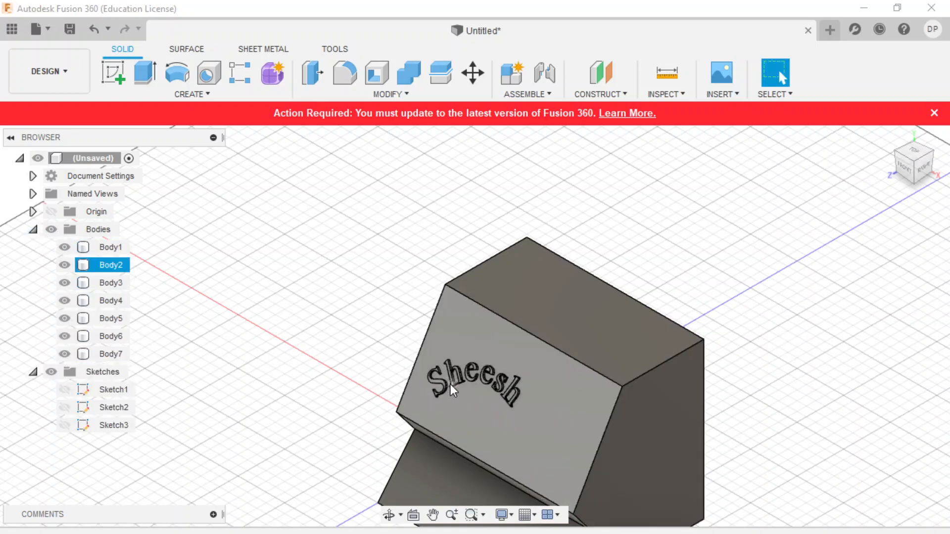
{"action": "mouse_move", "coordinate": [449, 377]}
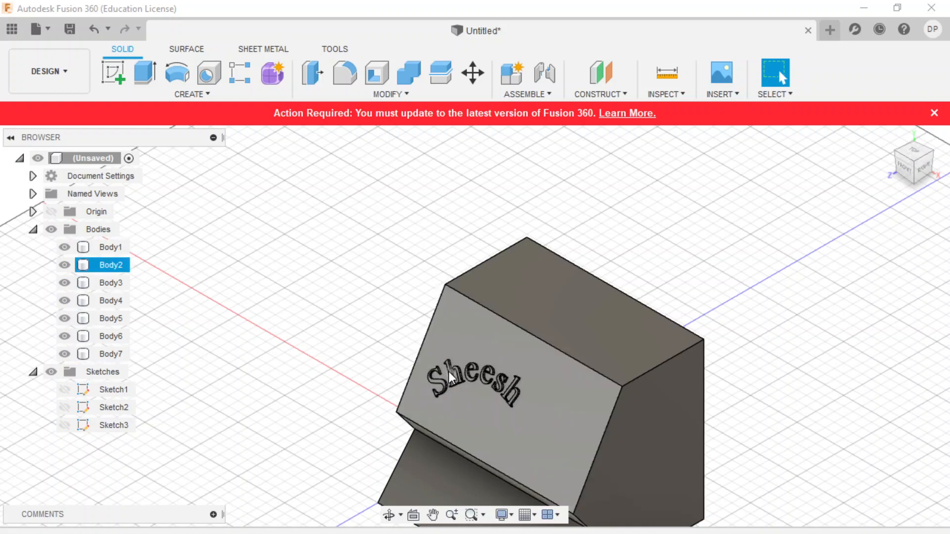
- Hide Body1, apply a gold paint appearance to the Sheesh letter bodies, then show Body1 again
{"action": "left_click", "coordinate": [111, 336]}
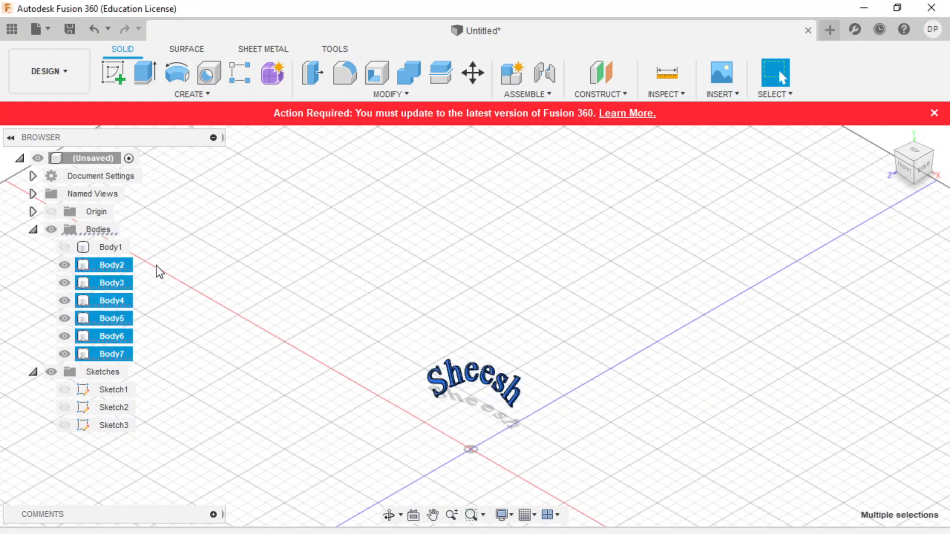
{"action": "right_click", "coordinate": [103, 264]}
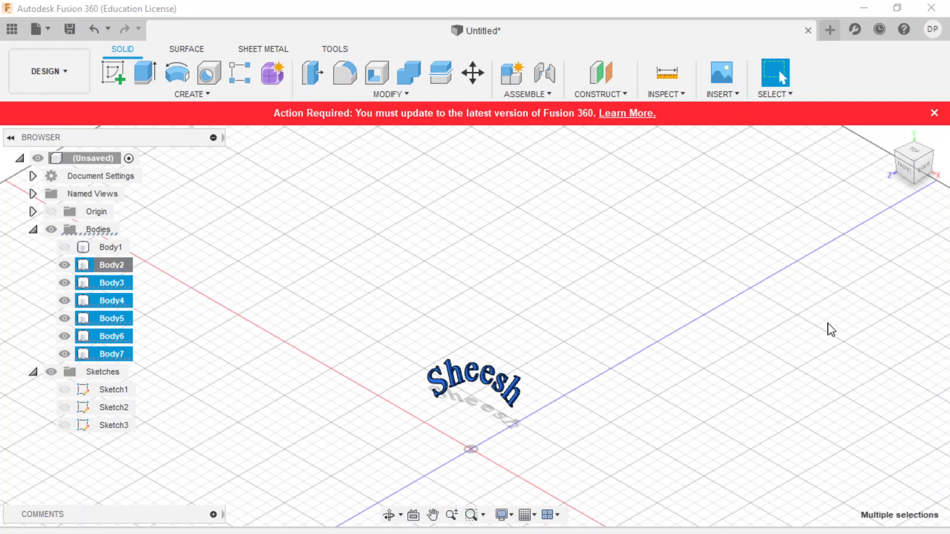
{"action": "mouse_move", "coordinate": [926, 249]}
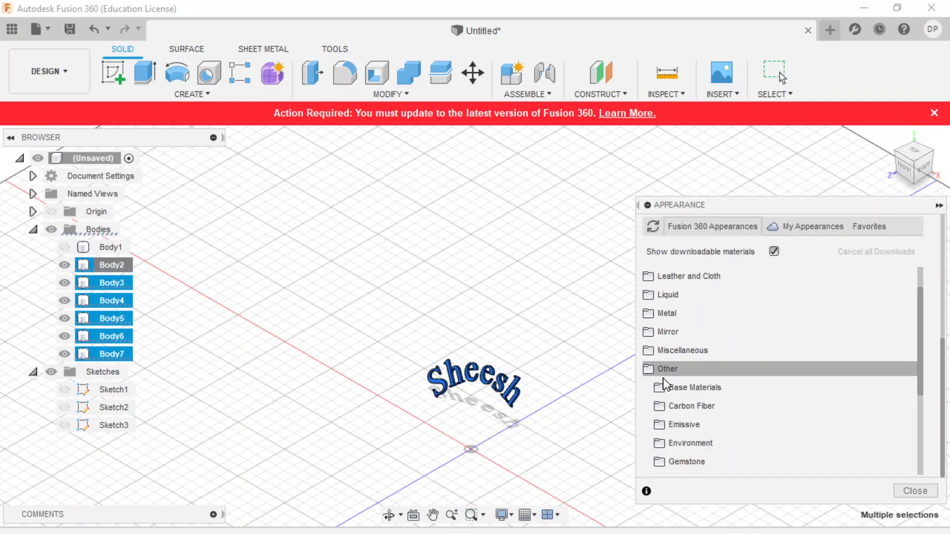
{"action": "scroll", "scroll_direction": "down", "scroll_amount": 3}
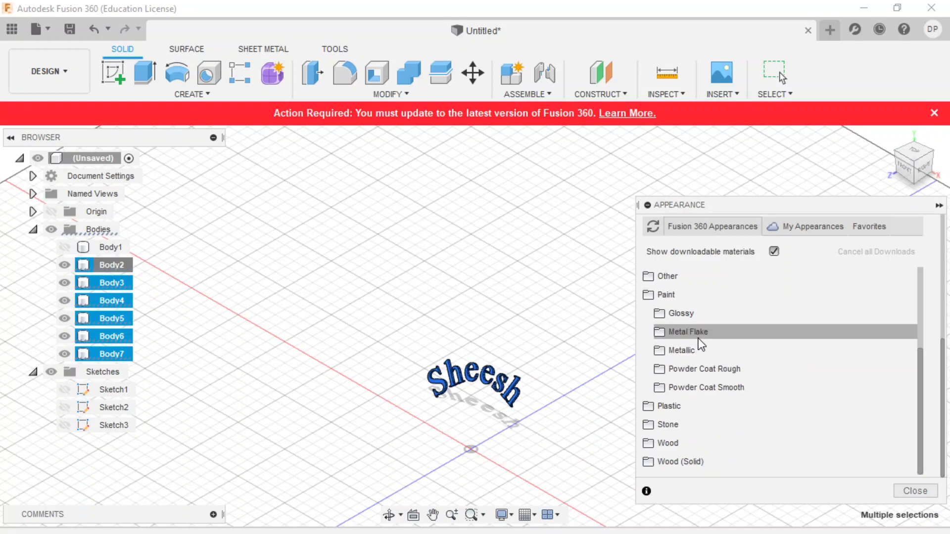
{"action": "left_click", "coordinate": [680, 313]}
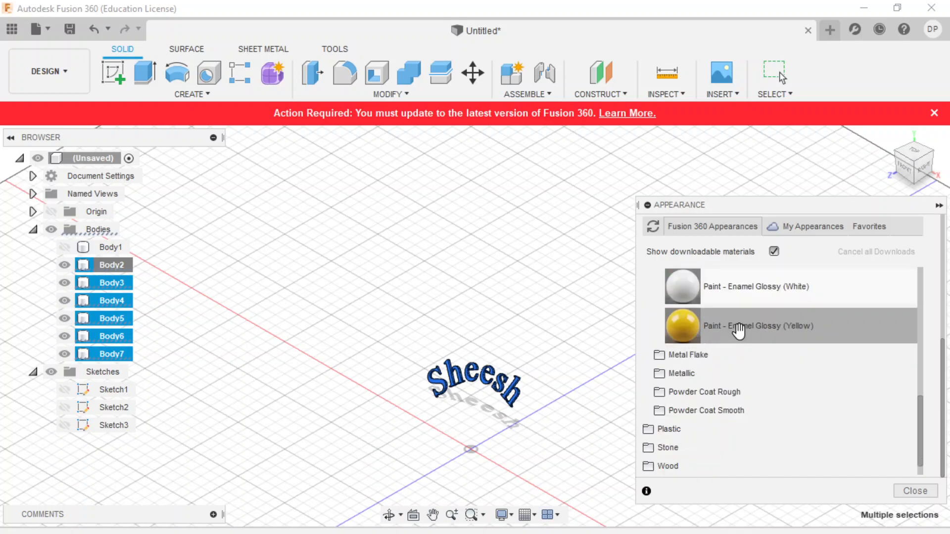
{"action": "mouse_move", "coordinate": [769, 327]}
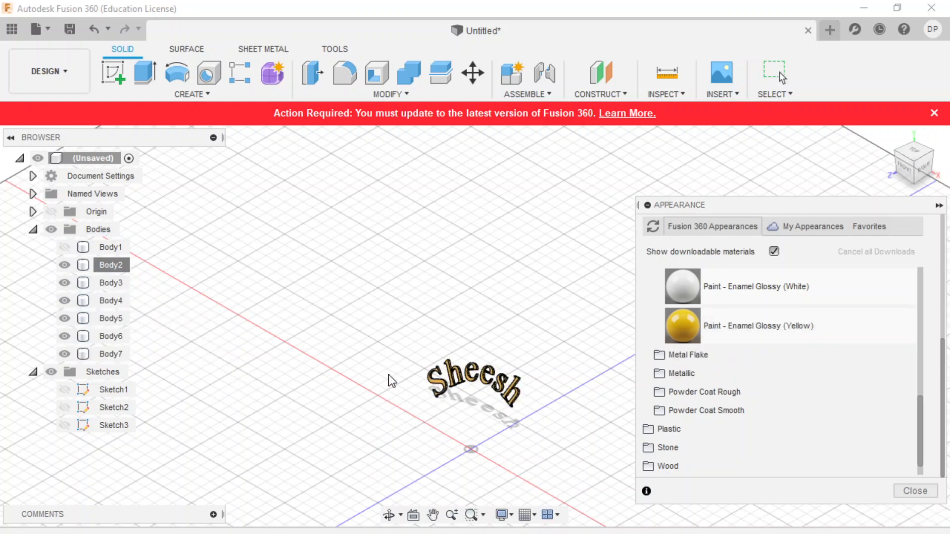
{"action": "left_click", "coordinate": [65, 246]}
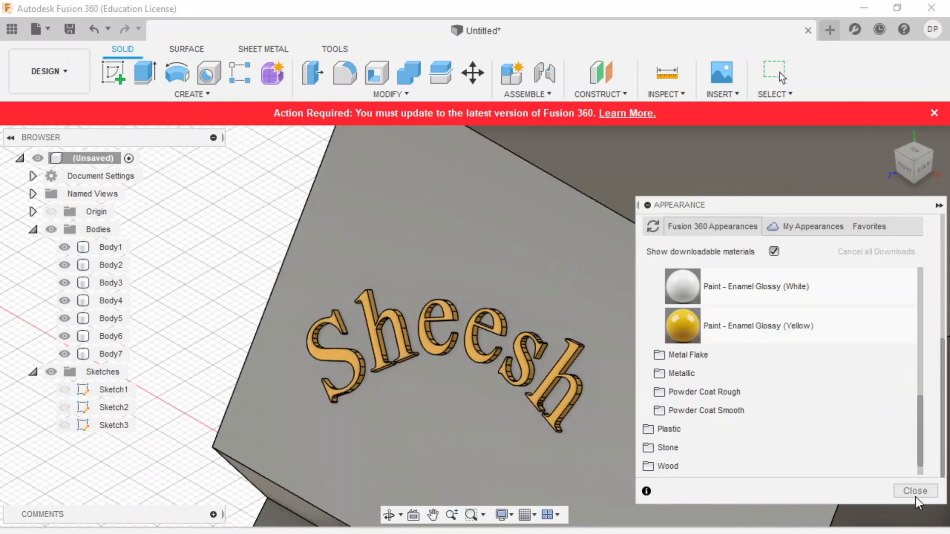
{"action": "left_click", "coordinate": [914, 490]}
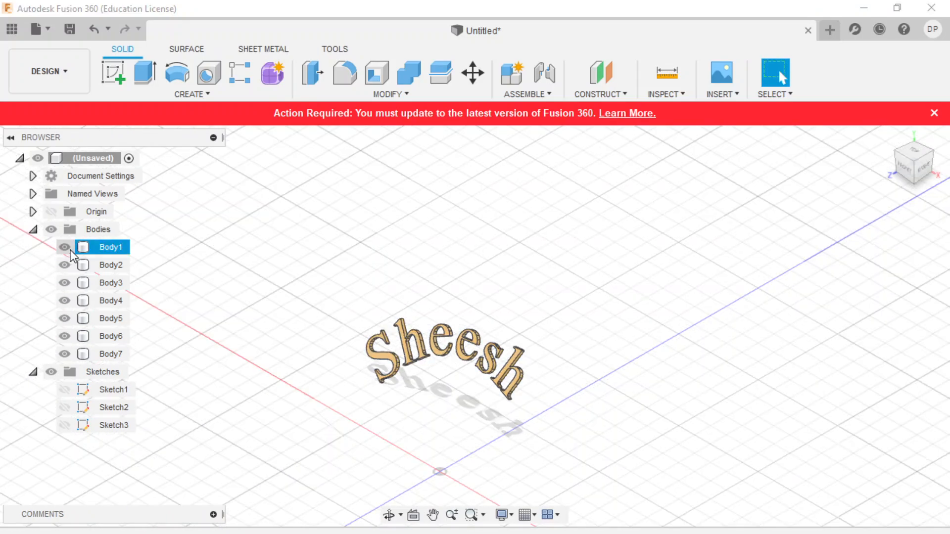
{"action": "left_click", "coordinate": [64, 246]}
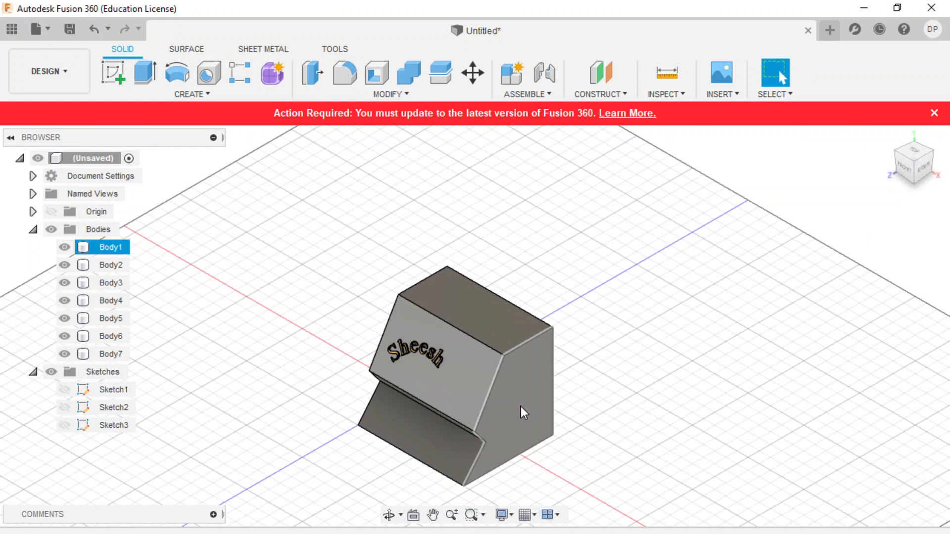
{"action": "mouse_move", "coordinate": [114, 73]}
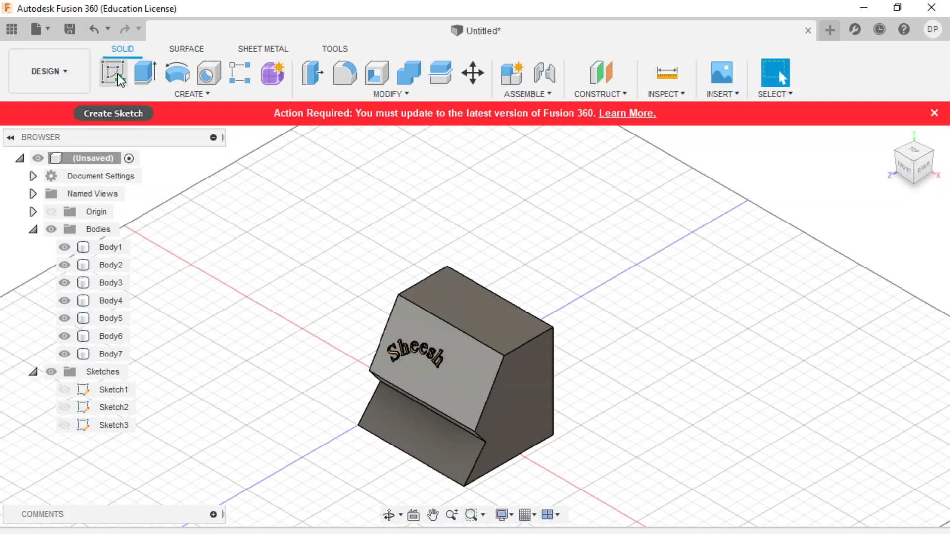
- Sketch an arc on the block's side profile and extrude it into a rounded cylinder section
{"action": "left_click", "coordinate": [113, 73]}
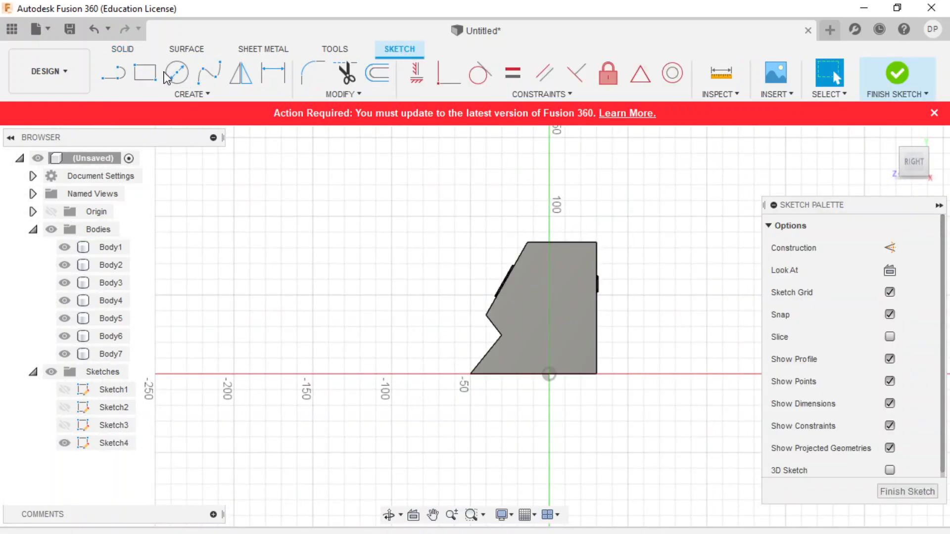
{"action": "left_click", "coordinate": [208, 73]}
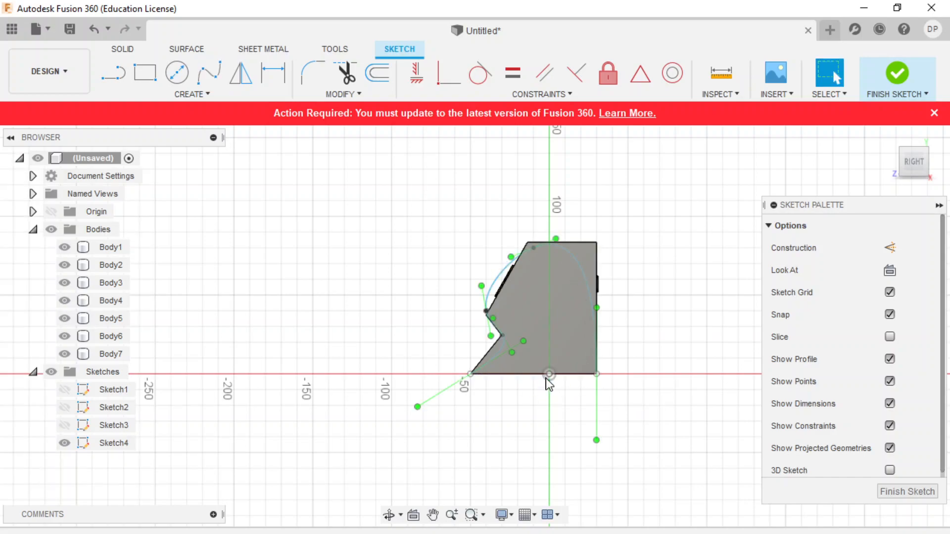
{"action": "mouse_move", "coordinate": [145, 72]}
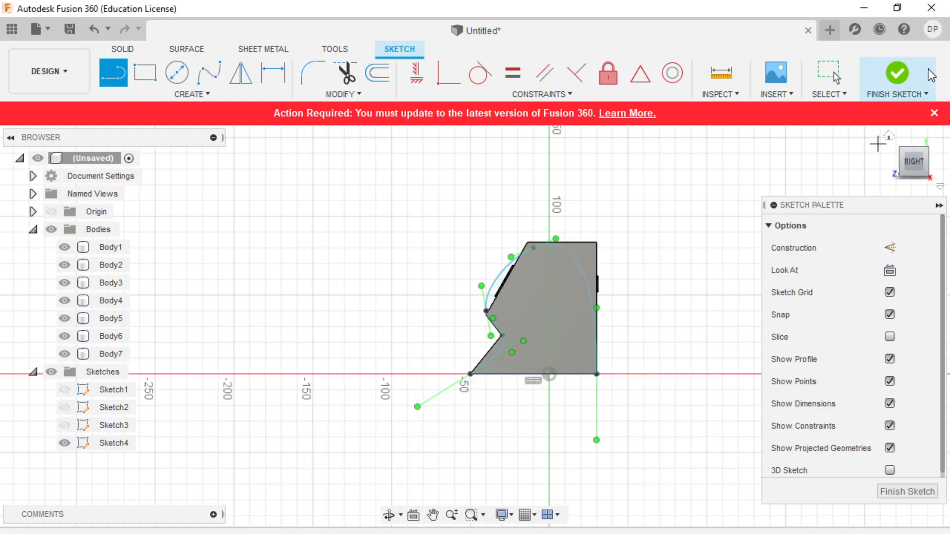
{"action": "left_click", "coordinate": [897, 78]}
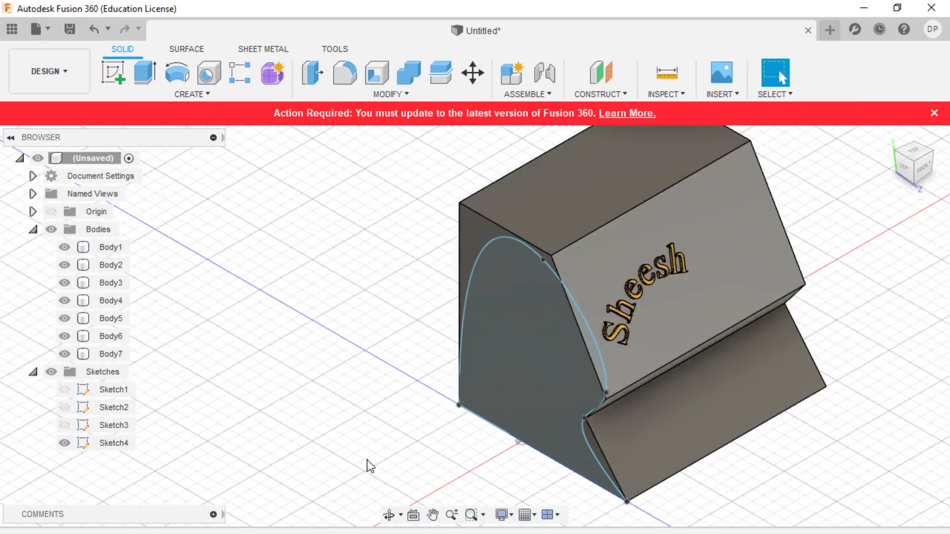
{"action": "mouse_move", "coordinate": [113, 73]}
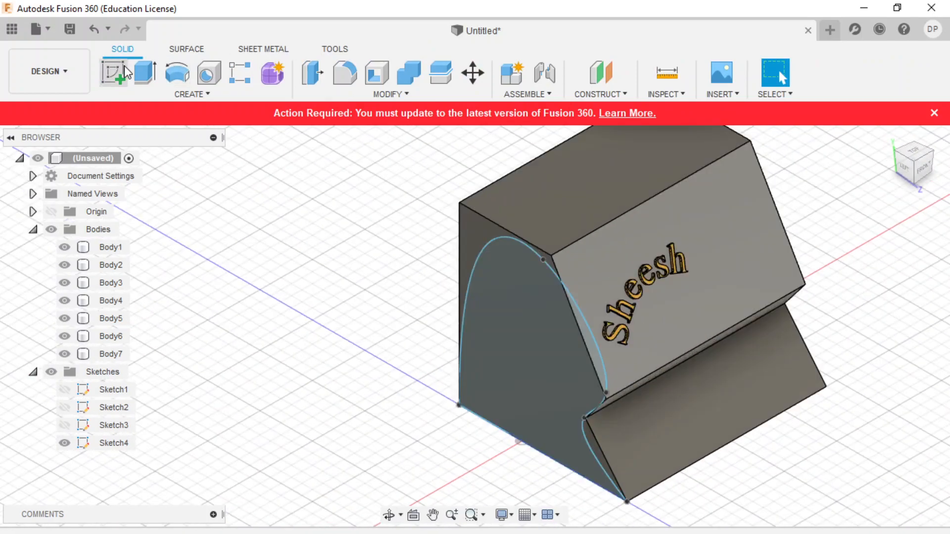
{"action": "left_click", "coordinate": [144, 73]}
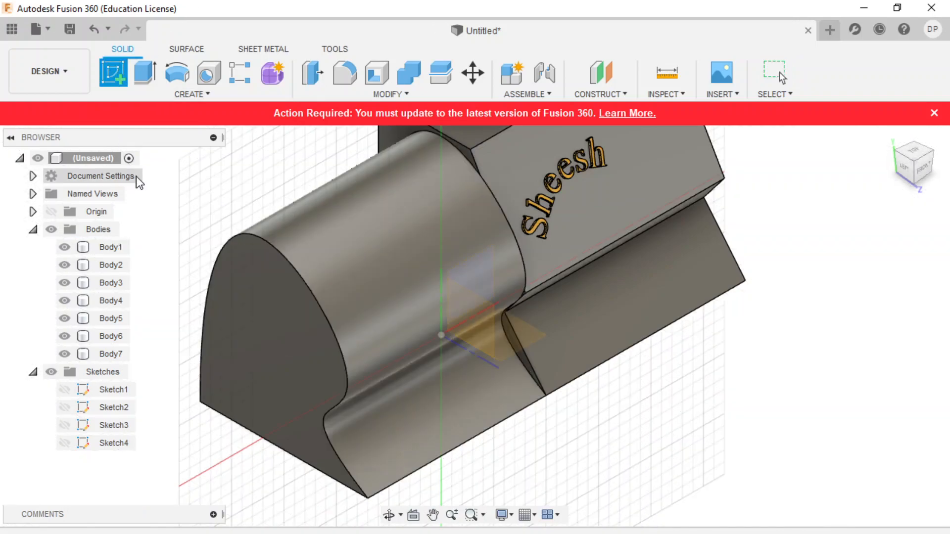
{"action": "left_click", "coordinate": [110, 247]}
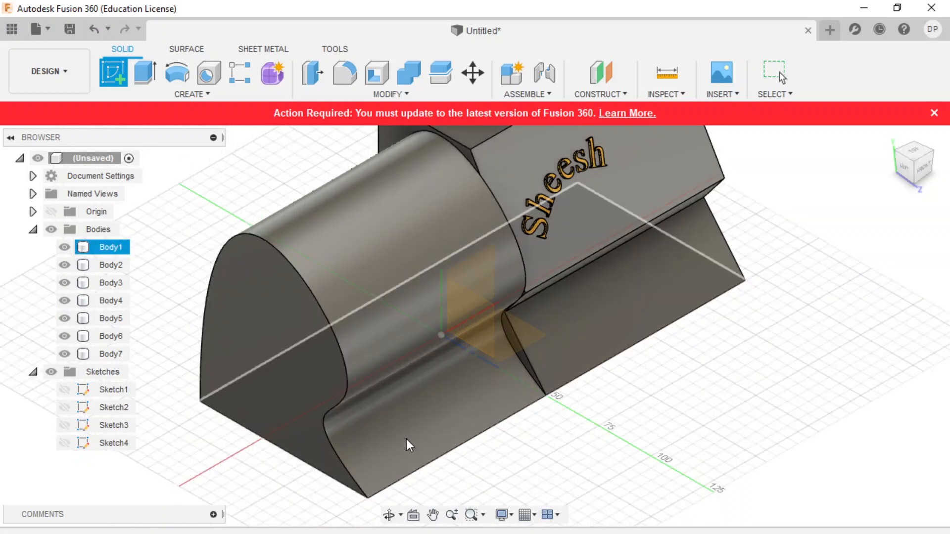
{"action": "mouse_move", "coordinate": [414, 438]}
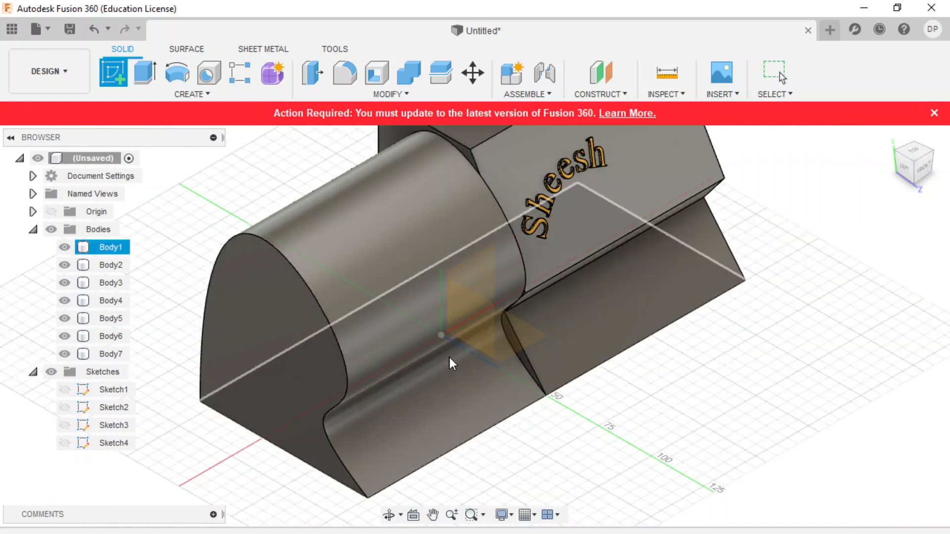
{"action": "mouse_move", "coordinate": [394, 312]}
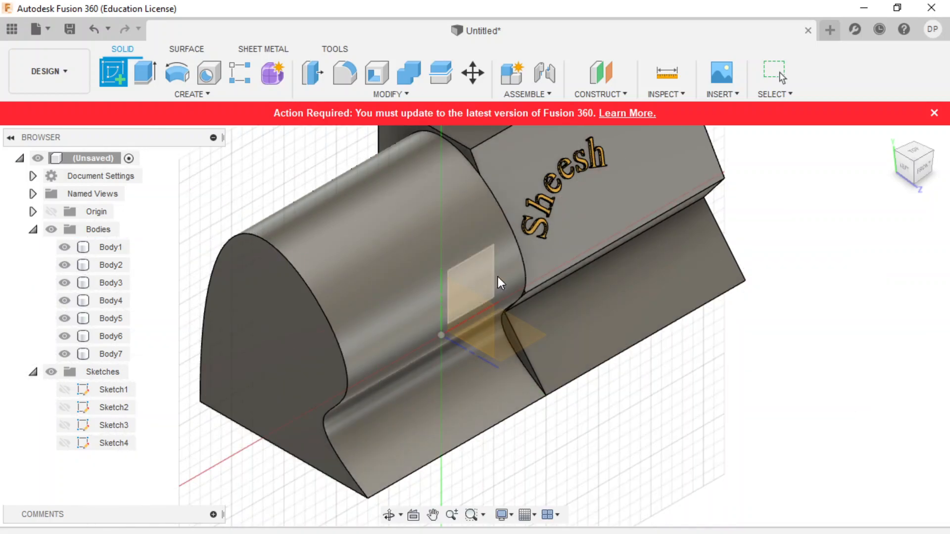
{"action": "mouse_move", "coordinate": [500, 283]}
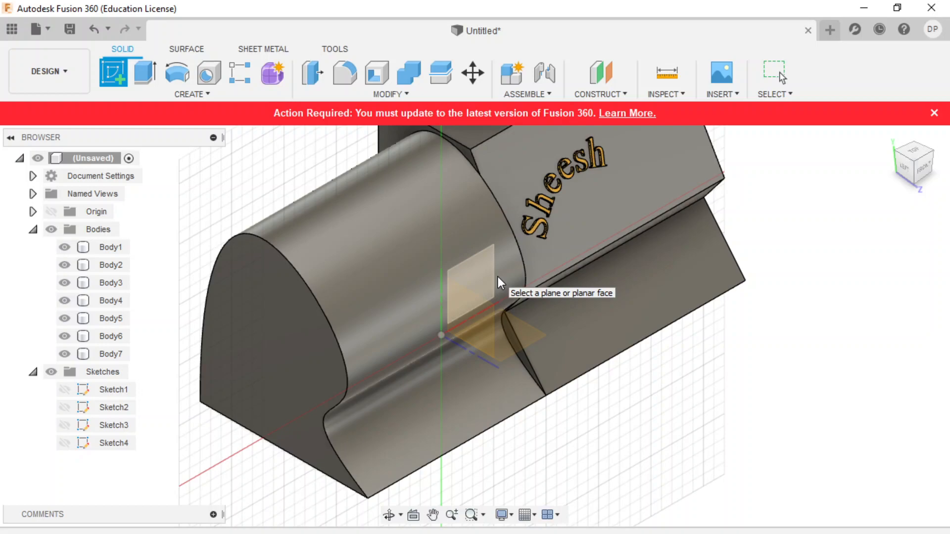
{"action": "mouse_move", "coordinate": [332, 192]}
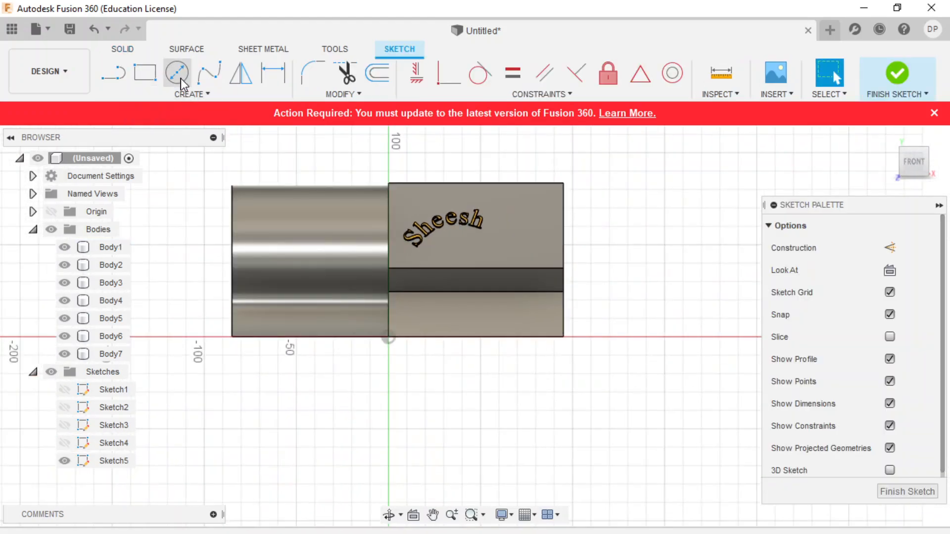
- Draw a circle over the rounded cylinder section and finish the sketch
{"action": "left_click", "coordinate": [177, 73]}
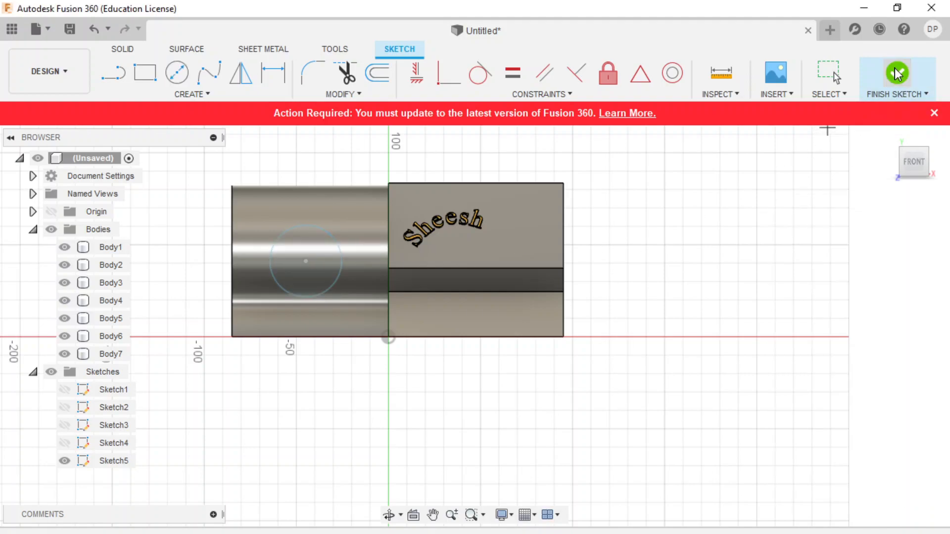
{"action": "left_click", "coordinate": [896, 79]}
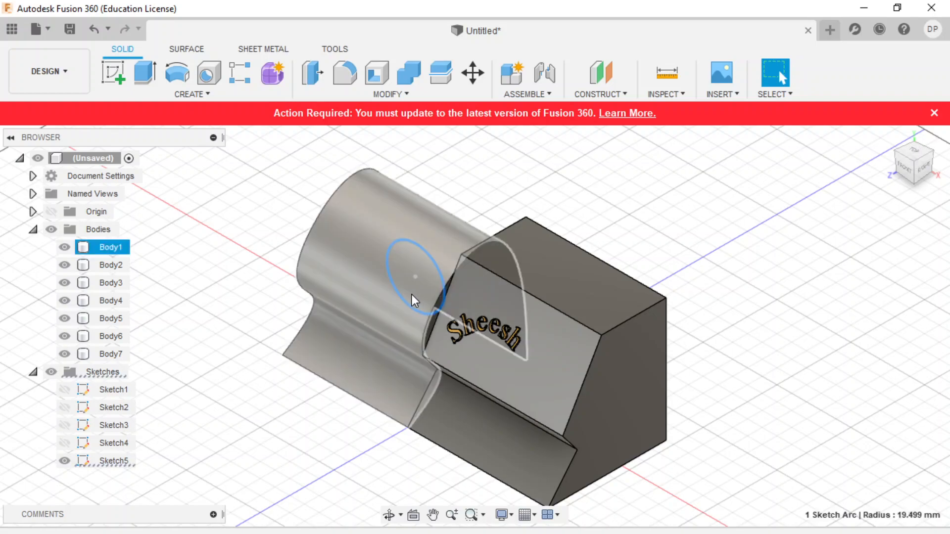
- Preview extruding the circle profile 100 mm as a New Body instead of Cut
{"action": "left_click", "coordinate": [144, 73]}
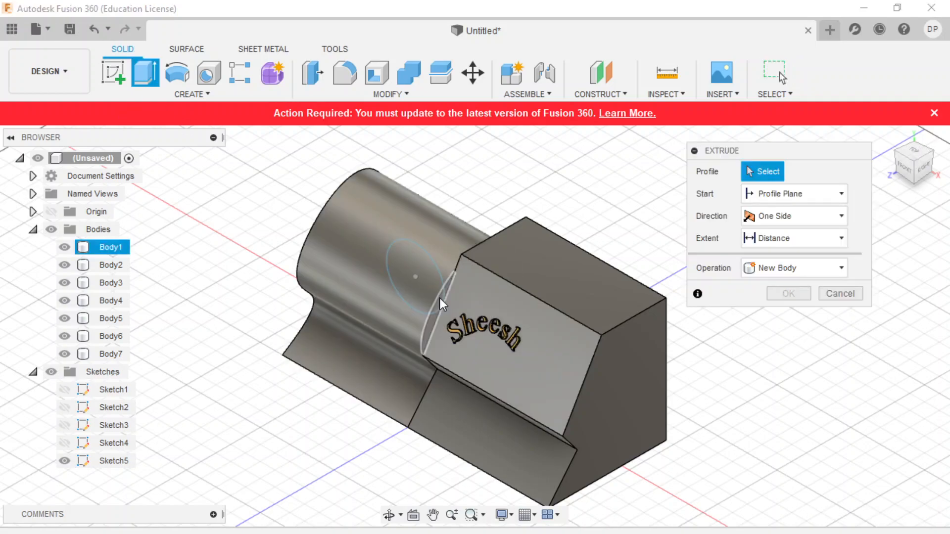
{"action": "left_click", "coordinate": [416, 277]}
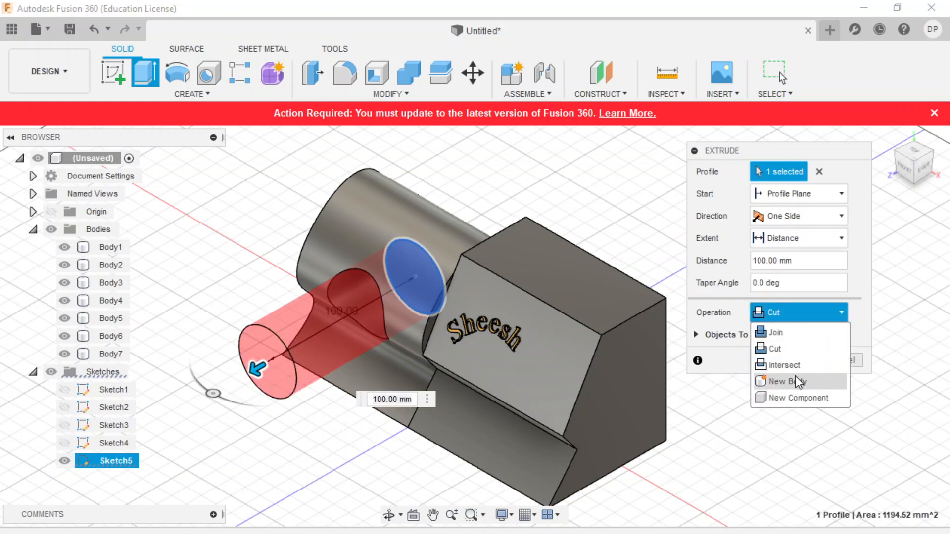
{"action": "left_click", "coordinate": [795, 381]}
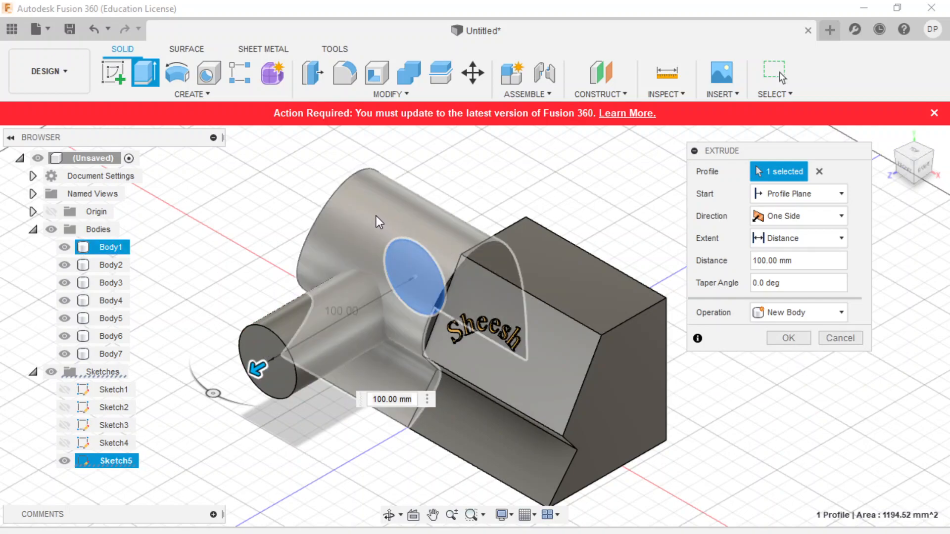
{"action": "mouse_move", "coordinate": [386, 230]}
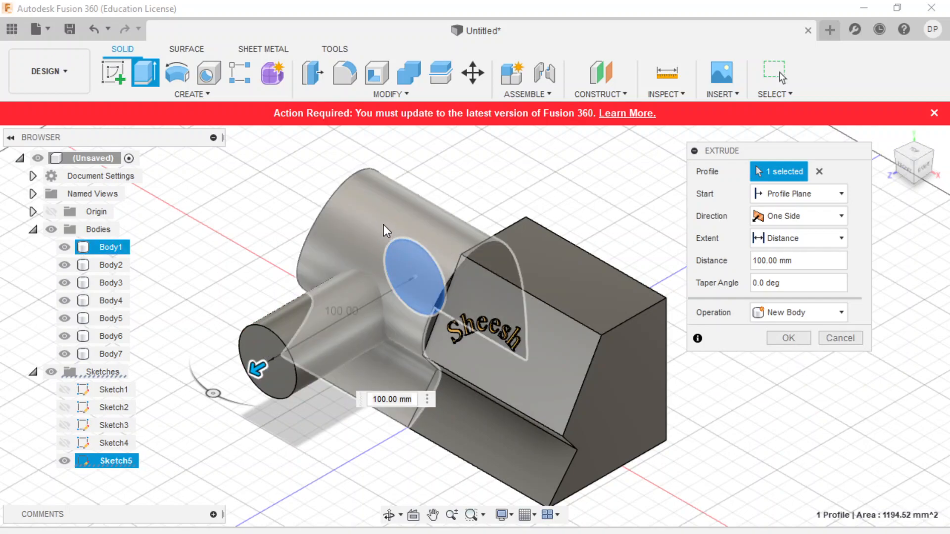
{"action": "mouse_move", "coordinate": [366, 246]}
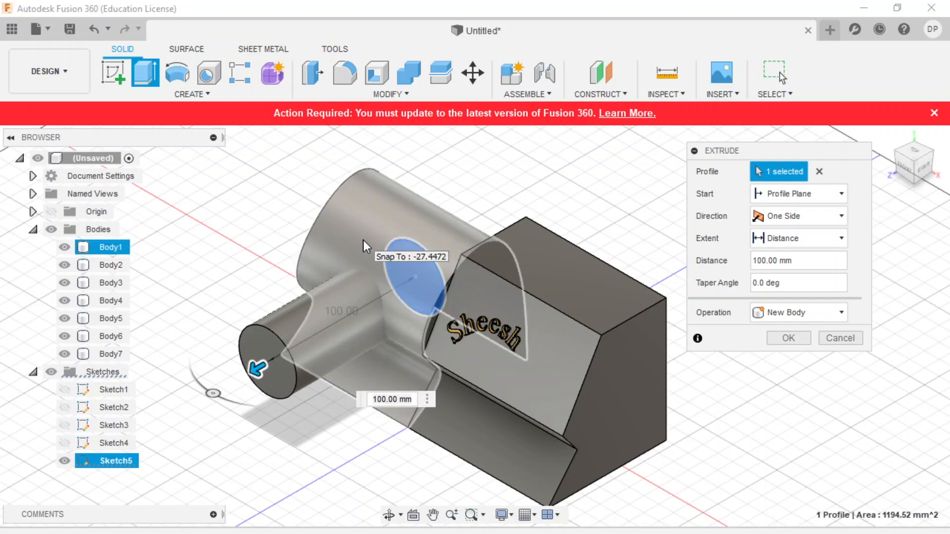
{"action": "mouse_move", "coordinate": [340, 299]}
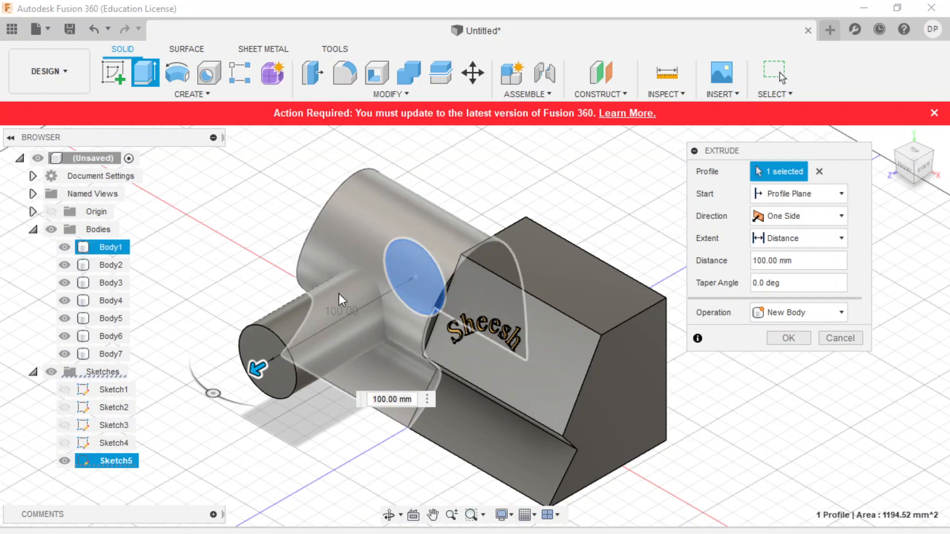
{"action": "mouse_move", "coordinate": [788, 338]}
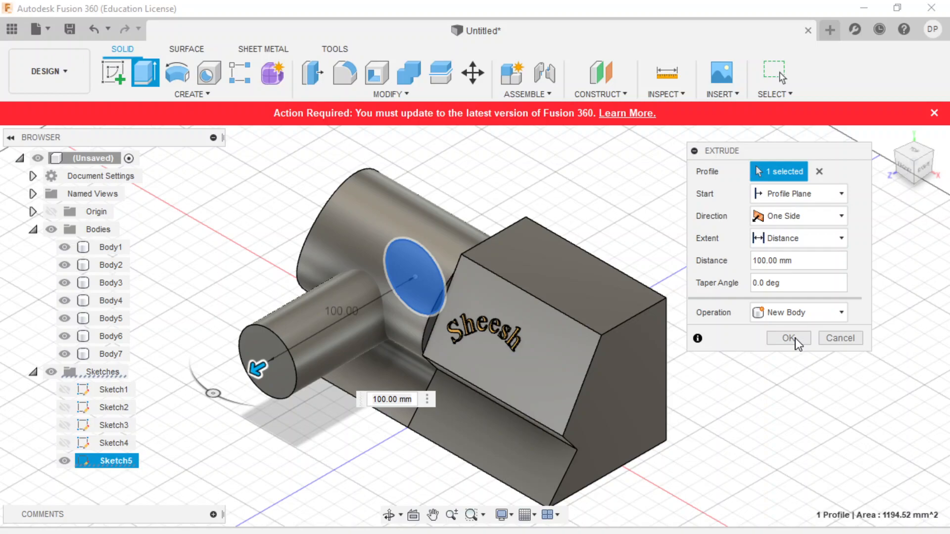
{"action": "mouse_move", "coordinate": [206, 138]}
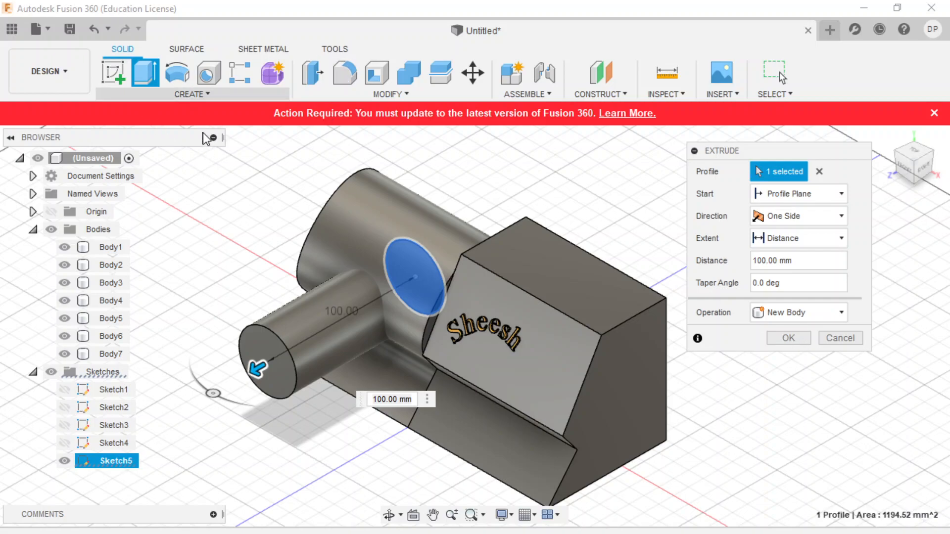
{"action": "mouse_move", "coordinate": [347, 98]}
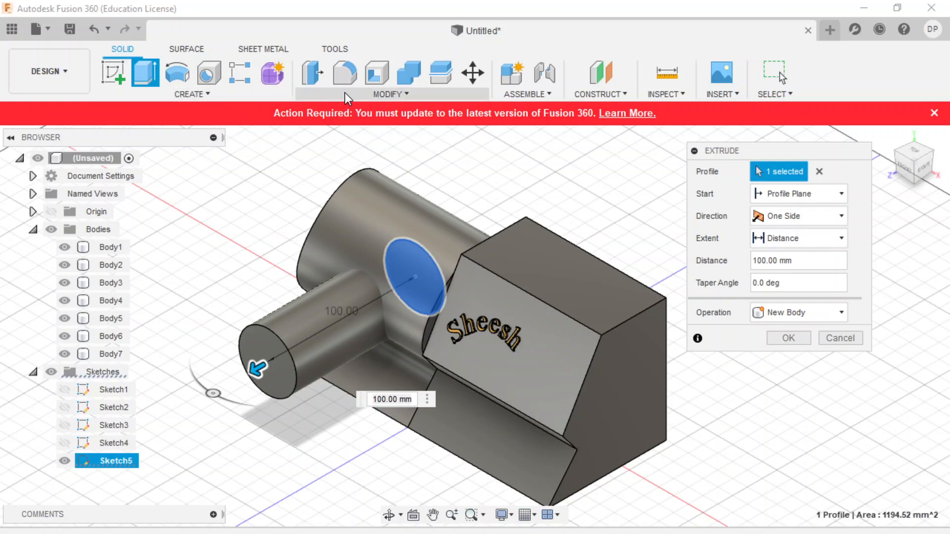
- Split Face the large cylinder's curved face using the small cylinder as splitting tool
{"action": "left_click", "coordinate": [390, 94]}
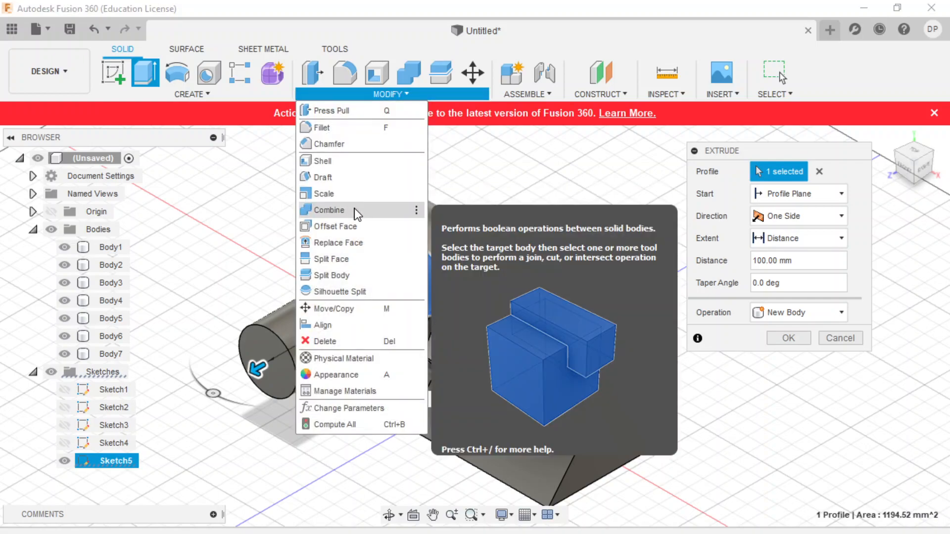
{"action": "mouse_move", "coordinate": [332, 275]}
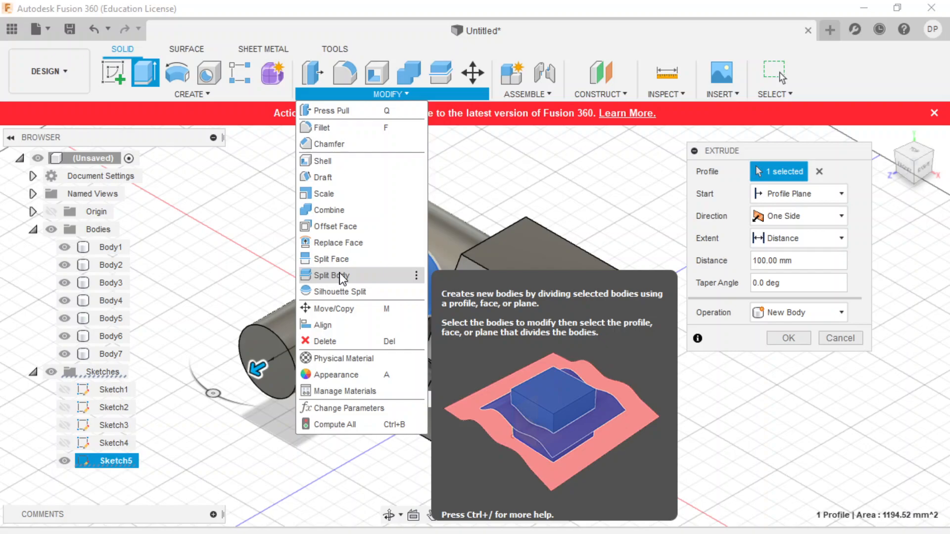
{"action": "mouse_move", "coordinate": [329, 259]}
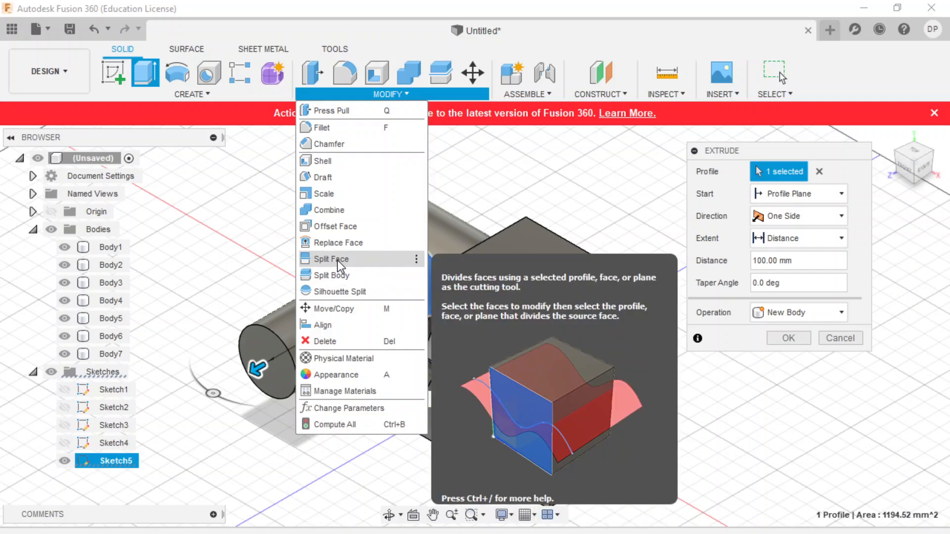
{"action": "mouse_move", "coordinate": [339, 270]}
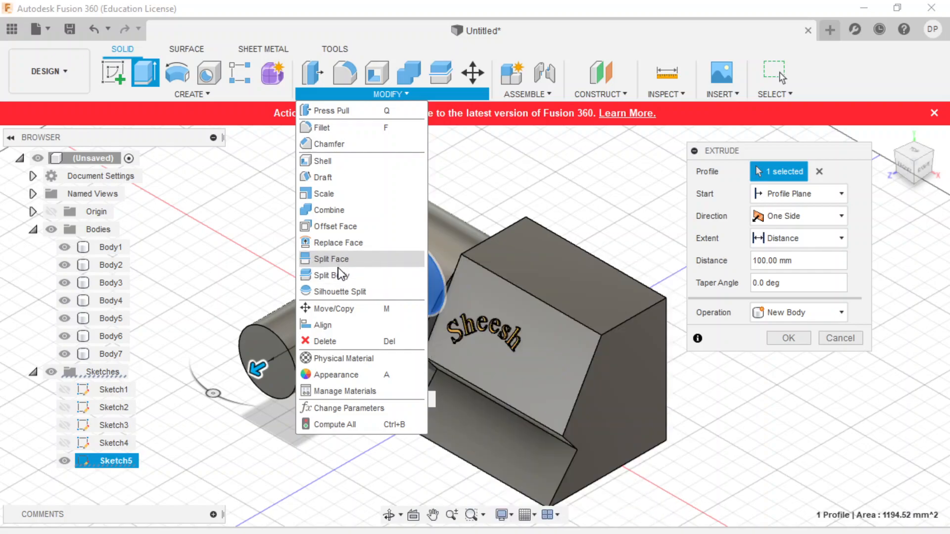
{"action": "left_click", "coordinate": [332, 259]}
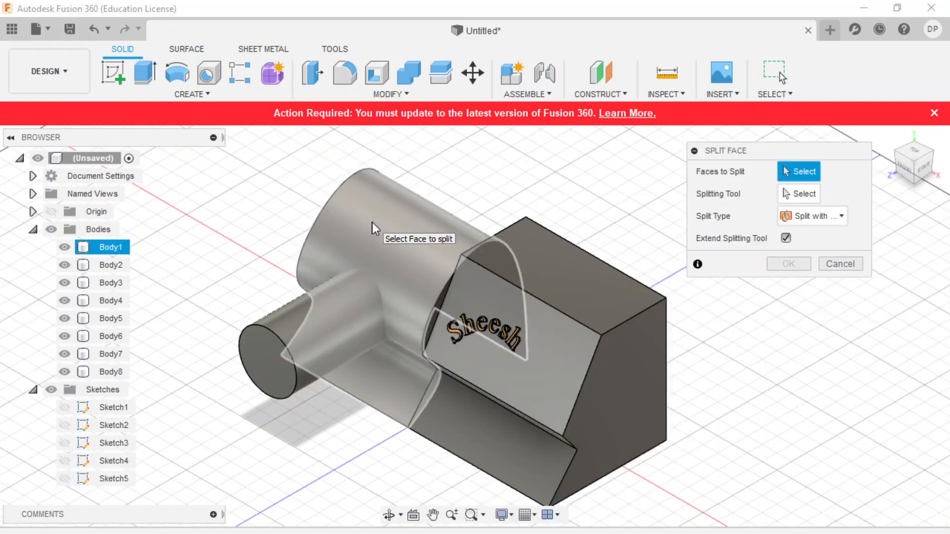
{"action": "left_click", "coordinate": [370, 236]}
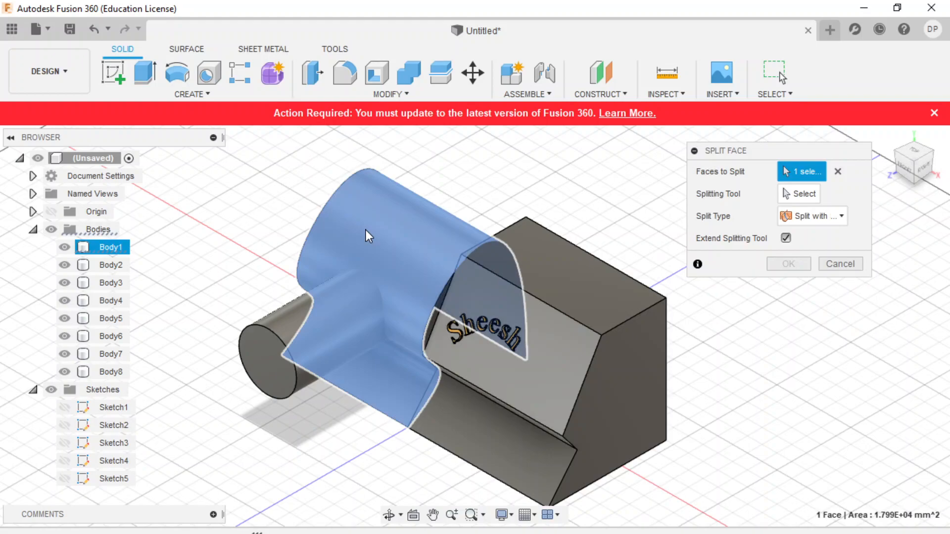
{"action": "left_click", "coordinate": [805, 194]}
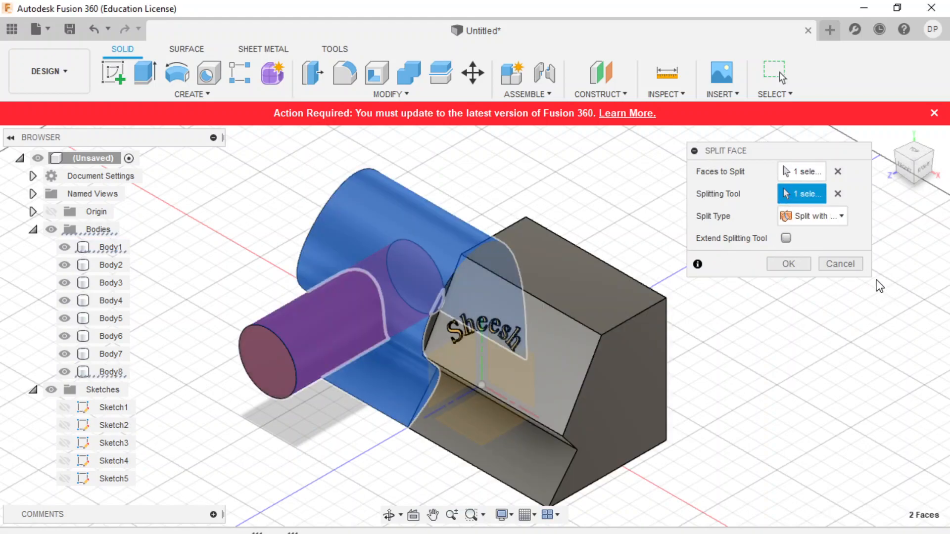
{"action": "mouse_move", "coordinate": [788, 263]}
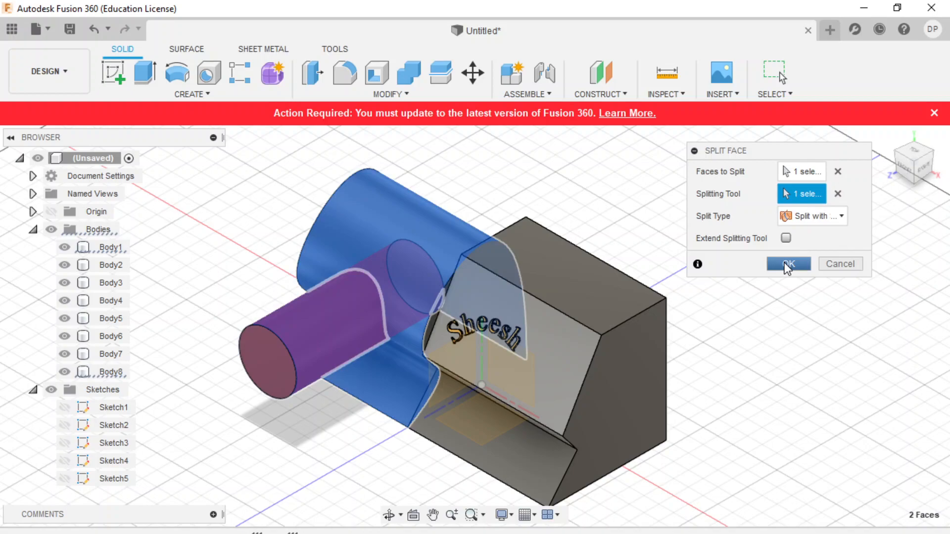
{"action": "left_click", "coordinate": [788, 264]}
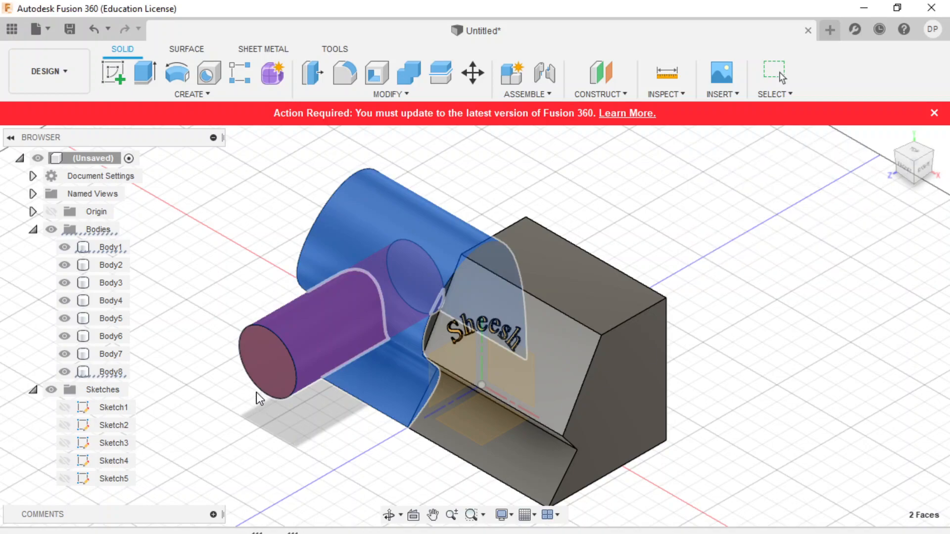
- Toggle body visibility to show only the block, select the teardrop face, and cancel Extrude
{"action": "left_click", "coordinate": [51, 390]}
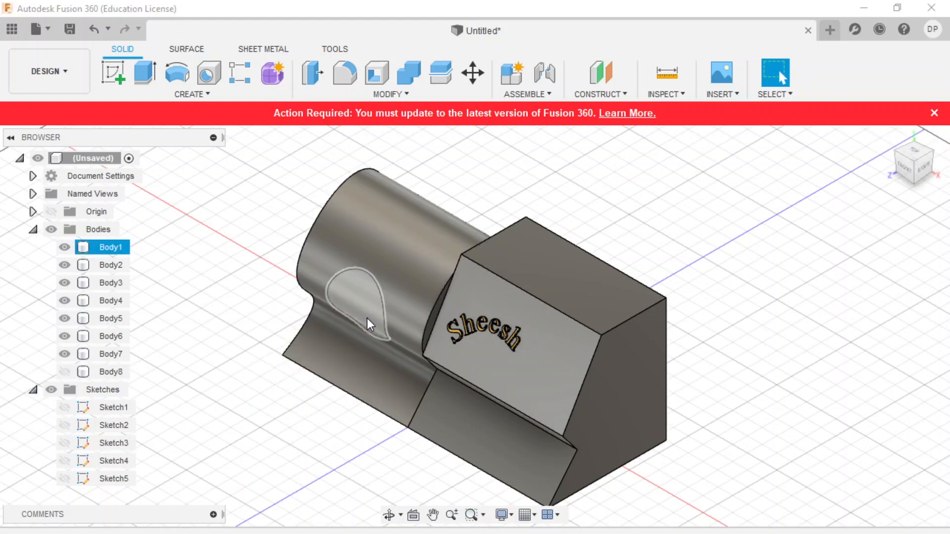
{"action": "mouse_move", "coordinate": [369, 321]}
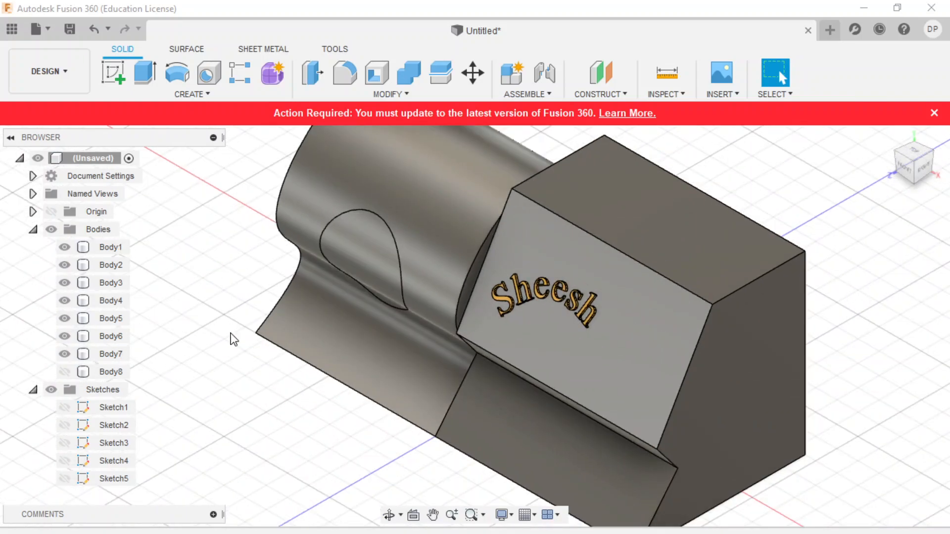
{"action": "left_click", "coordinate": [64, 318]}
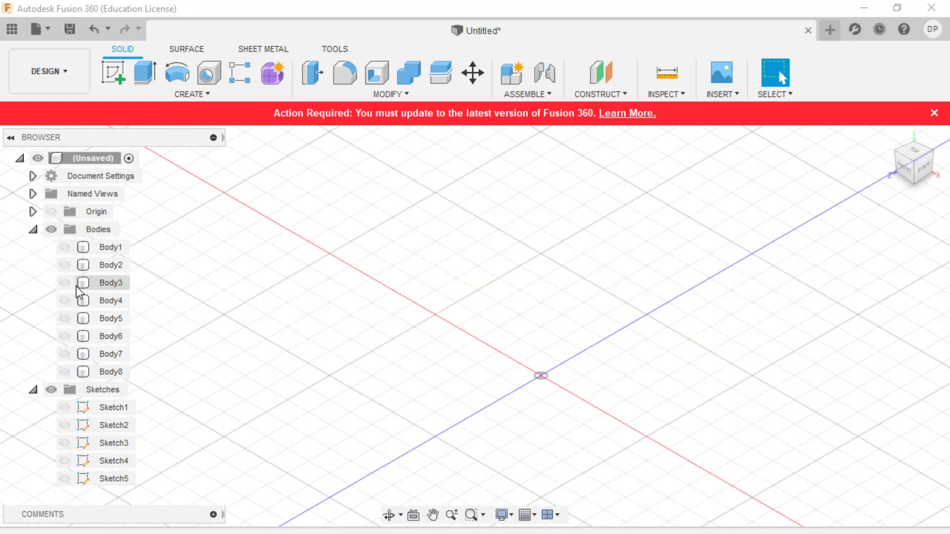
{"action": "left_click", "coordinate": [65, 372]}
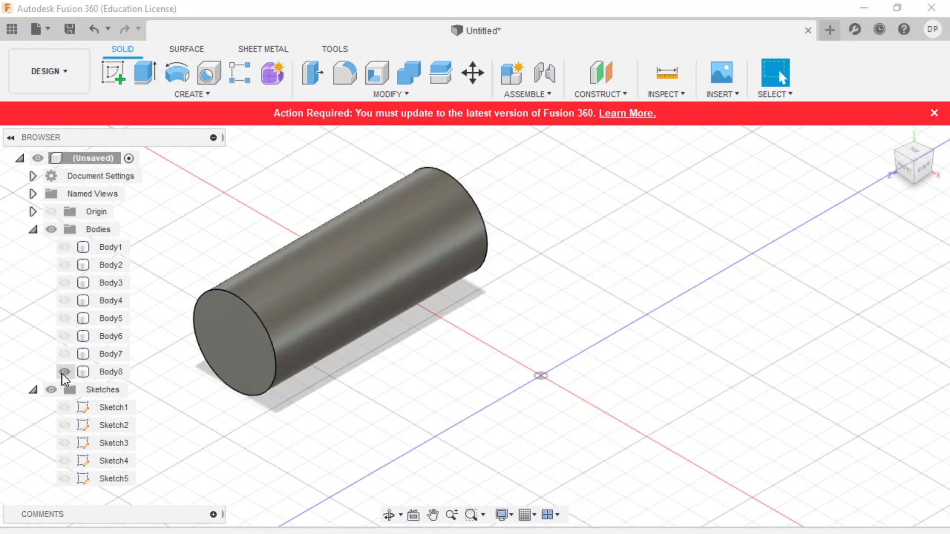
{"action": "left_click", "coordinate": [111, 247]}
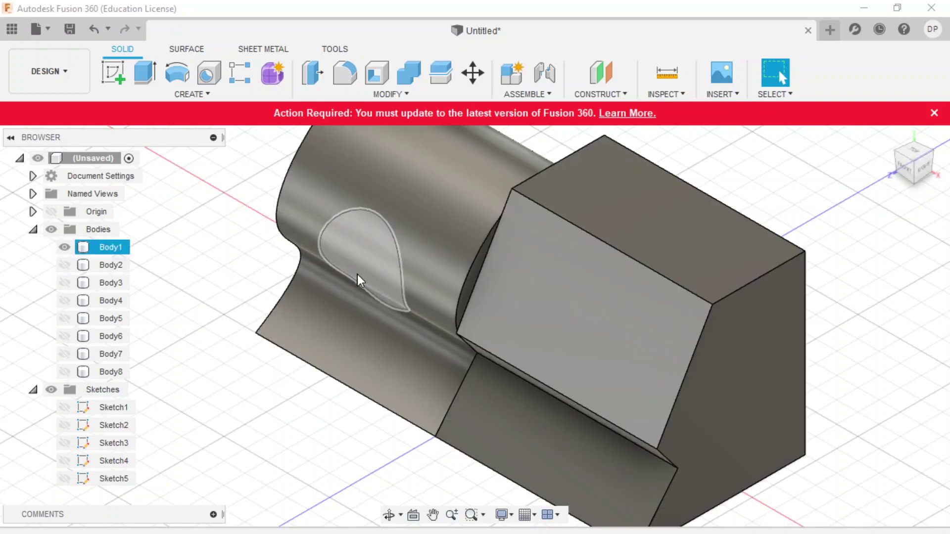
{"action": "left_click", "coordinate": [357, 261]}
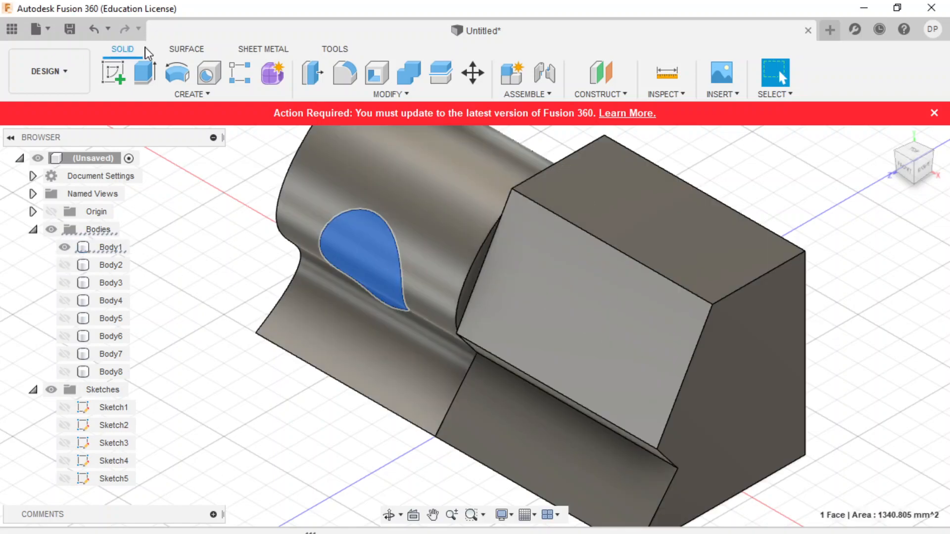
{"action": "left_click", "coordinate": [144, 73]}
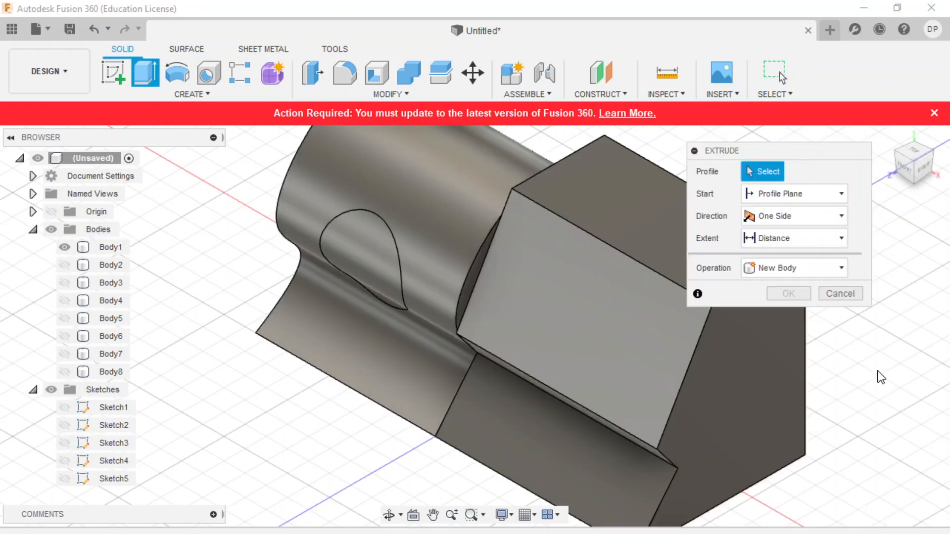
{"action": "left_click", "coordinate": [840, 294]}
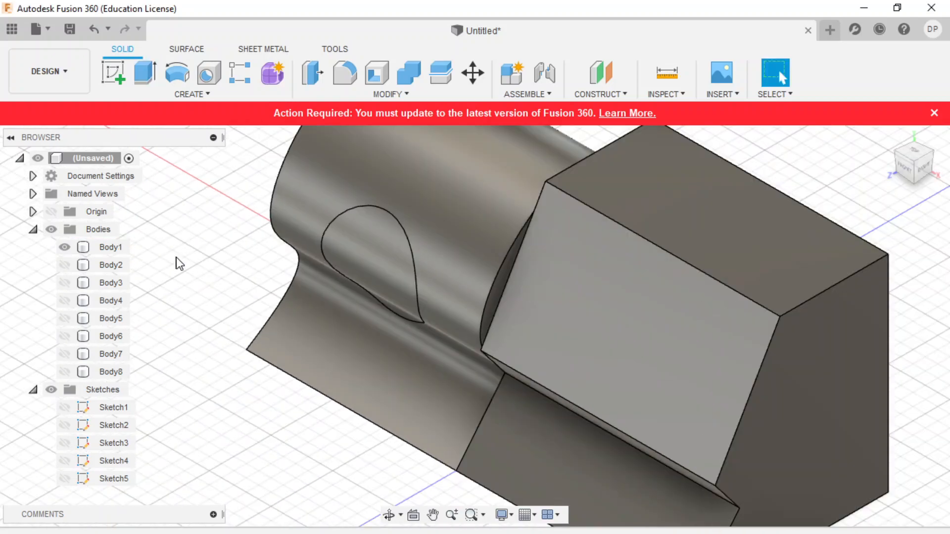
- Apply the gold appearance to the teardrop-shaped split face
{"action": "right_click", "coordinate": [371, 253]}
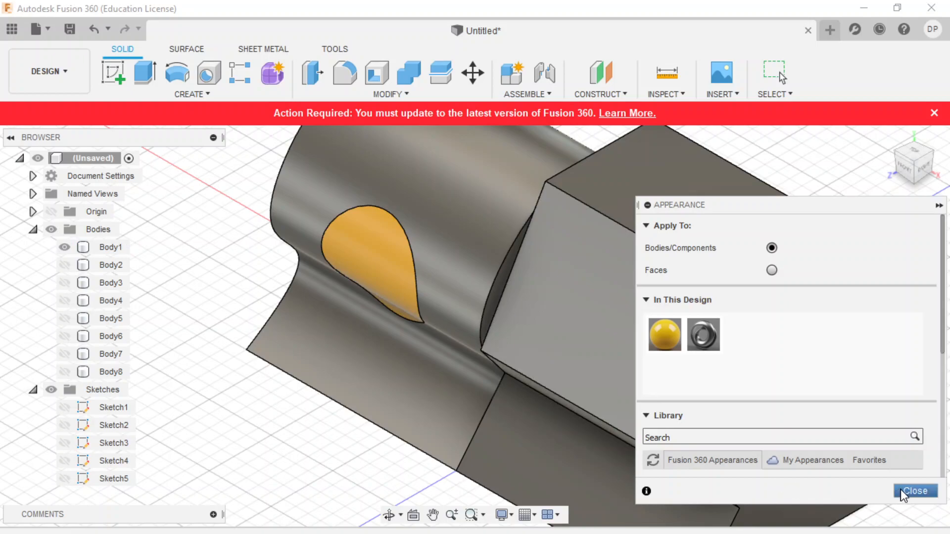
{"action": "left_click", "coordinate": [914, 491]}
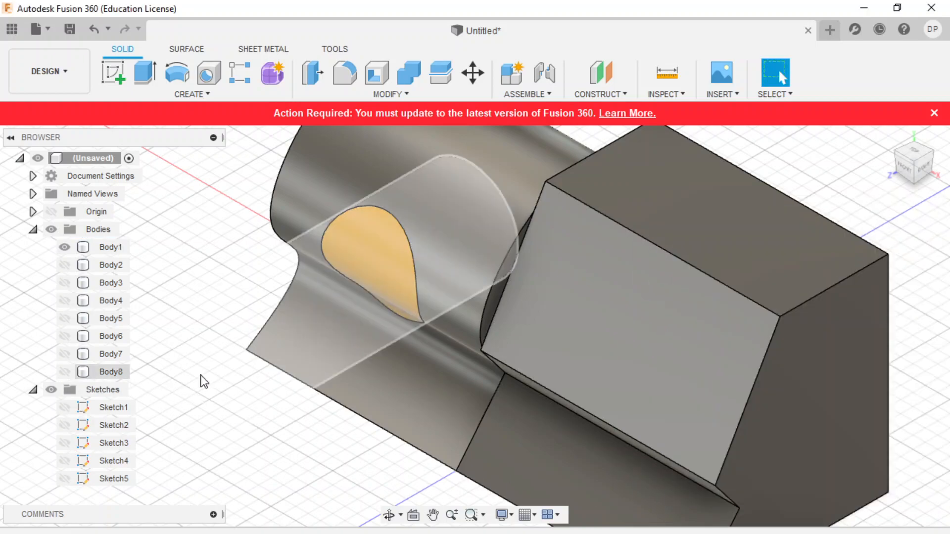
{"action": "left_click", "coordinate": [110, 246]}
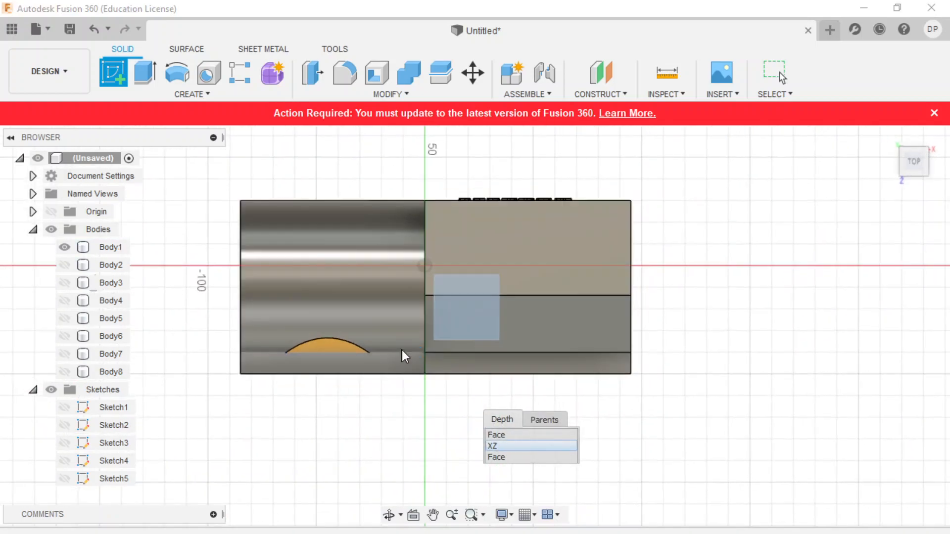
- Place the new sketch on the XZ plane, viewed from the top
{"action": "left_click", "coordinate": [492, 446]}
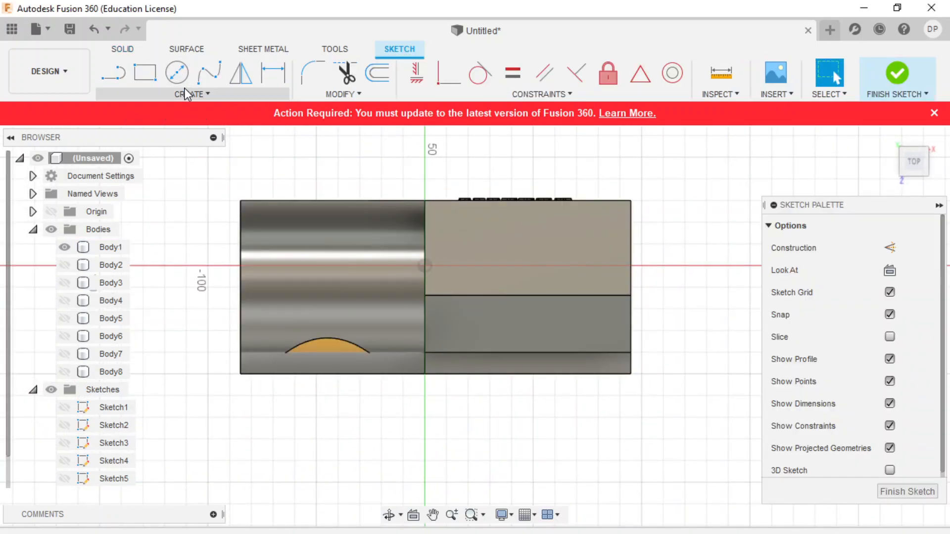
{"action": "left_click", "coordinate": [191, 94]}
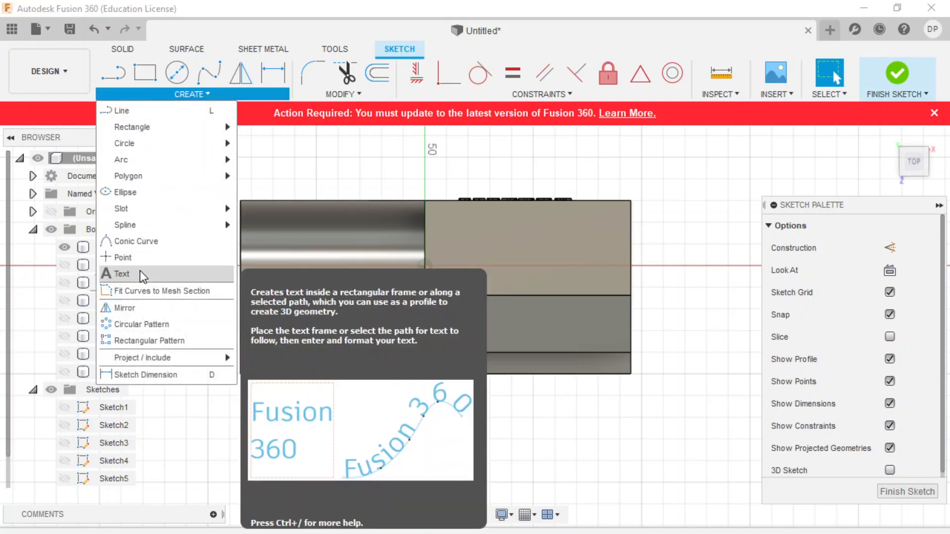
- Add 'SMEG' sketch text in bold italic Euclid and drag it over the cylinder
{"action": "left_click", "coordinate": [122, 274]}
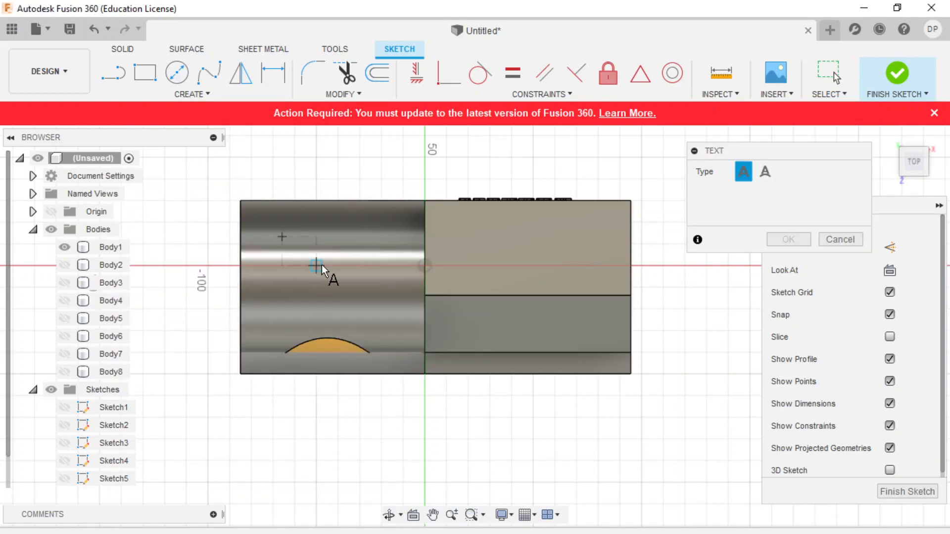
{"action": "left_click", "coordinate": [335, 263]}
{"action": "type", "text": "SM"}
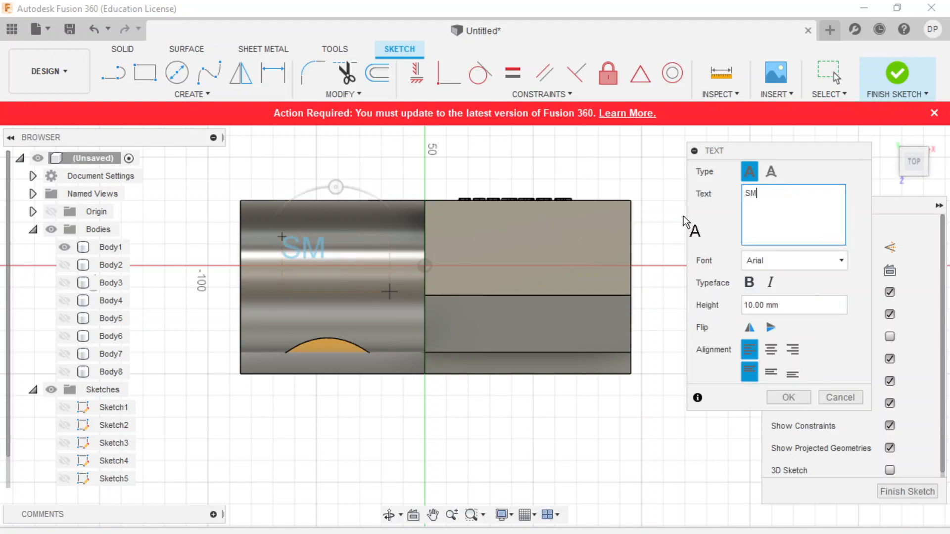
{"action": "type", "text": "EG"}
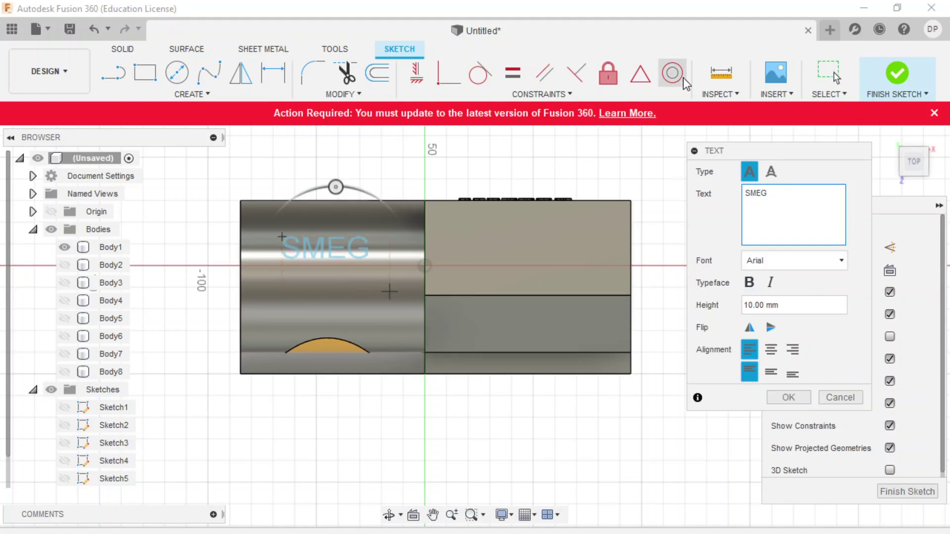
{"action": "left_click", "coordinate": [749, 283]}
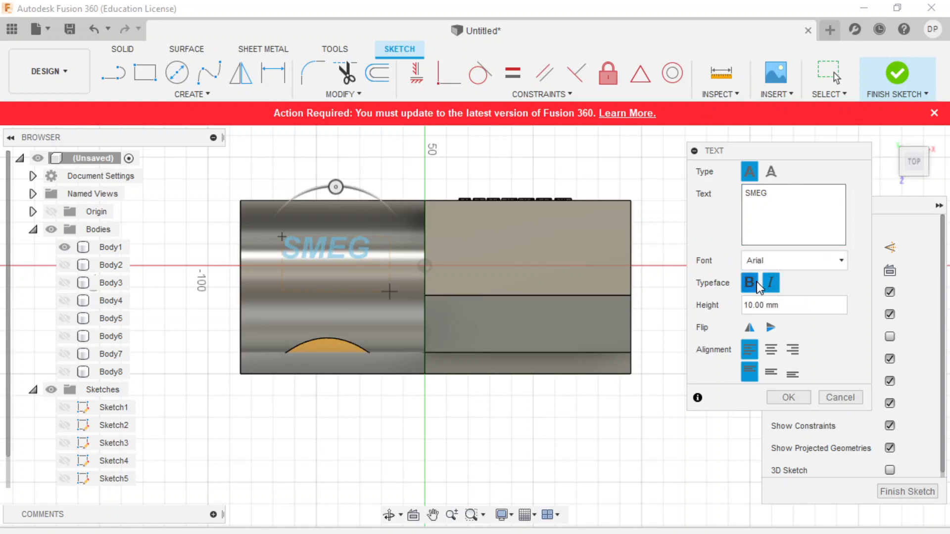
{"action": "mouse_move", "coordinate": [809, 270]}
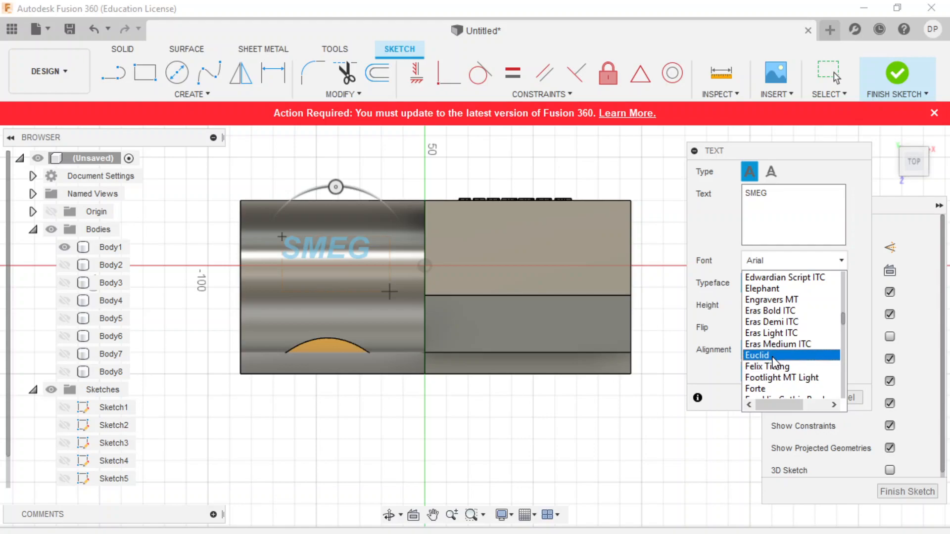
{"action": "left_click", "coordinate": [757, 355]}
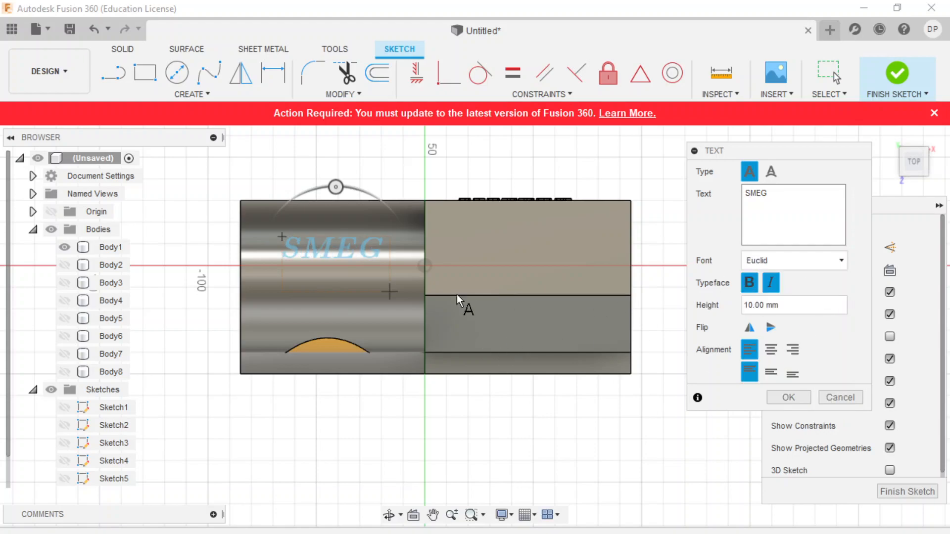
{"action": "mouse_move", "coordinate": [650, 318]}
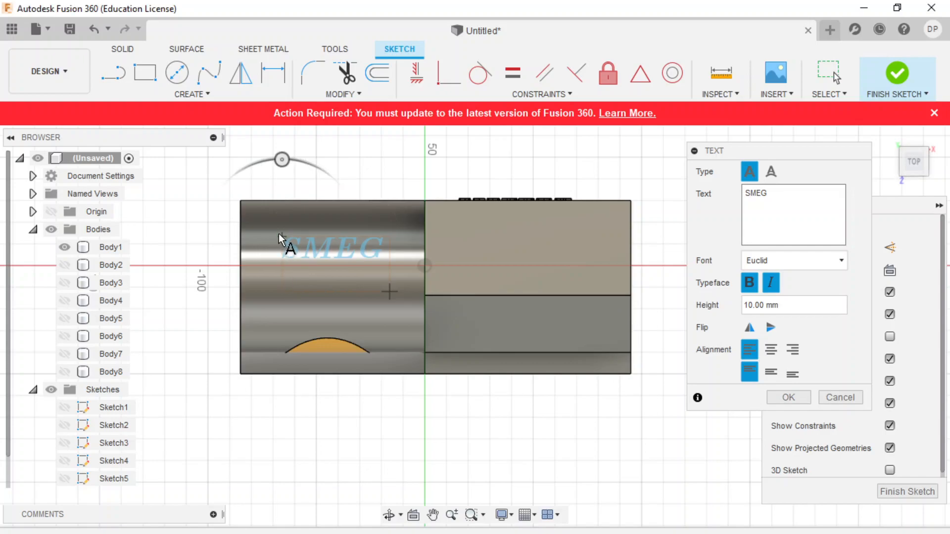
{"action": "left_click_drag", "start_coordinate": [281, 159], "coordinate": [302, 161]}
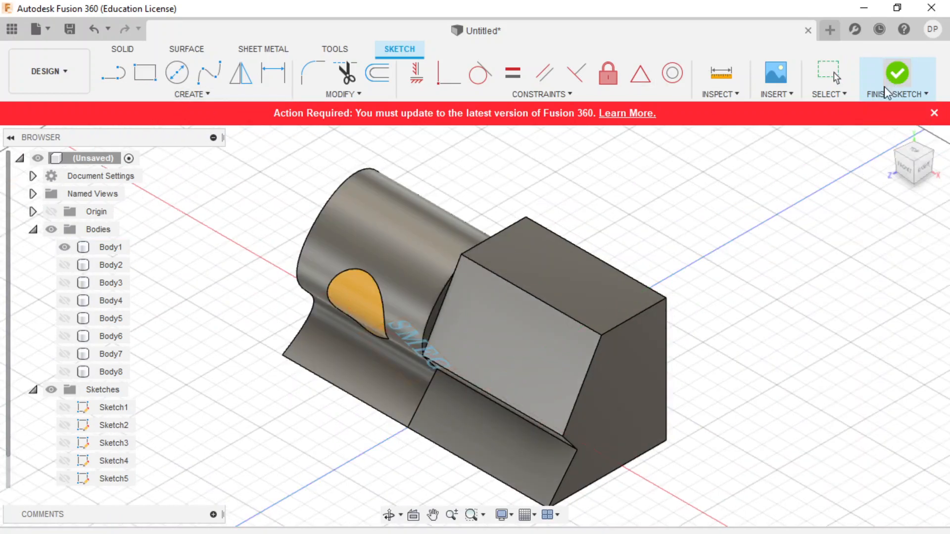
- Finish the SMEG sketch and extrude its text 100 mm as a New Body
{"action": "left_click", "coordinate": [897, 73]}
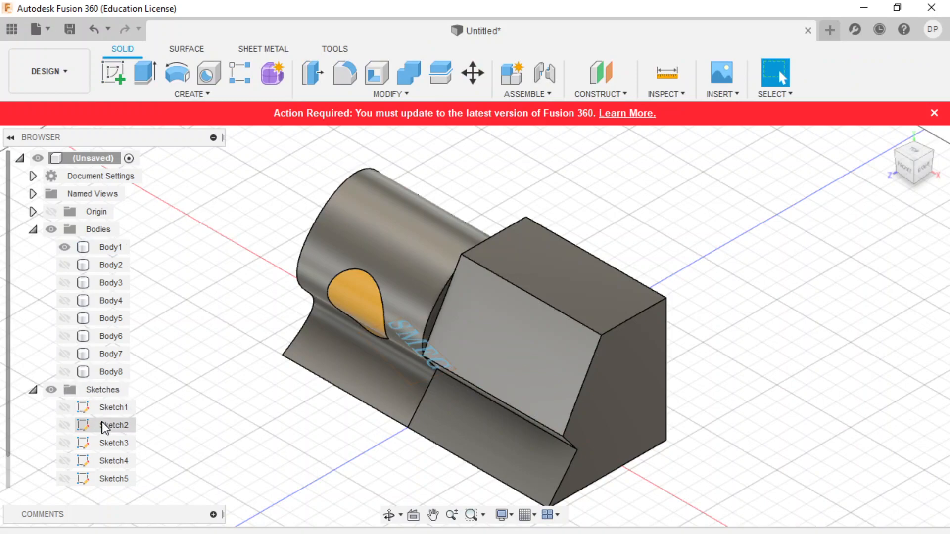
{"action": "left_click", "coordinate": [116, 479]}
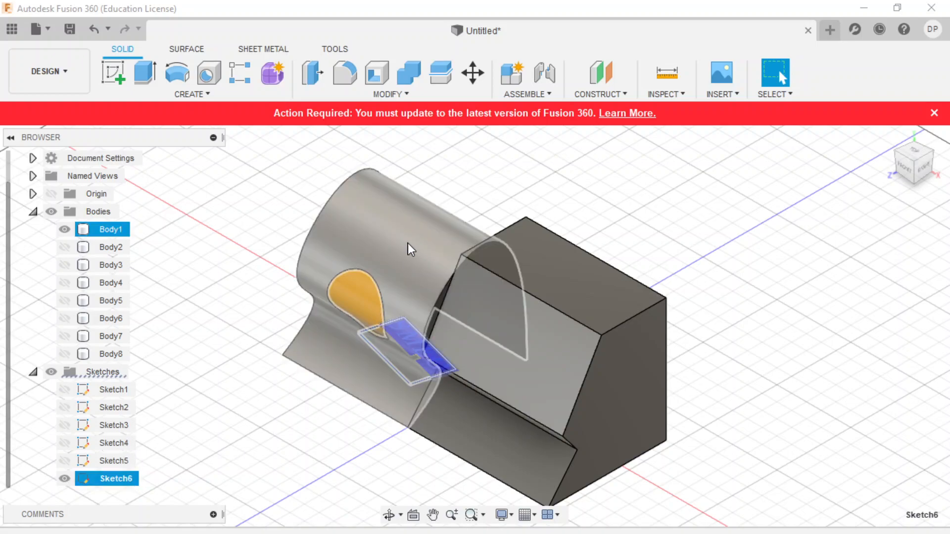
{"action": "left_click", "coordinate": [144, 73]}
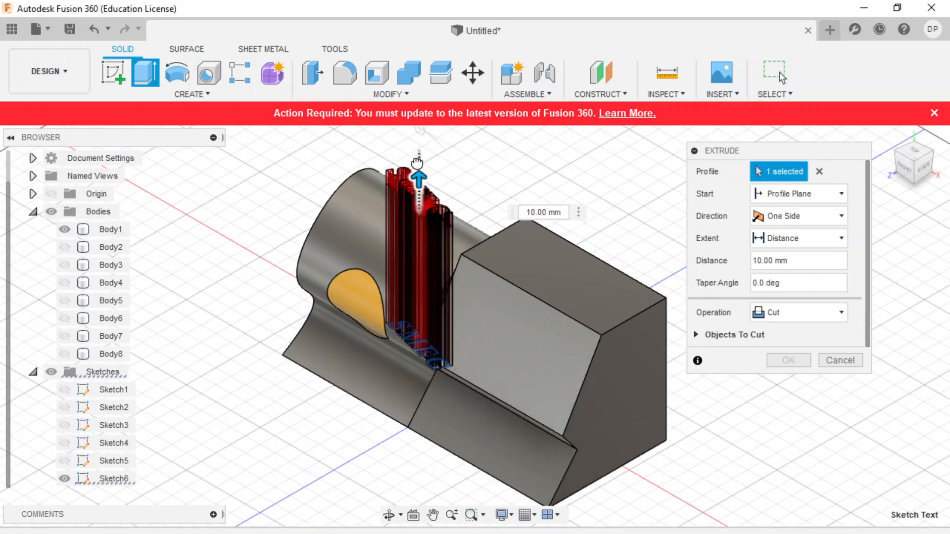
{"action": "left_click", "coordinate": [796, 312]}
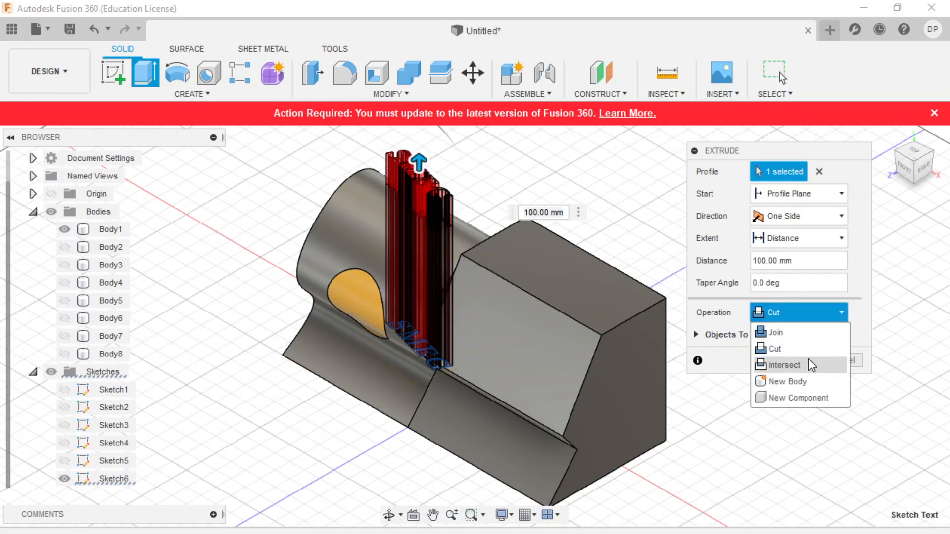
{"action": "left_click", "coordinate": [787, 381]}
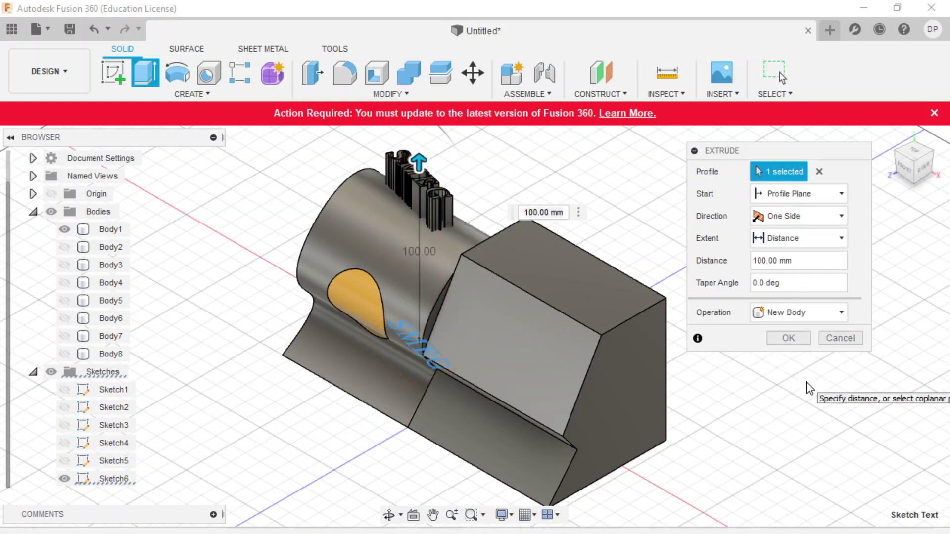
{"action": "mouse_move", "coordinate": [480, 247]}
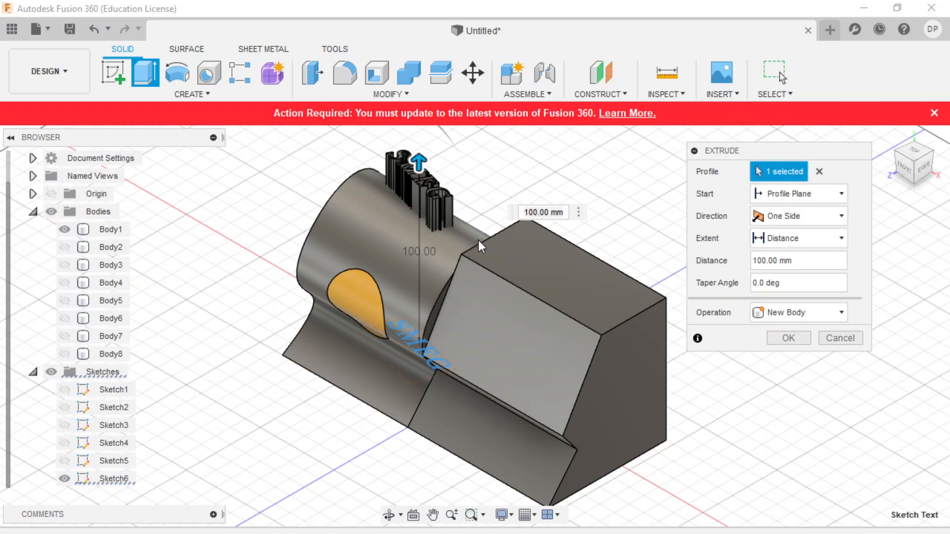
{"action": "mouse_move", "coordinate": [787, 337]}
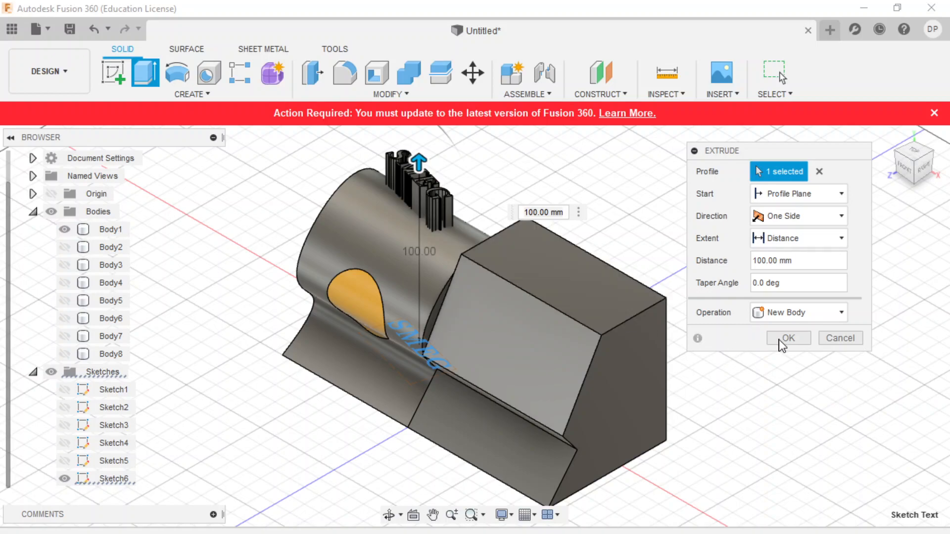
{"action": "mouse_move", "coordinate": [791, 353]}
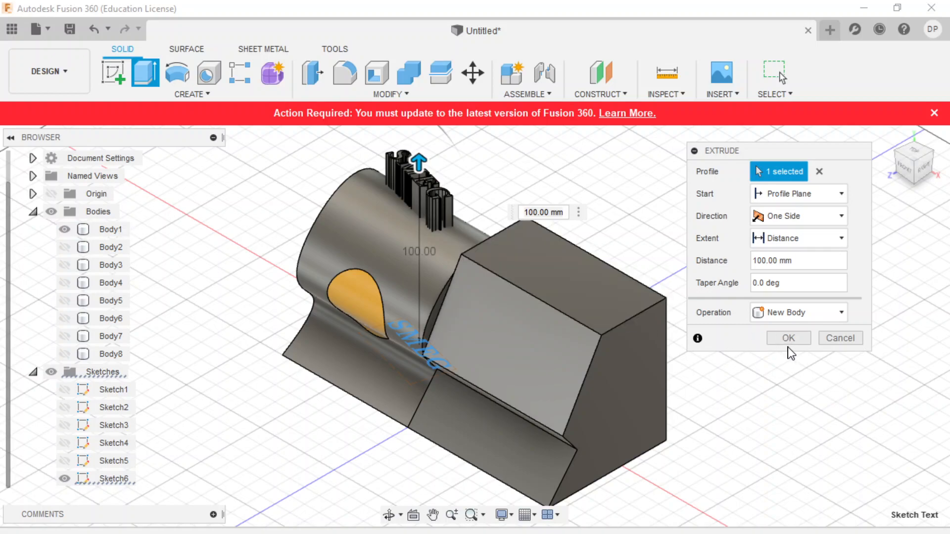
{"action": "mouse_move", "coordinate": [406, 259]}
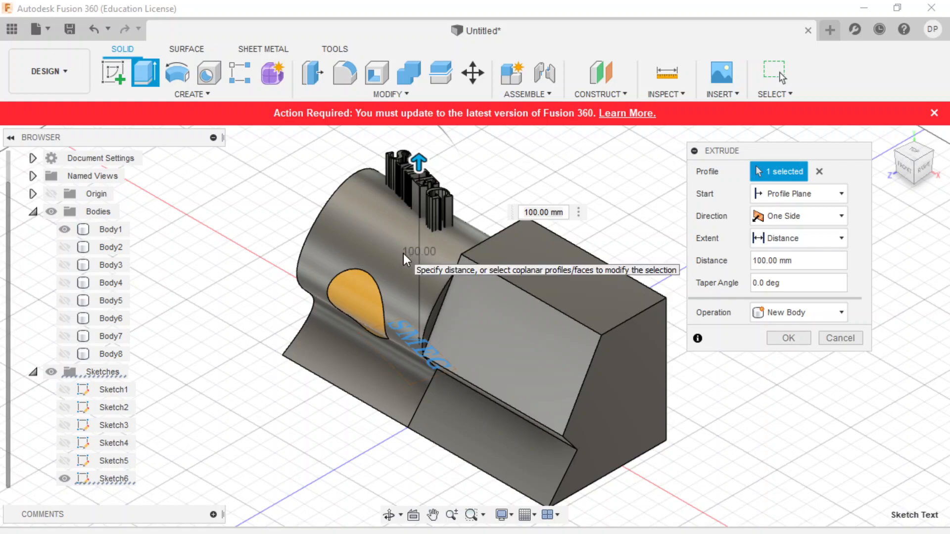
{"action": "mouse_move", "coordinate": [318, 267]}
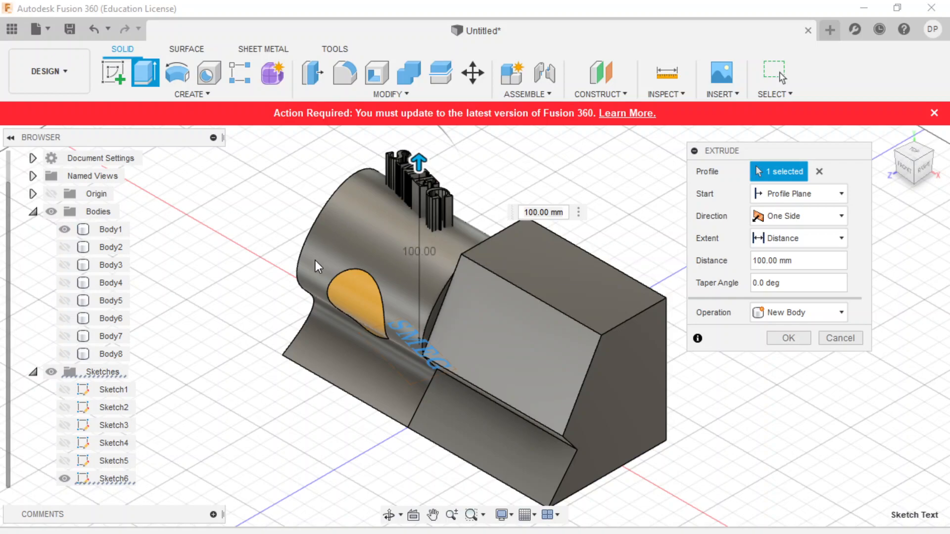
{"action": "mouse_move", "coordinate": [318, 267]}
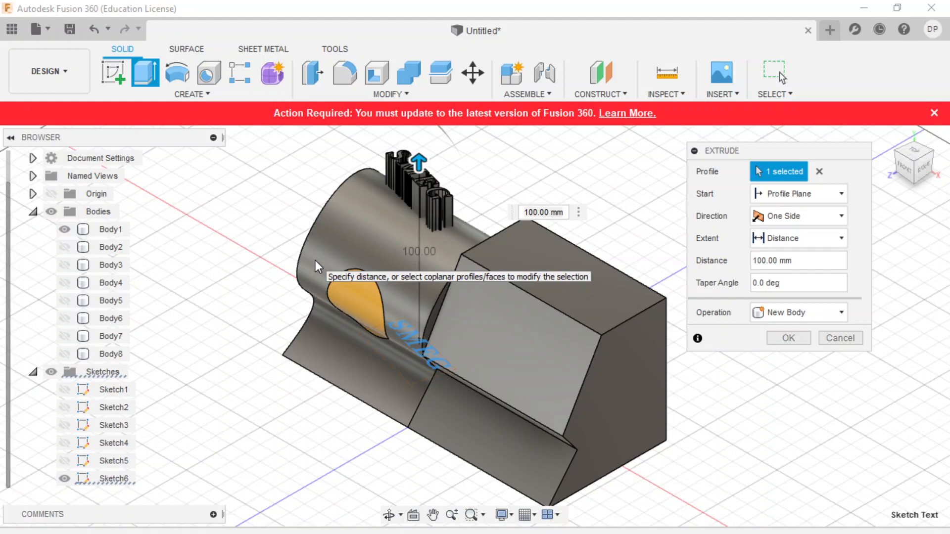
{"action": "mouse_move", "coordinate": [434, 205]}
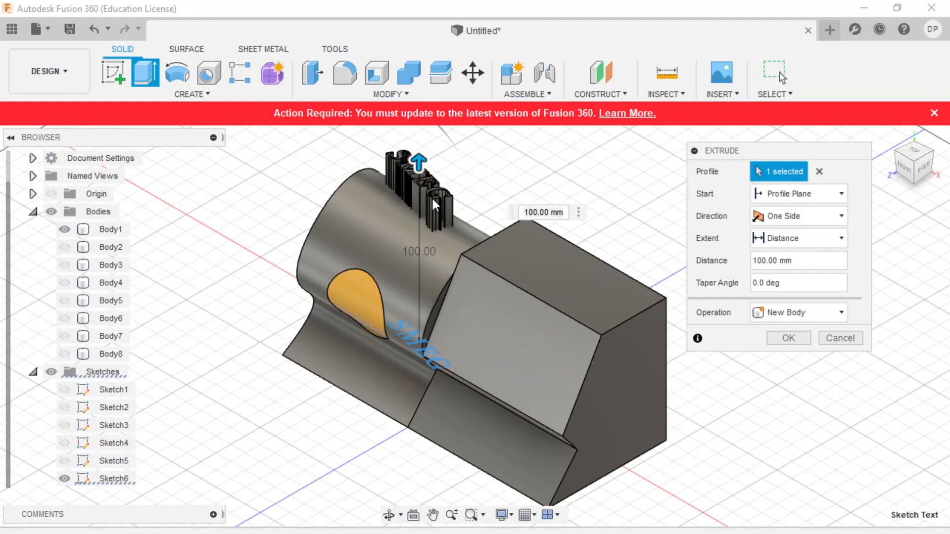
{"action": "mouse_move", "coordinate": [364, 185]}
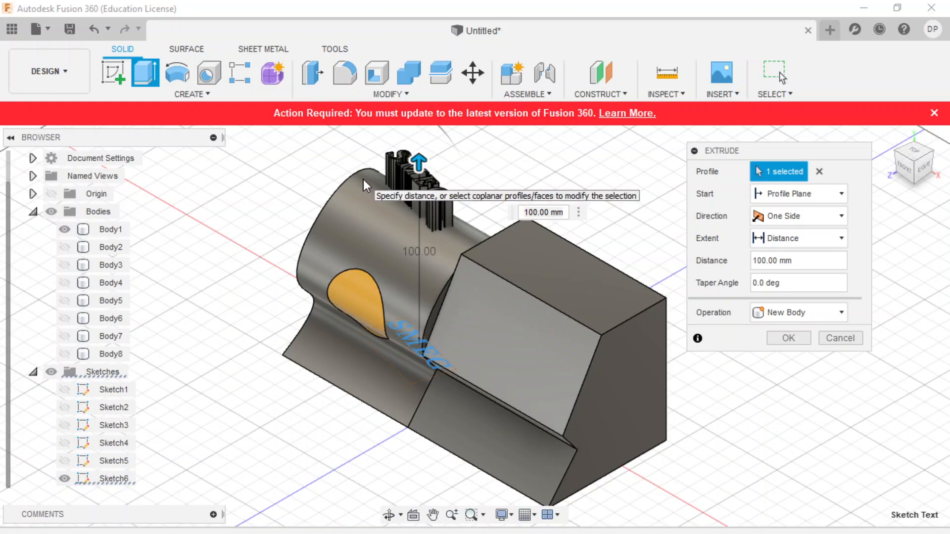
{"action": "mouse_move", "coordinate": [365, 184]}
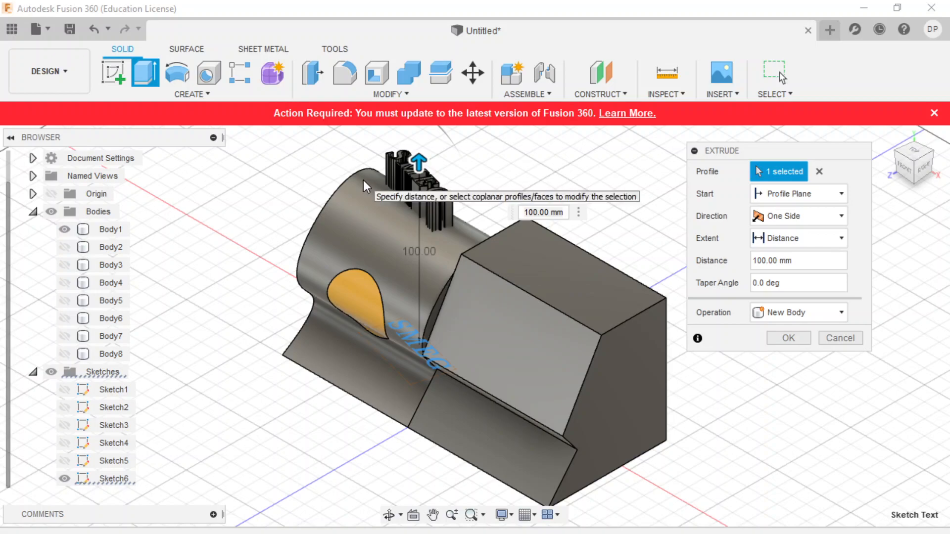
{"action": "mouse_move", "coordinate": [409, 339]}
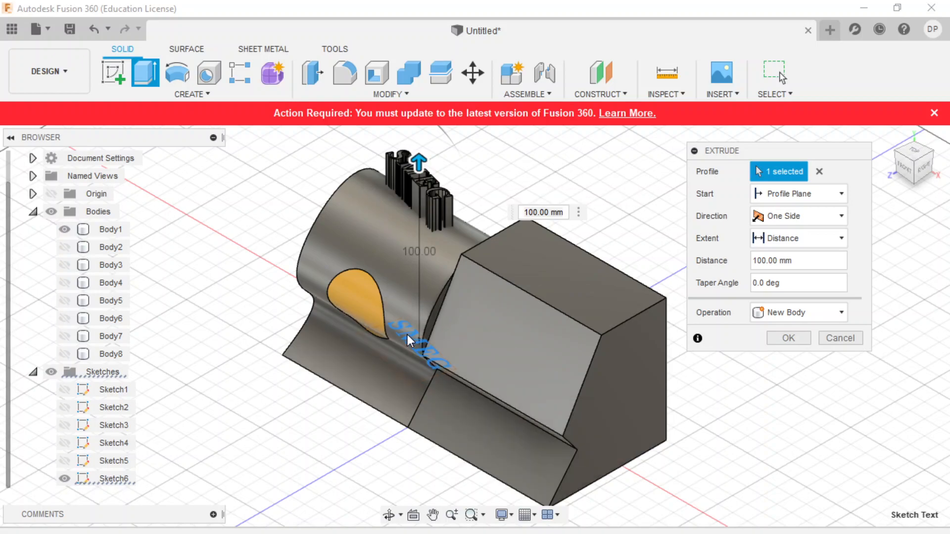
{"action": "mouse_move", "coordinate": [372, 227]}
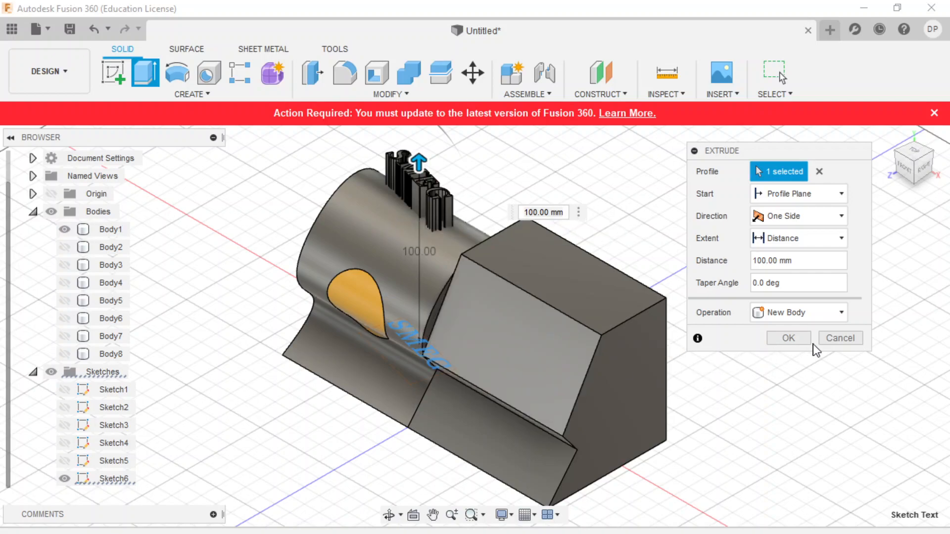
- Confirm the letter extrusion and split Body9–Body12 with the cylinder face
{"action": "left_click", "coordinate": [787, 338]}
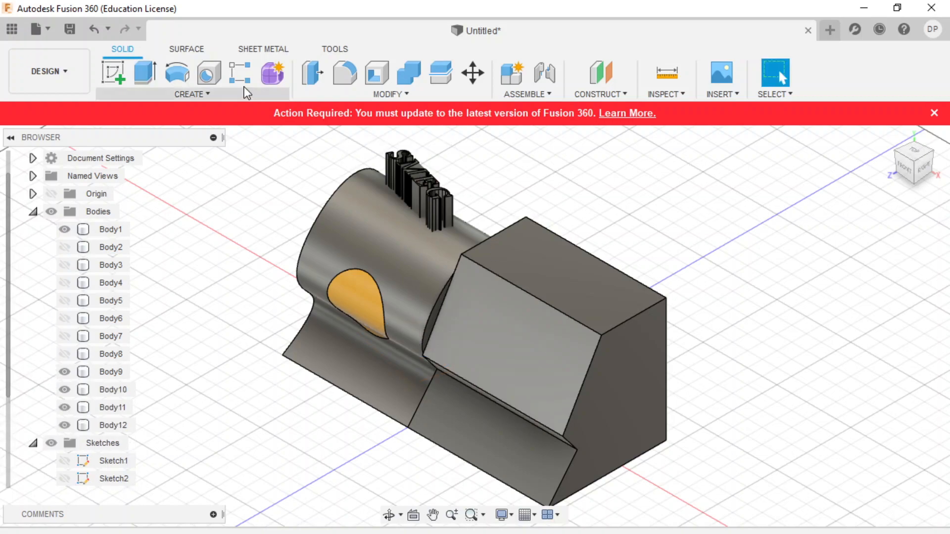
{"action": "mouse_move", "coordinate": [388, 102]}
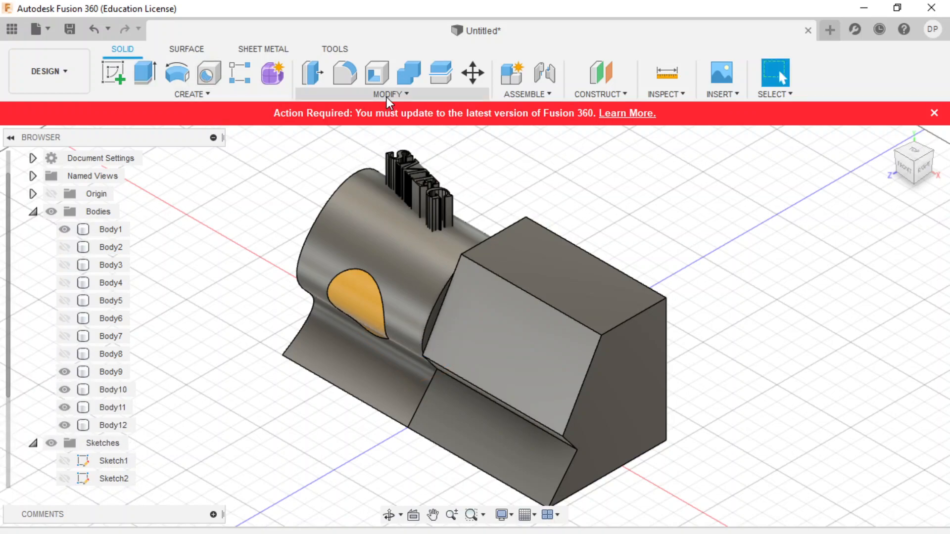
{"action": "left_click", "coordinate": [390, 94]}
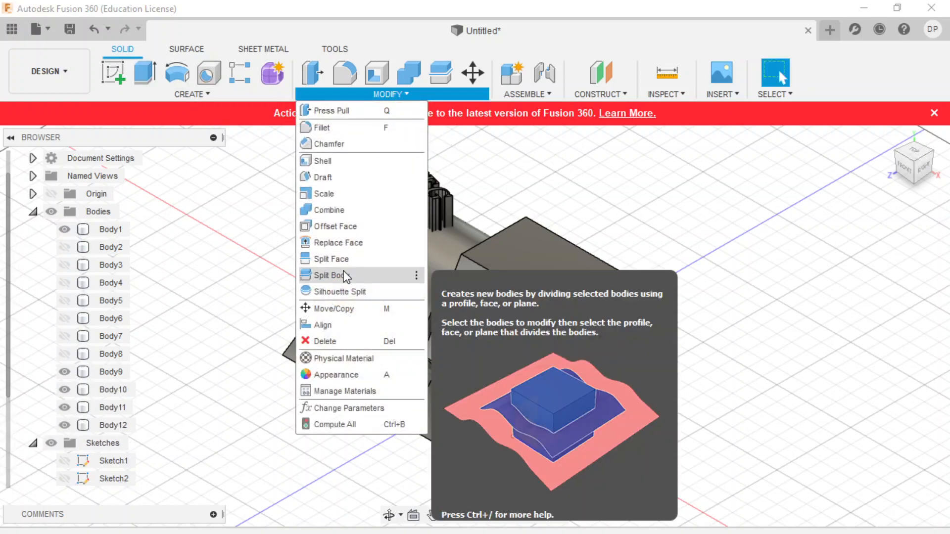
{"action": "left_click", "coordinate": [331, 275]}
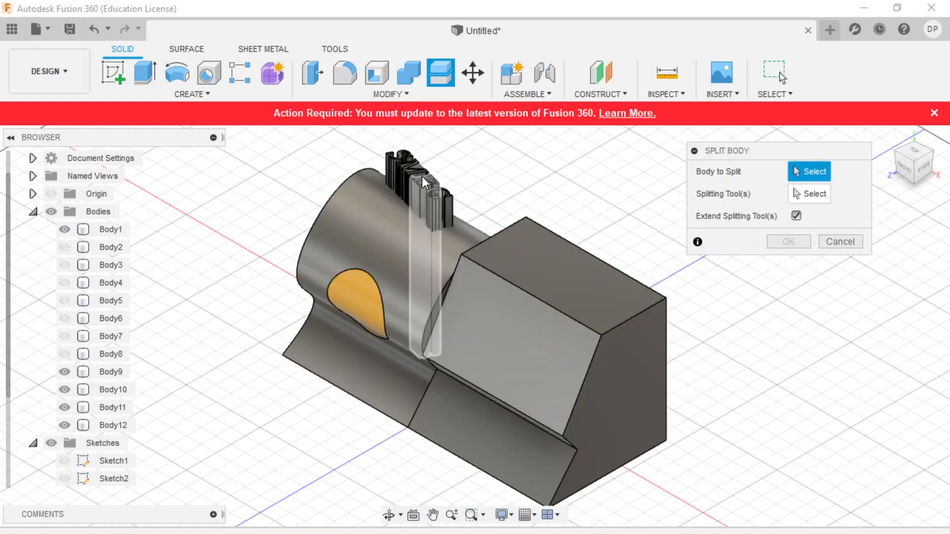
{"action": "left_click", "coordinate": [111, 371]}
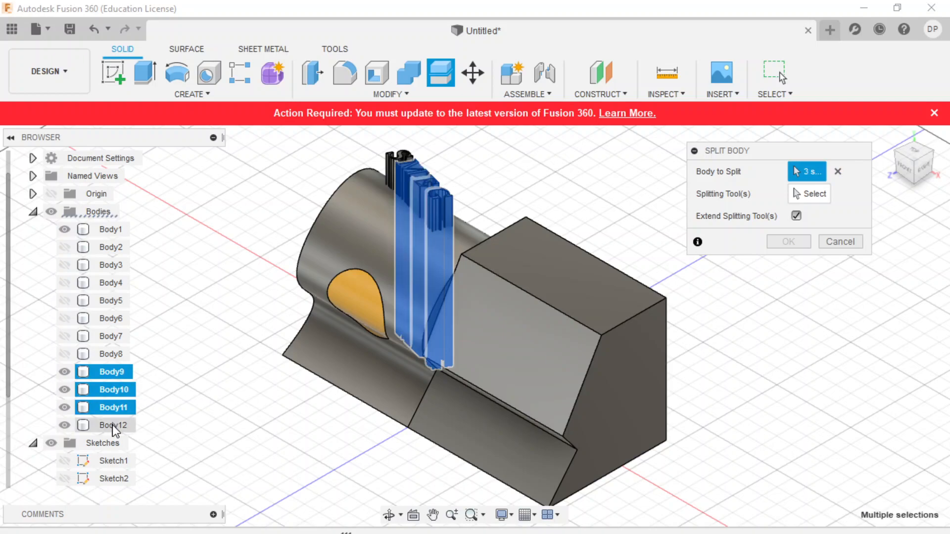
{"action": "left_click", "coordinate": [113, 424]}
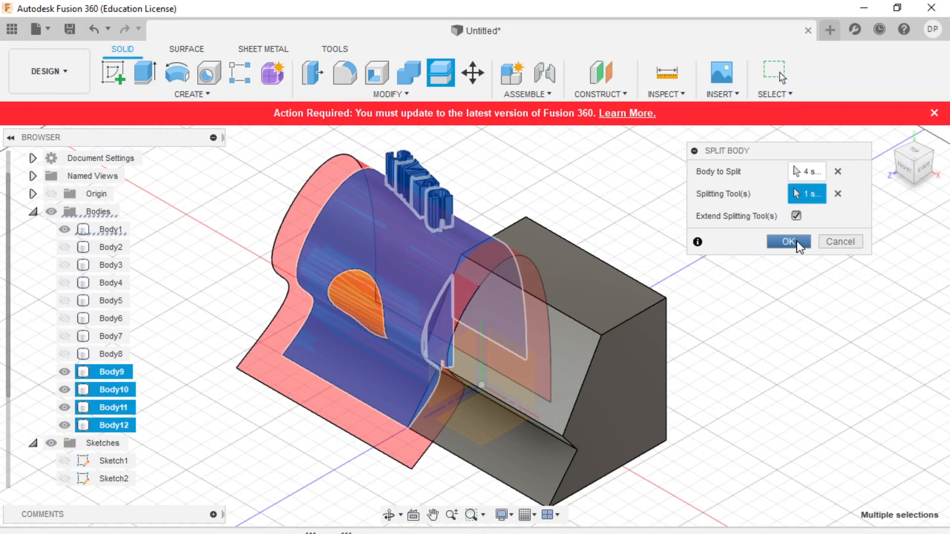
{"action": "left_click", "coordinate": [787, 241]}
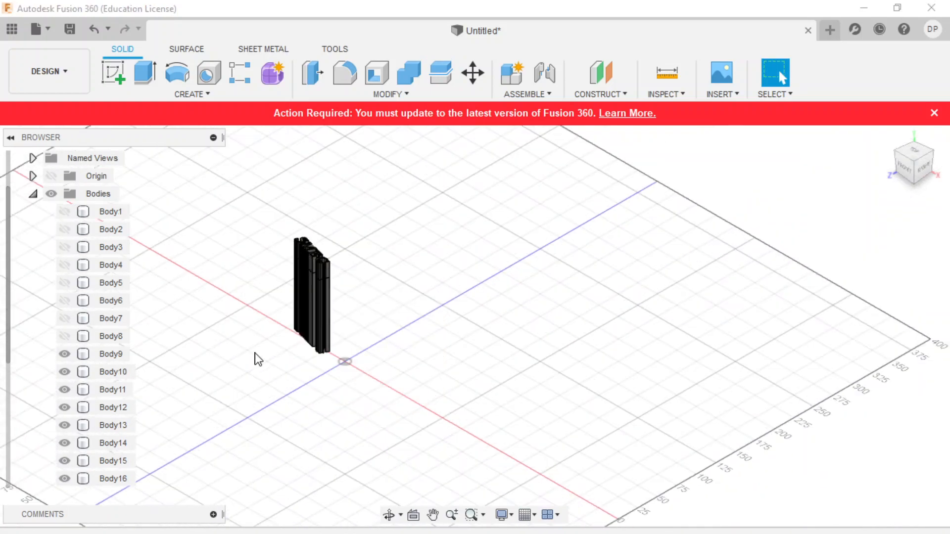
- Hide the lower letter pieces, checking them from the Front view
{"action": "left_click", "coordinate": [112, 372]}
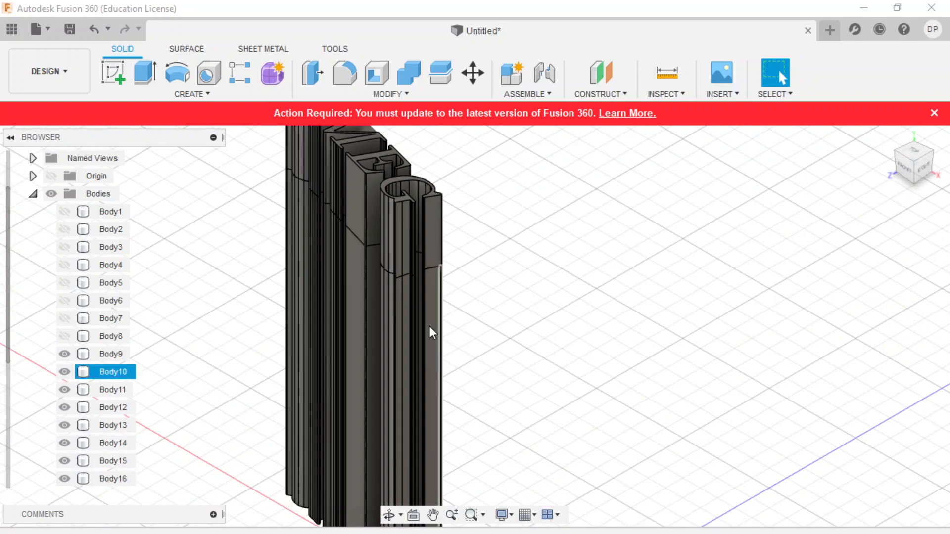
{"action": "left_click", "coordinate": [111, 353]}
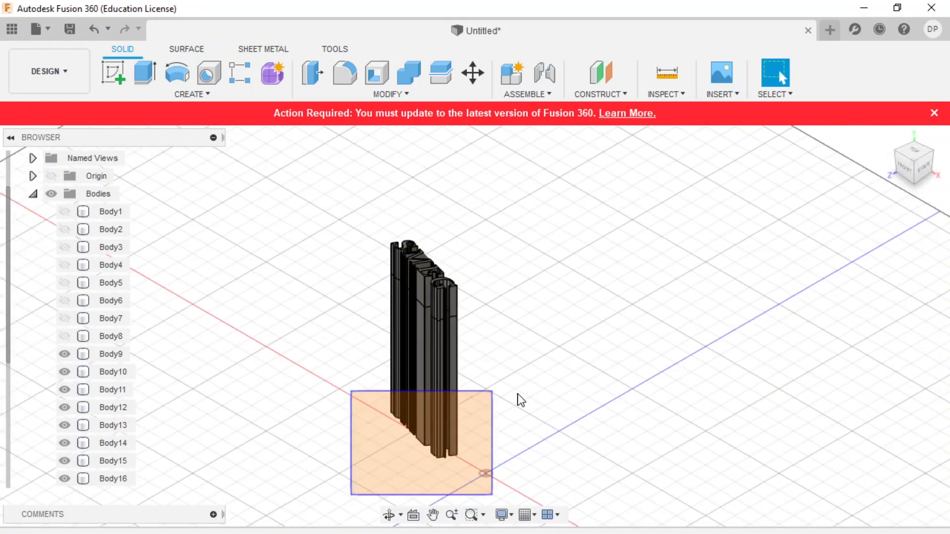
{"action": "left_click", "coordinate": [112, 371]}
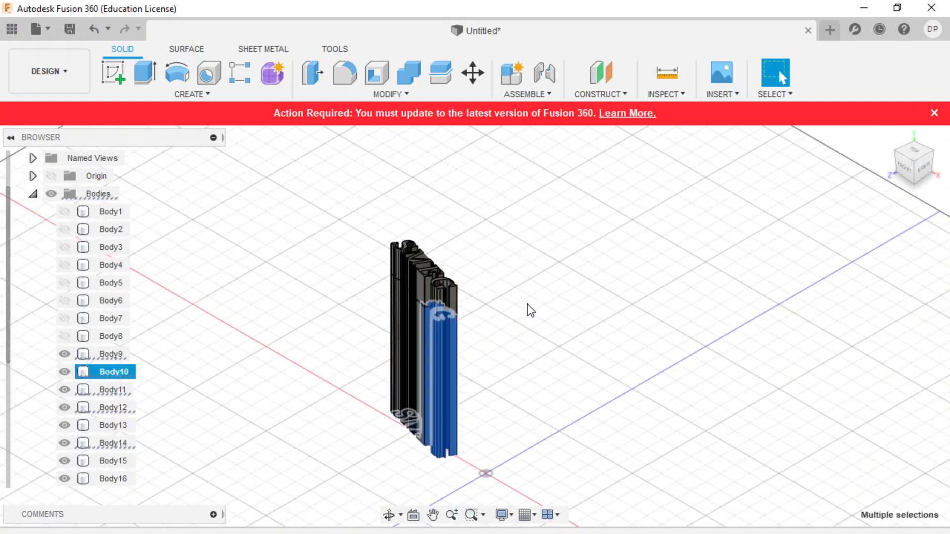
{"action": "mouse_move", "coordinate": [888, 170]}
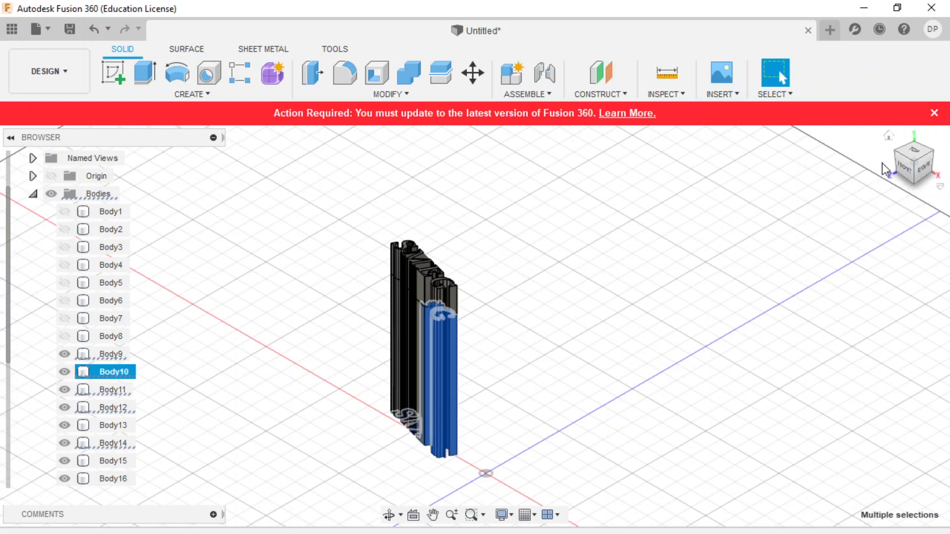
{"action": "left_click", "coordinate": [912, 159]}
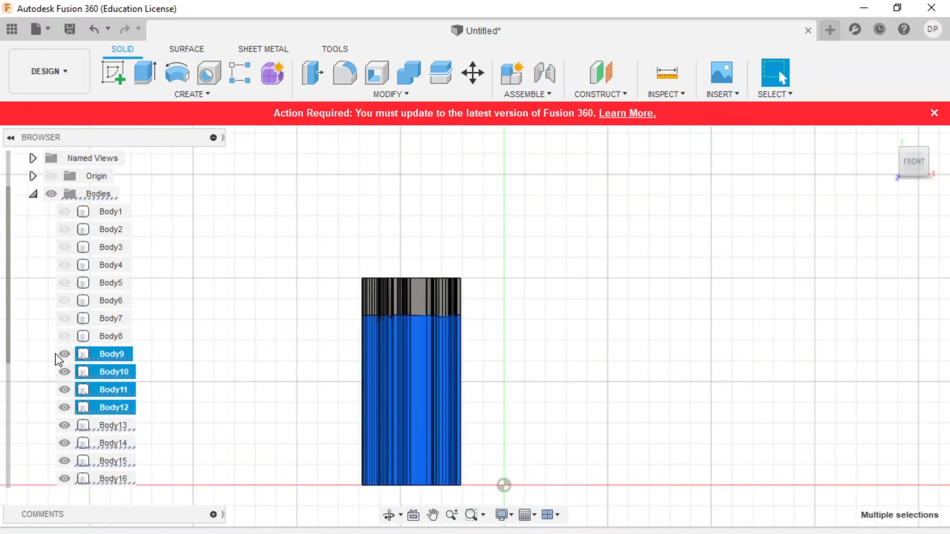
{"action": "left_click", "coordinate": [65, 354]}
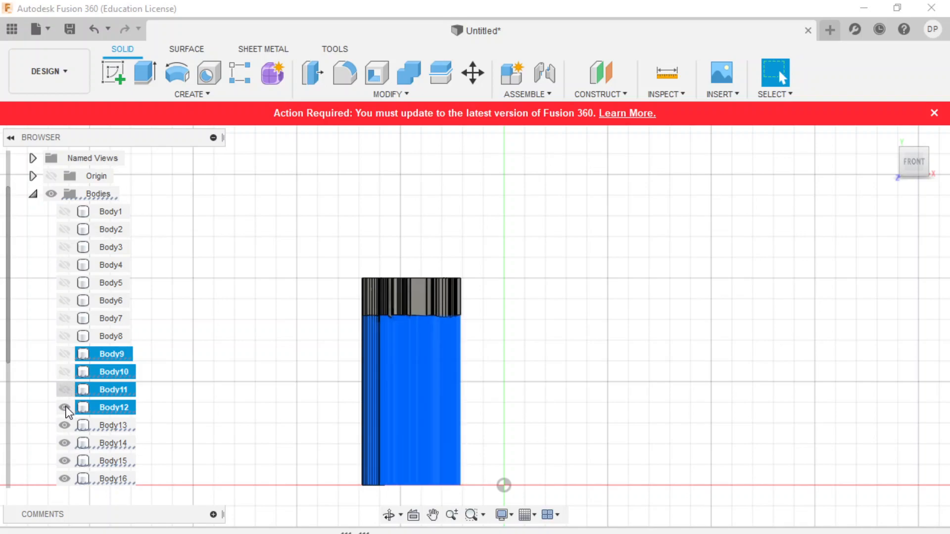
{"action": "left_click", "coordinate": [65, 407]}
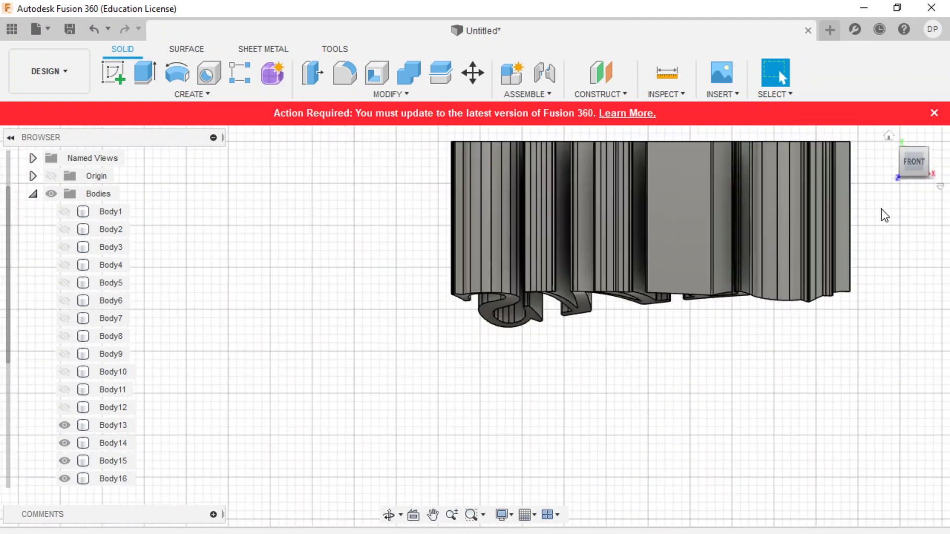
- Return to the home view and hide the two tall extruded letter bodies
{"action": "left_click", "coordinate": [111, 212]}
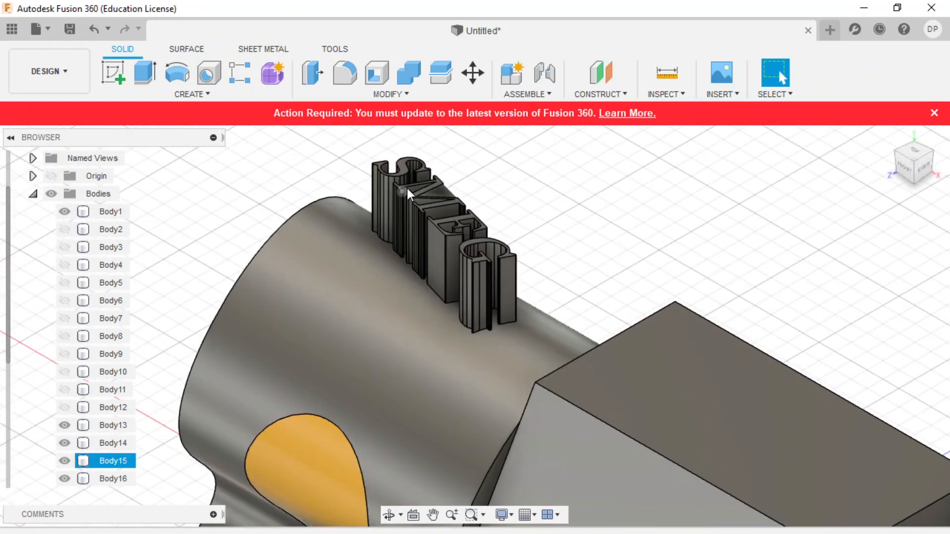
{"action": "mouse_move", "coordinate": [424, 270]}
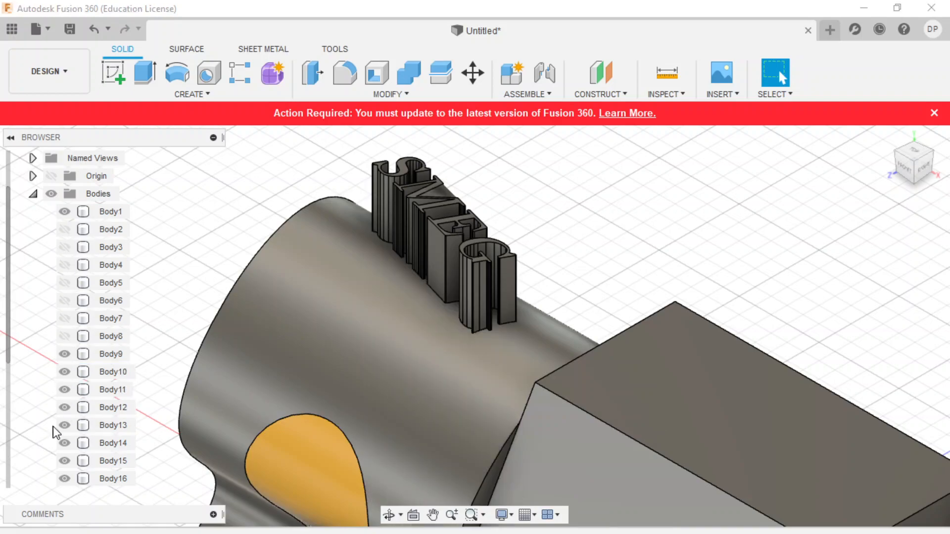
{"action": "left_click", "coordinate": [64, 424]}
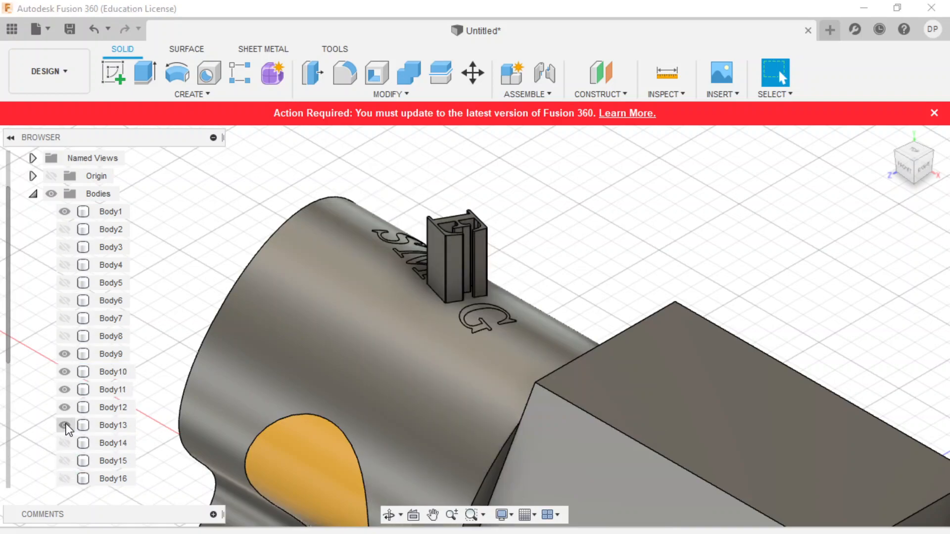
{"action": "left_click", "coordinate": [64, 424]}
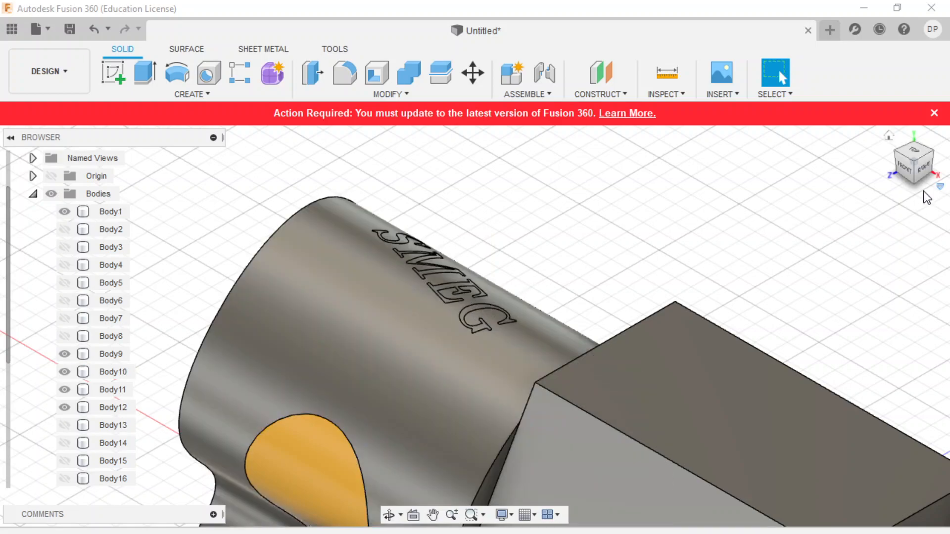
{"action": "mouse_move", "coordinate": [907, 173]}
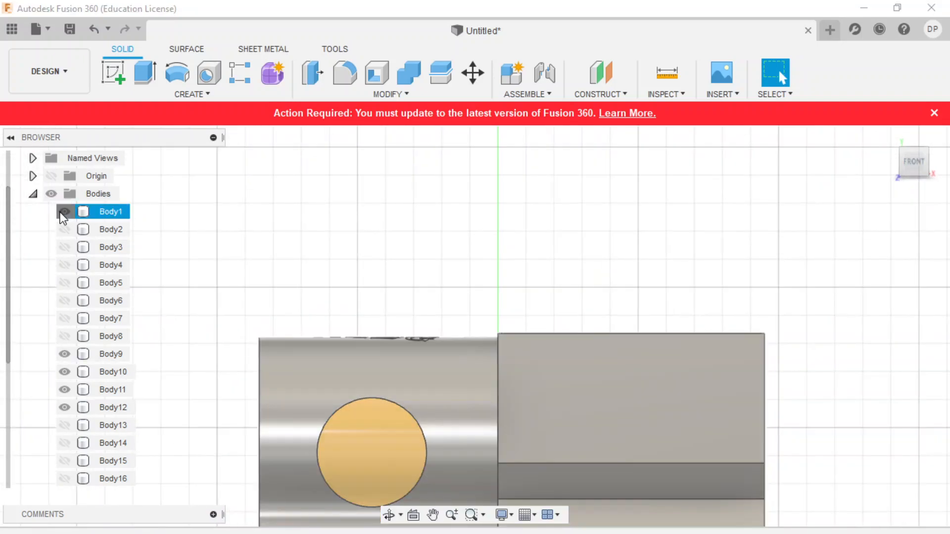
- Hide Body1, move Body9–Body12 down by -1 mm in Y, then show Body1
{"action": "left_click", "coordinate": [64, 211]}
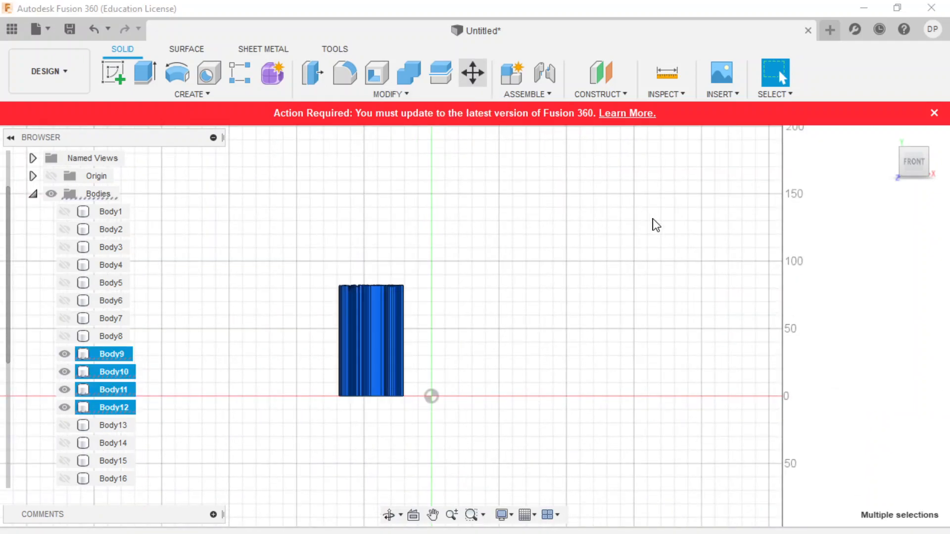
{"action": "left_click", "coordinate": [472, 72]}
{"action": "type", "text": "-1"}
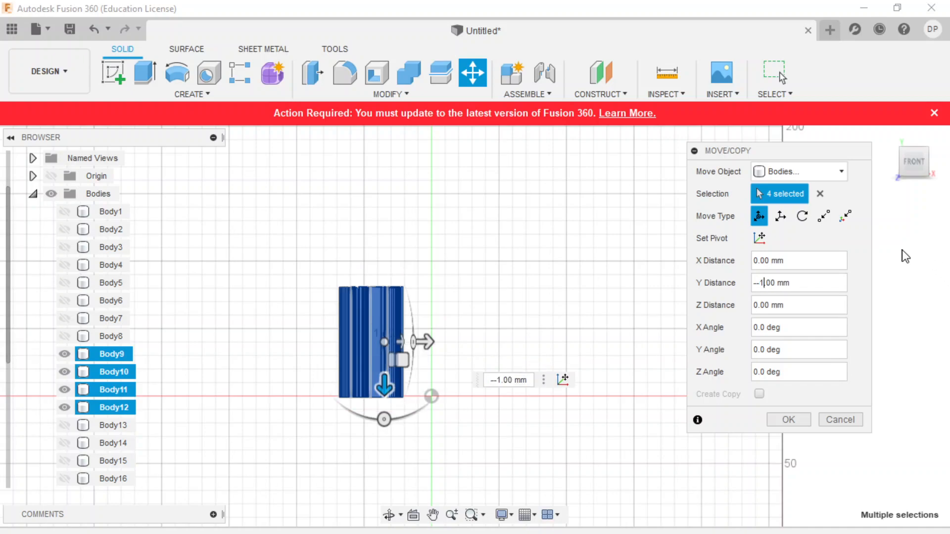
{"action": "left_click", "coordinate": [788, 419]}
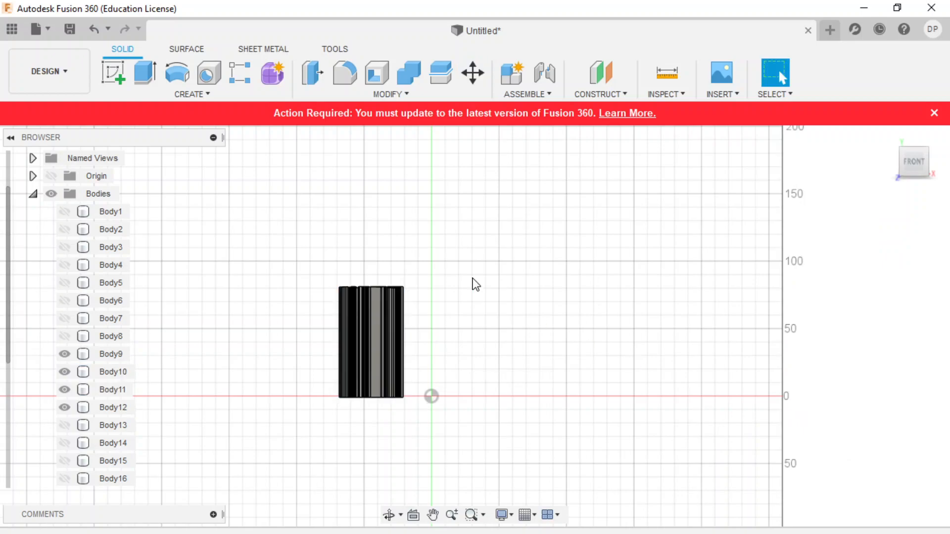
{"action": "left_click", "coordinate": [111, 211]}
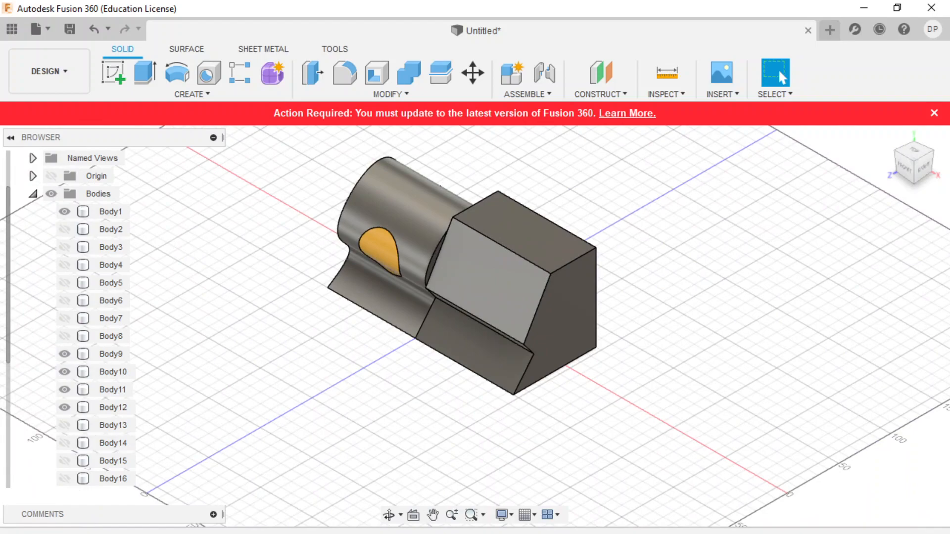
{"action": "left_click", "coordinate": [472, 73]}
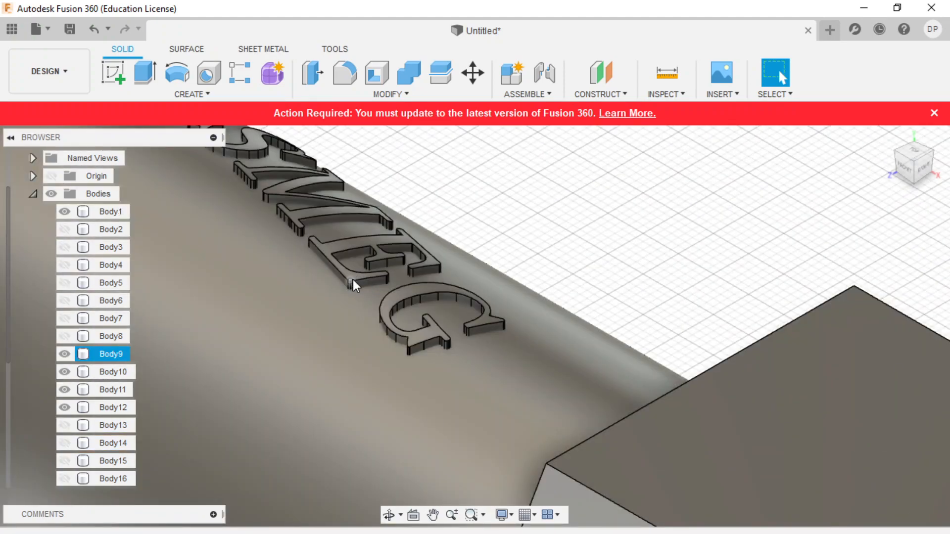
{"action": "left_click", "coordinate": [111, 211]}
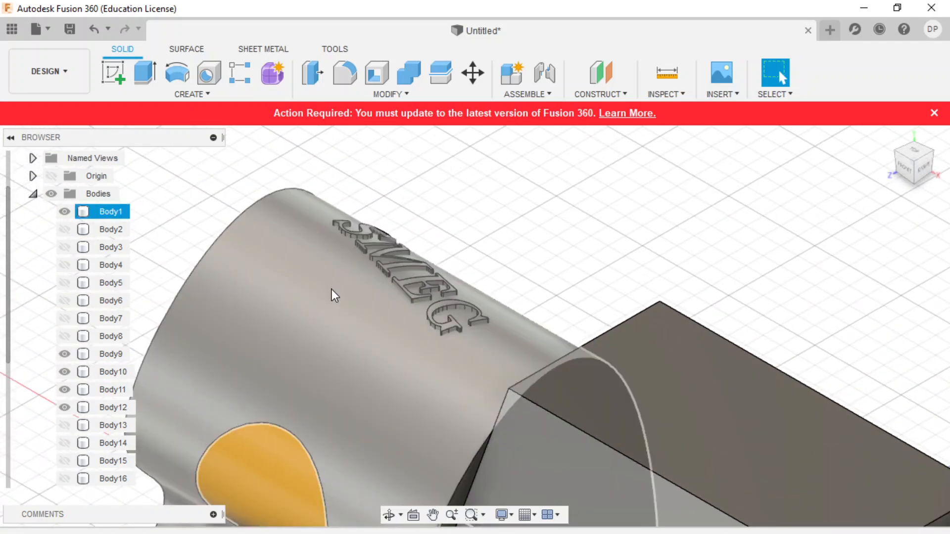
- Split Body9–Body12 using Body1 as the splitting tool
{"action": "left_click", "coordinate": [390, 79]}
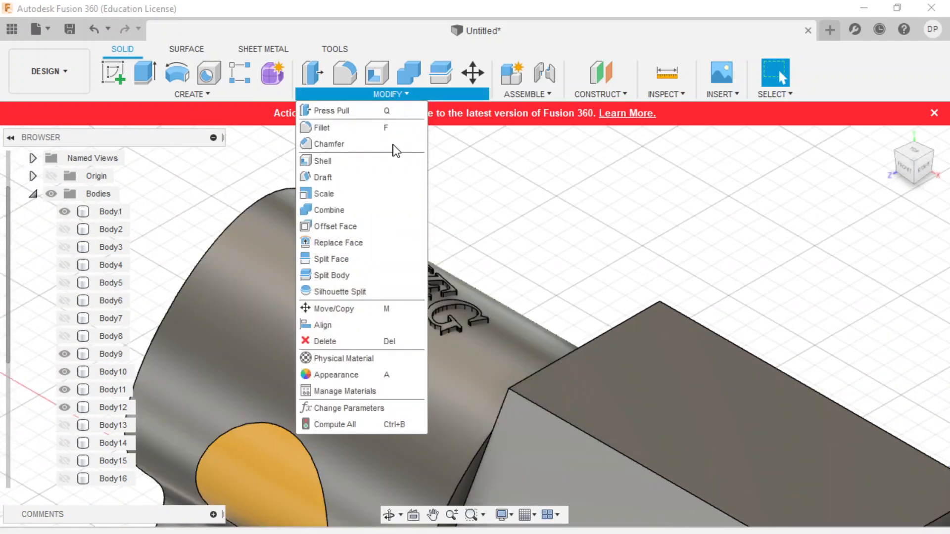
{"action": "left_click", "coordinate": [332, 275]}
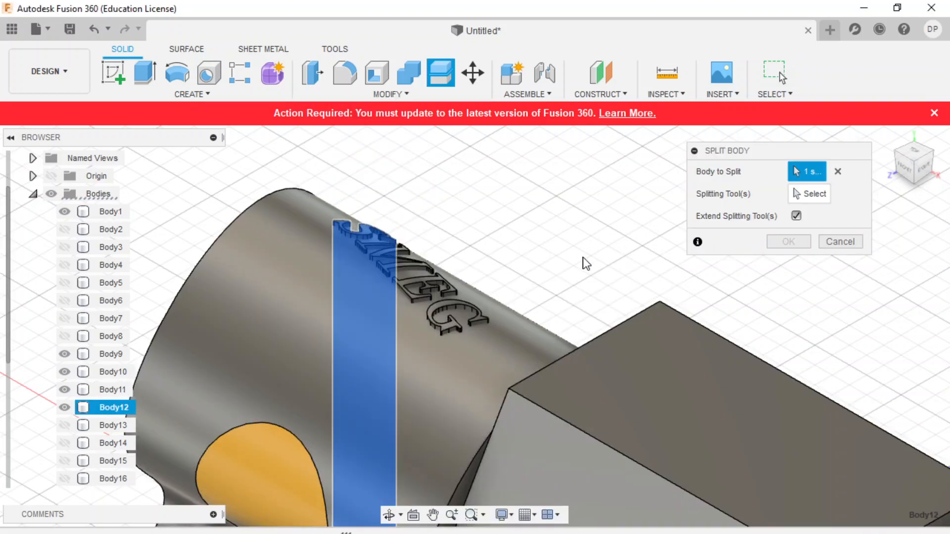
{"action": "left_click", "coordinate": [463, 321]}
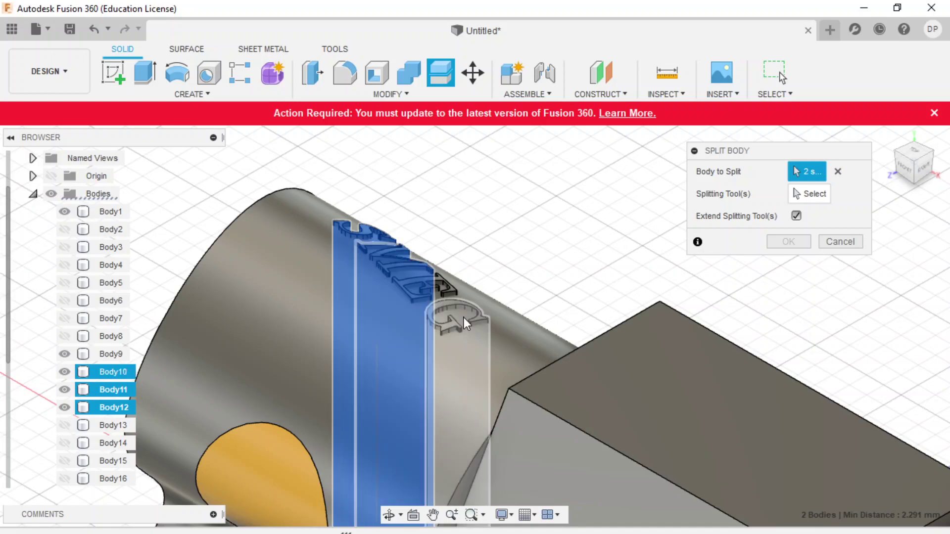
{"action": "left_click", "coordinate": [448, 321]}
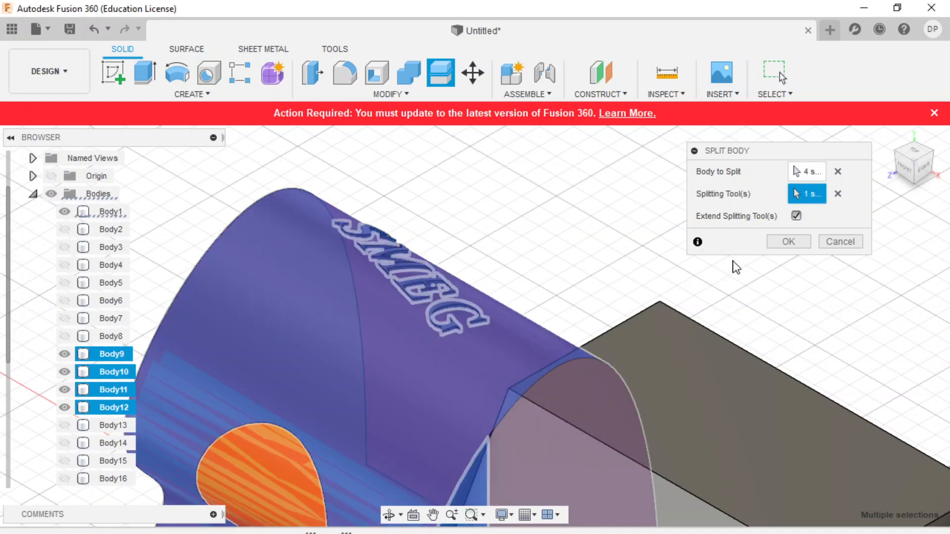
{"action": "left_click", "coordinate": [788, 241]}
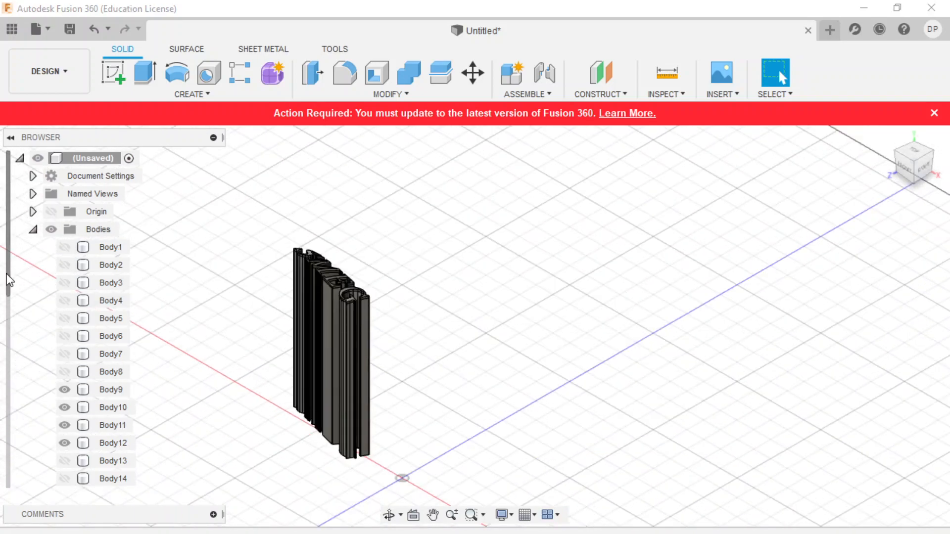
- Show a newly split letter piece and the cylinder block again
{"action": "scroll", "scroll_direction": "down", "scroll_amount": 3}
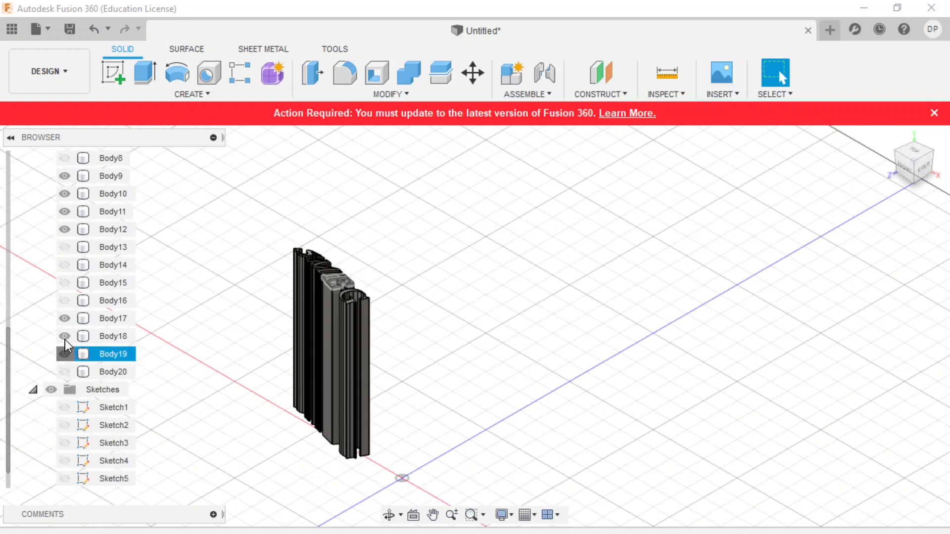
{"action": "left_click", "coordinate": [112, 318]}
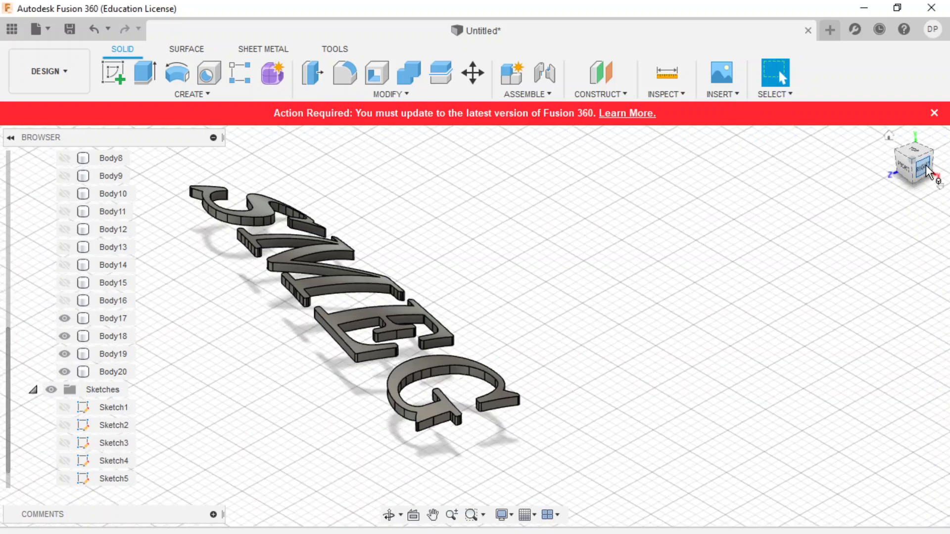
{"action": "left_click", "coordinate": [912, 160]}
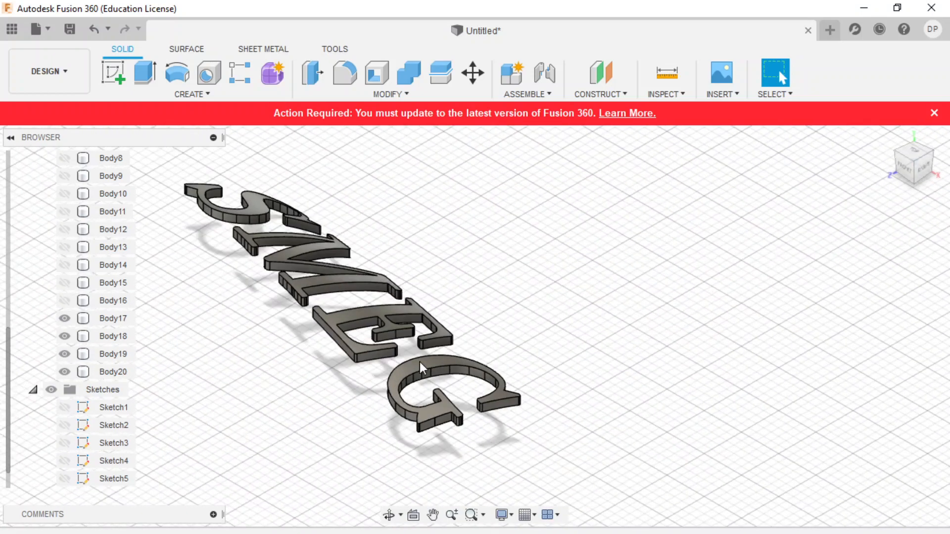
{"action": "scroll", "scroll_direction": "up", "scroll_amount": 3}
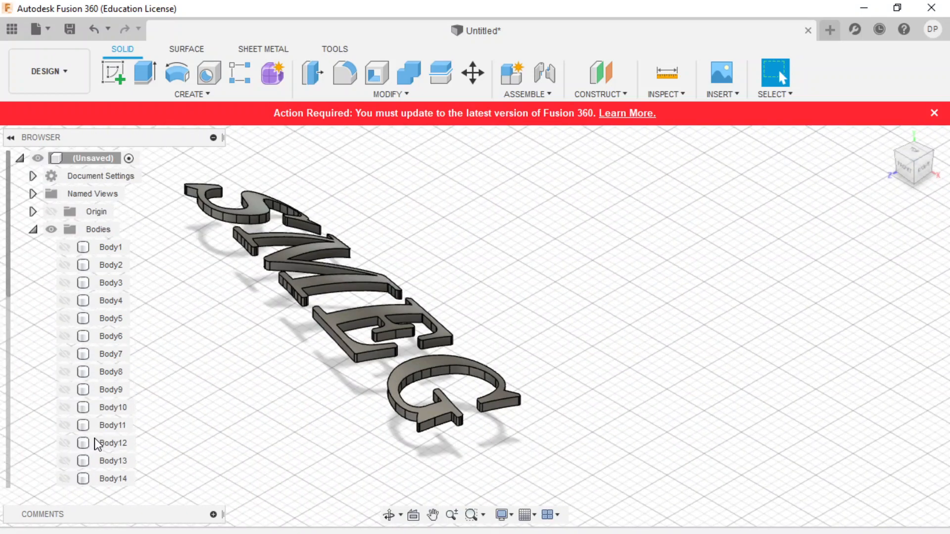
{"action": "left_click", "coordinate": [111, 247]}
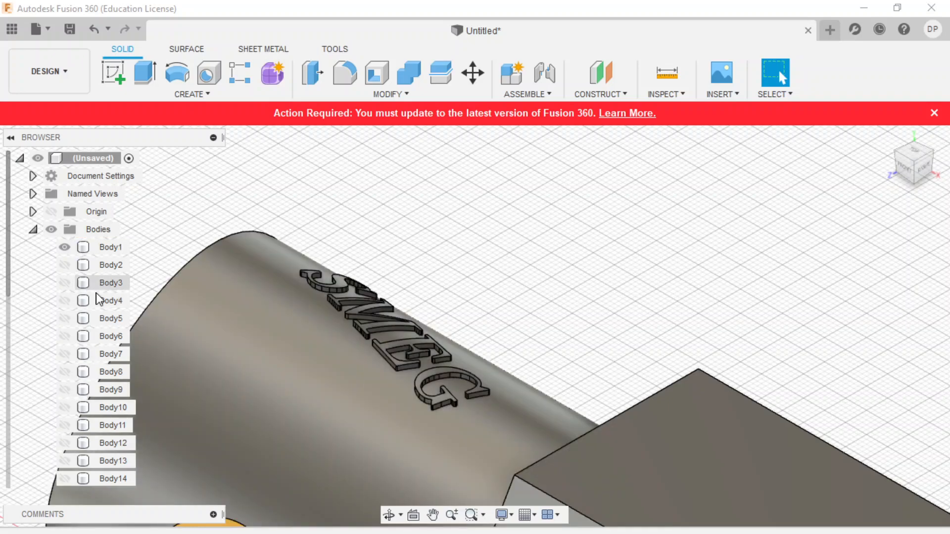
- Apply the gold appearance to Body17–Body20, removing existing face appearances
{"action": "left_click", "coordinate": [112, 300]}
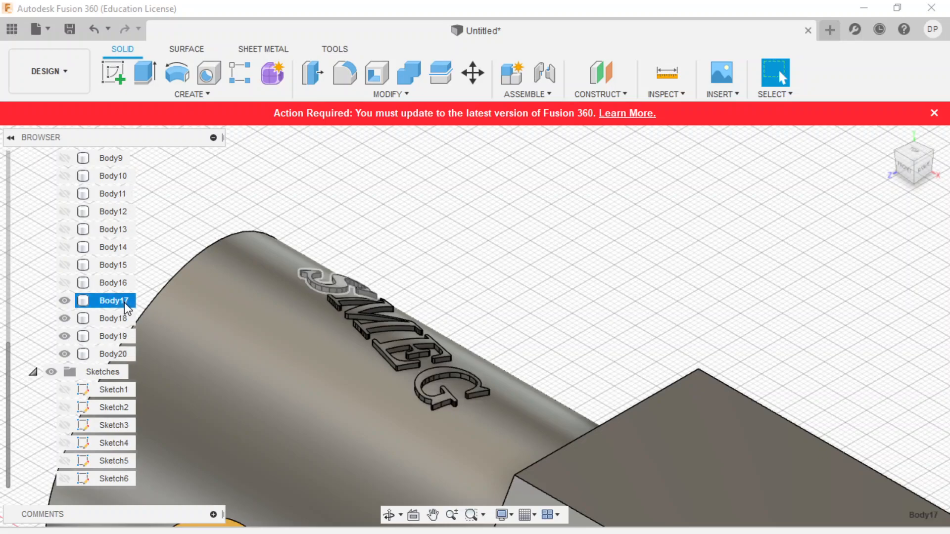
{"action": "left_click", "coordinate": [114, 318]}
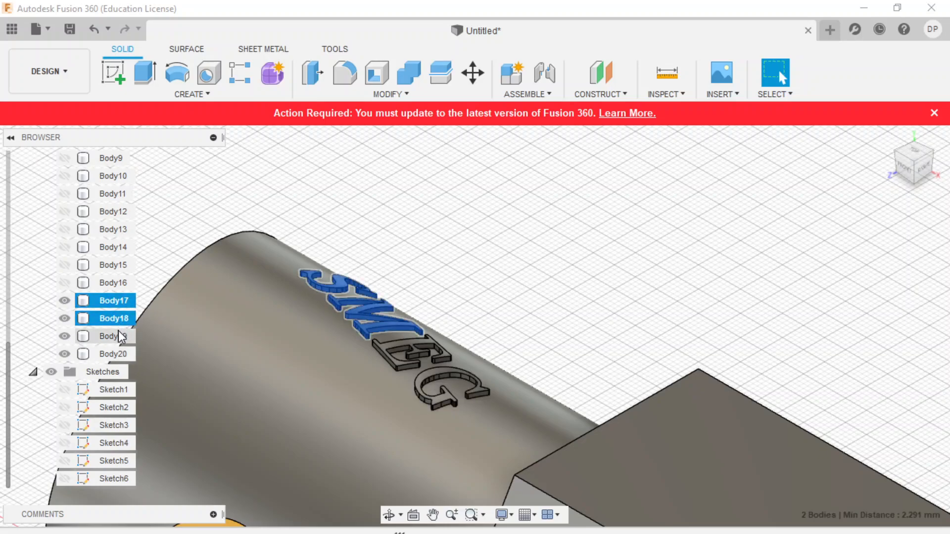
{"action": "right_click", "coordinate": [112, 318]}
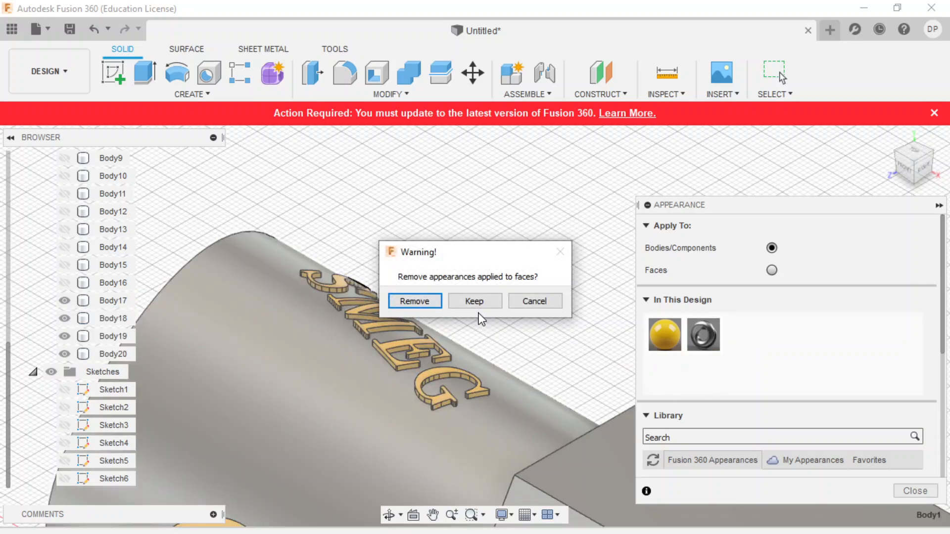
{"action": "mouse_move", "coordinate": [415, 301]}
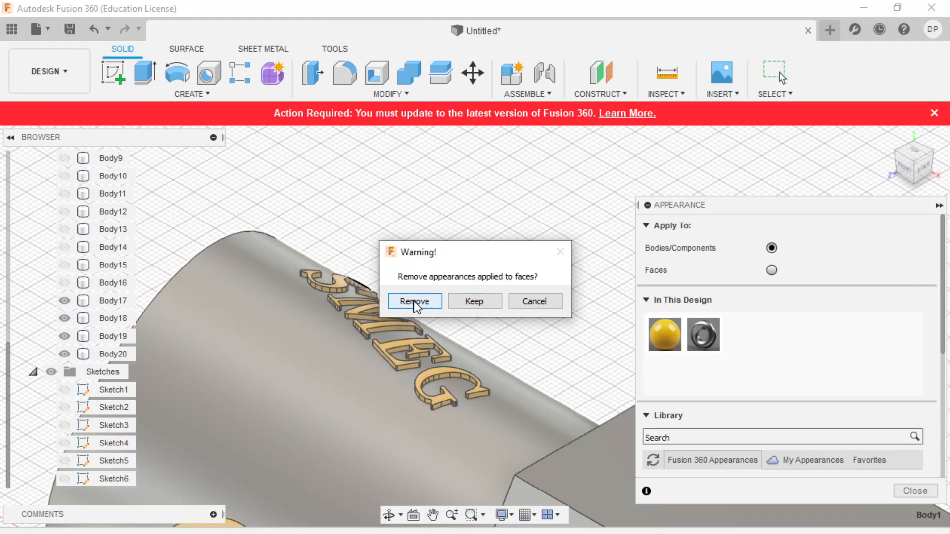
{"action": "left_click", "coordinate": [414, 301]}
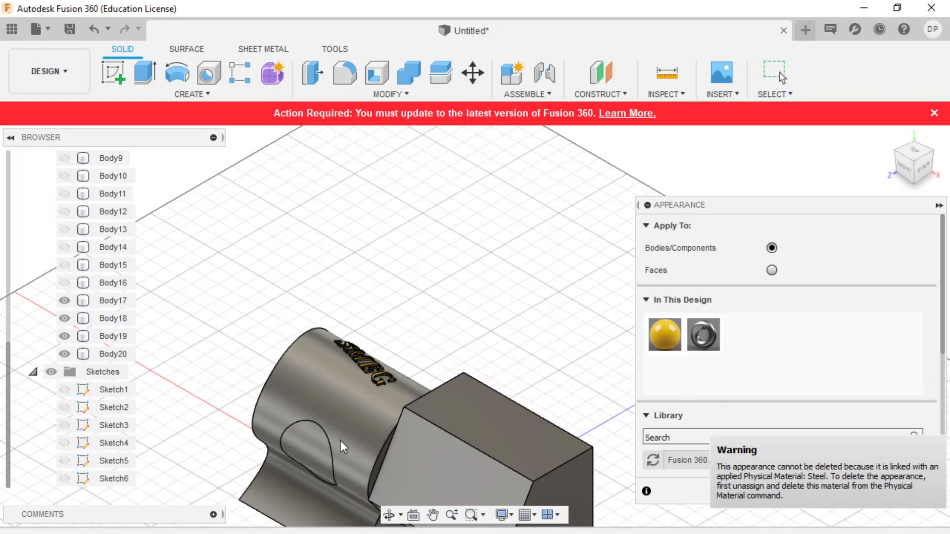
{"action": "mouse_move", "coordinate": [864, 226]}
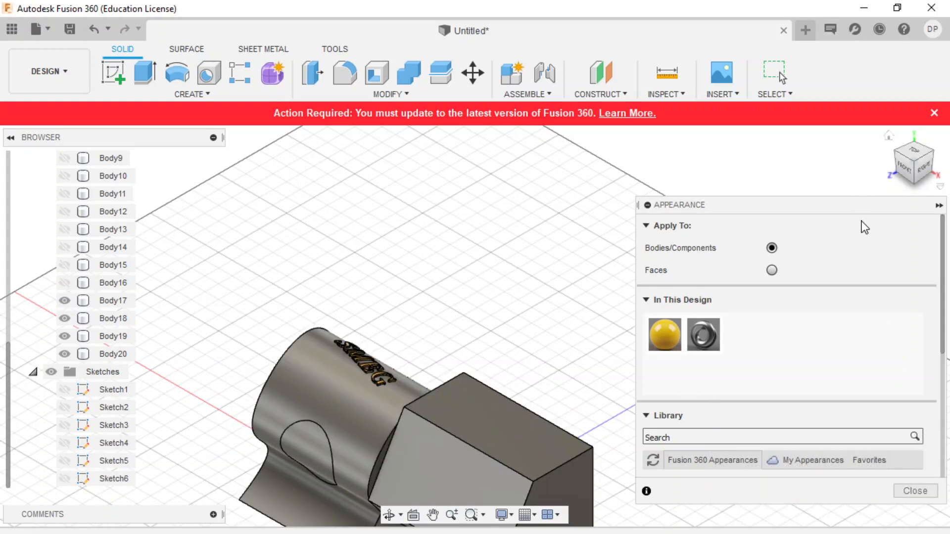
{"action": "left_click", "coordinate": [915, 491]}
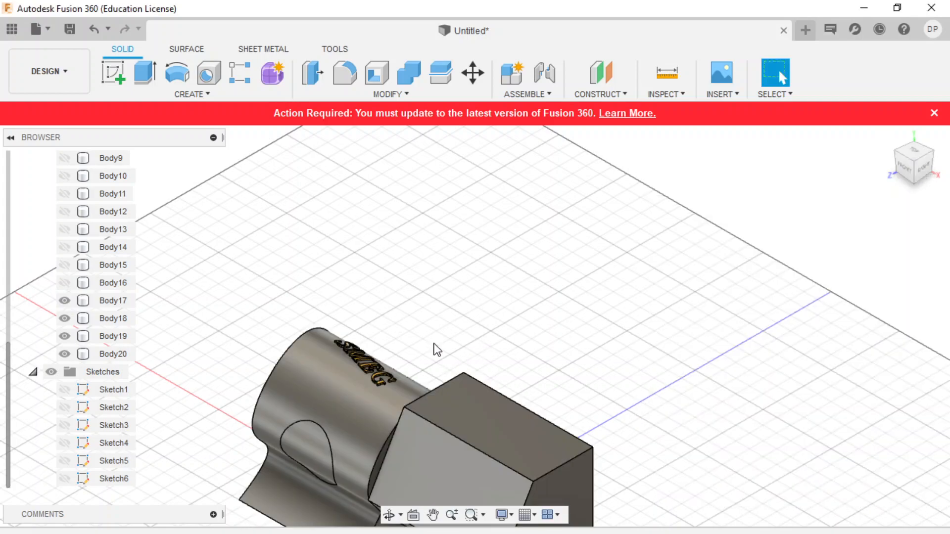
- Save the design as 'Text curve tut' in the 9 GTE Task 3 project
{"action": "left_click", "coordinate": [432, 514]}
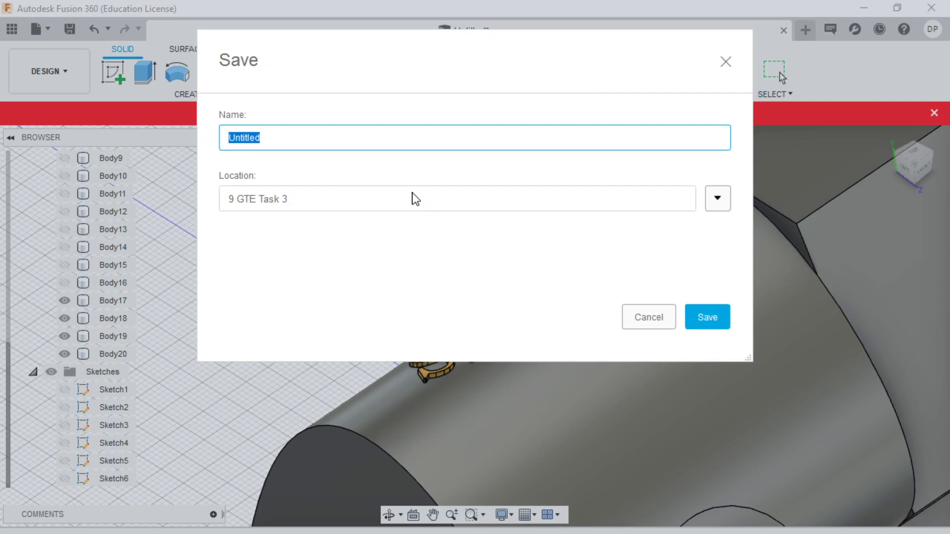
{"action": "type", "text": "Text"}
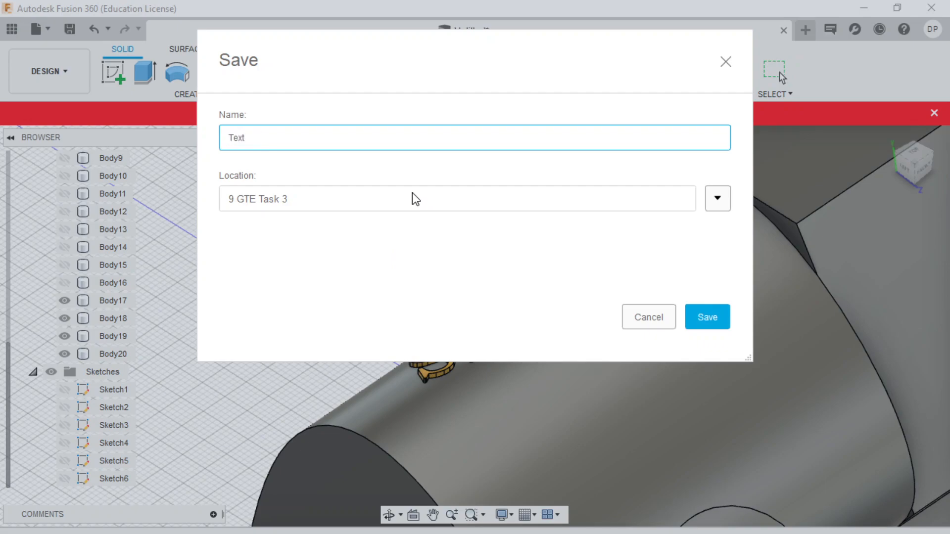
{"action": "type", "text": "curve t"}
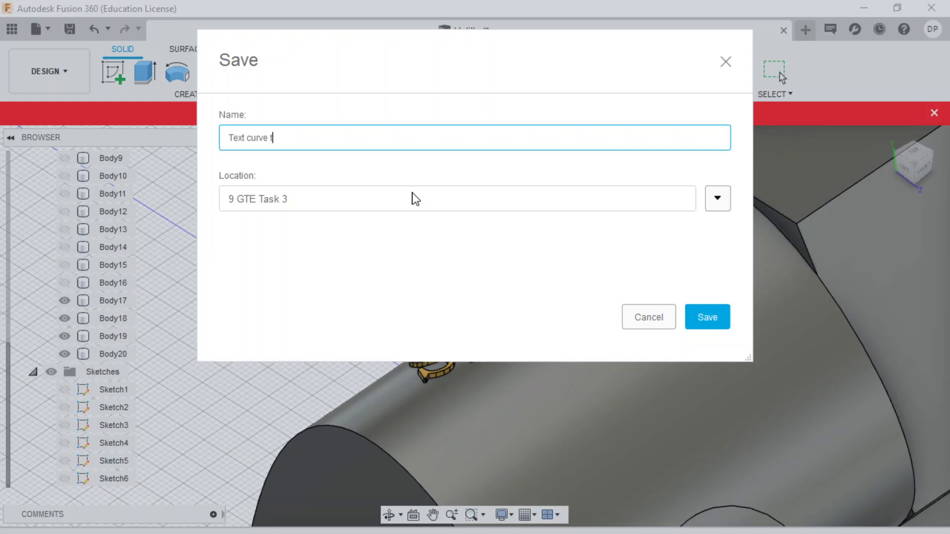
{"action": "type", "text": "ut"}
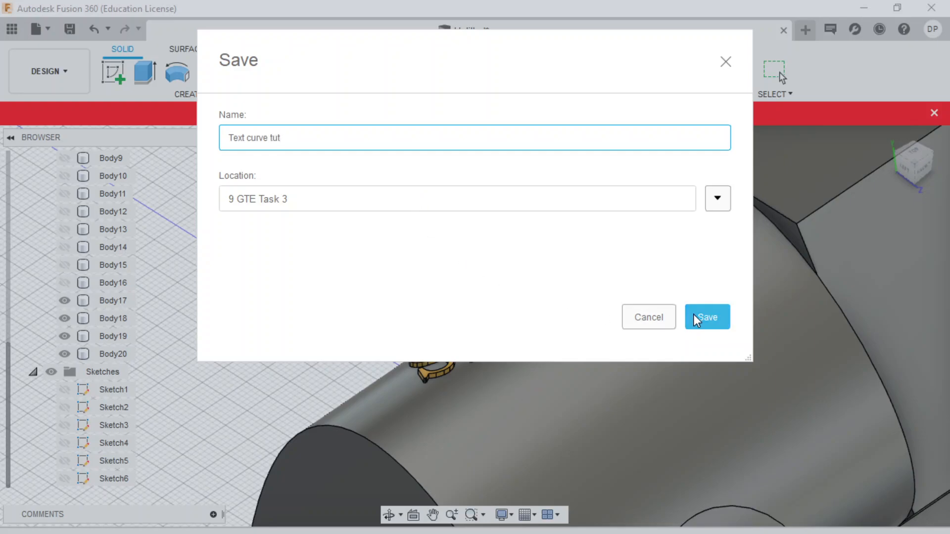
{"action": "left_click", "coordinate": [707, 316]}
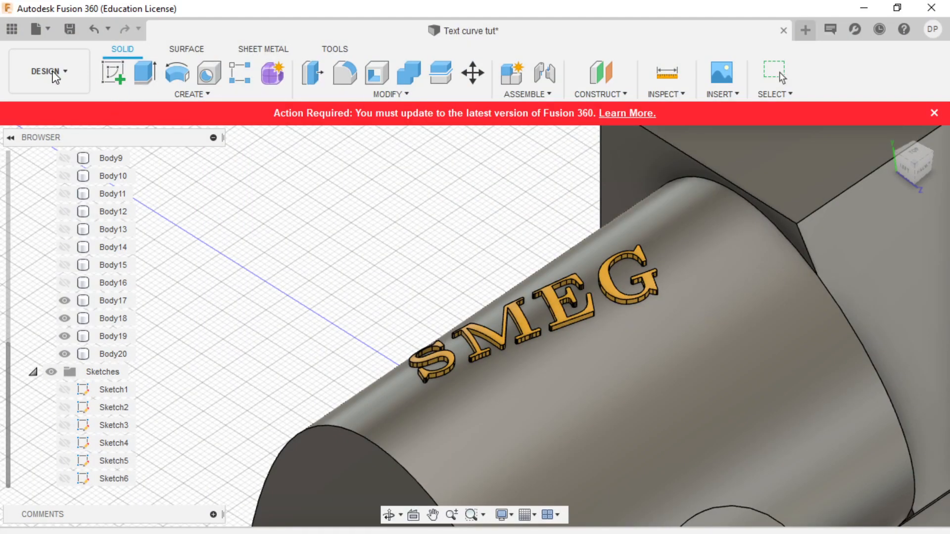
{"action": "left_click", "coordinate": [48, 71]}
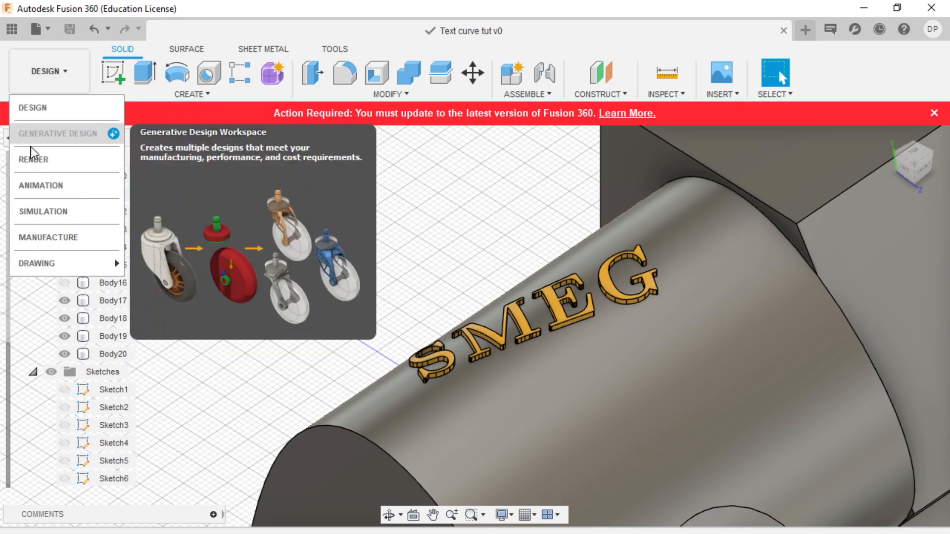
- Switch to the RENDER workspace to view the gold-lettered block
{"action": "left_click", "coordinate": [33, 160]}
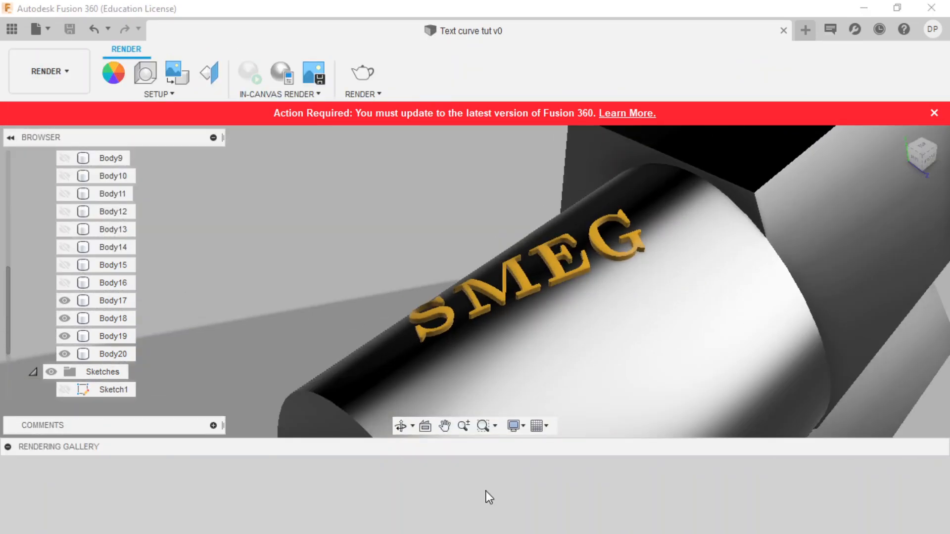
{"action": "left_click", "coordinate": [248, 73]}
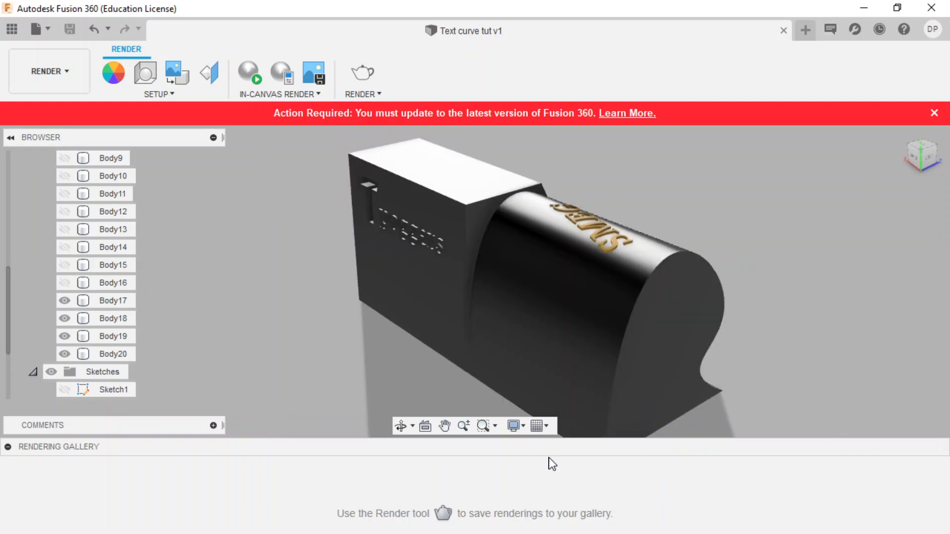
{"action": "left_click", "coordinate": [934, 113]}
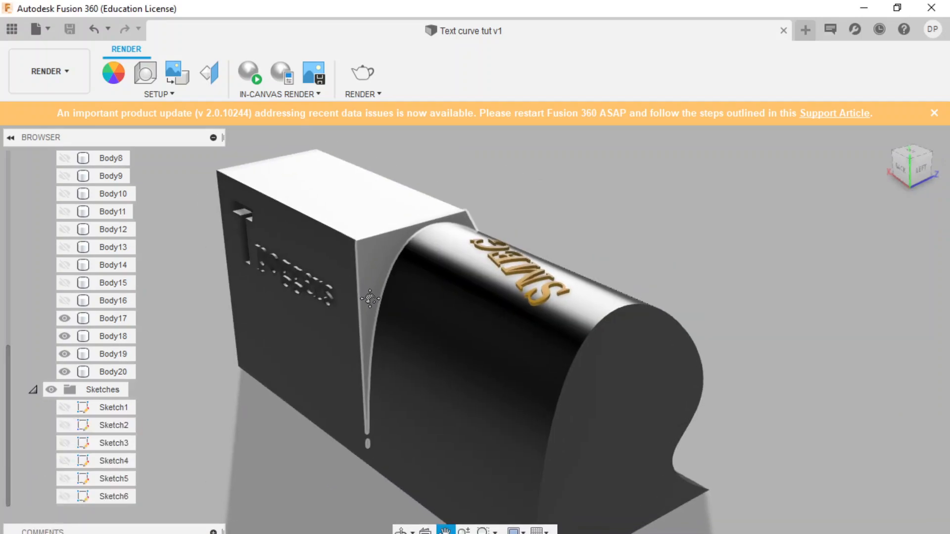
- Start a local final-quality render at 1280x1024 image size
{"action": "left_click", "coordinate": [361, 74]}
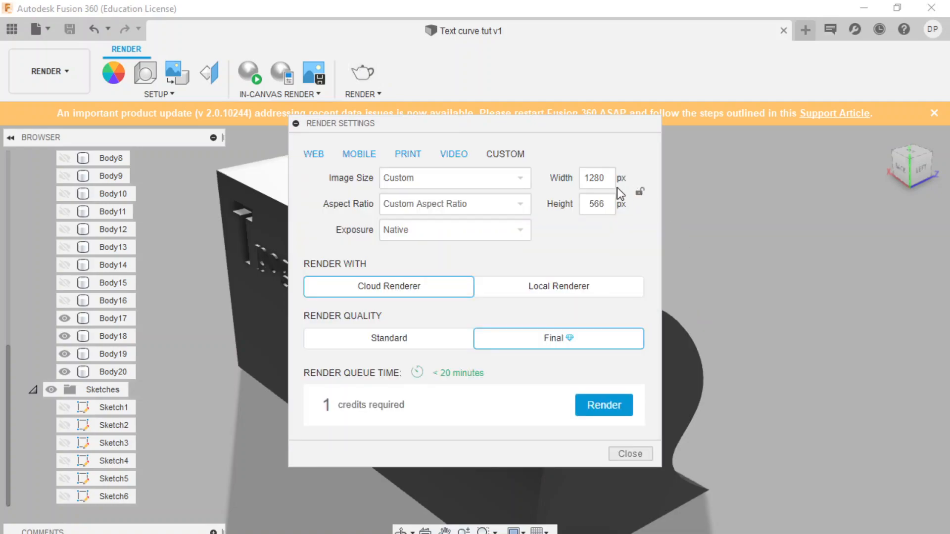
{"action": "left_click", "coordinate": [454, 178]}
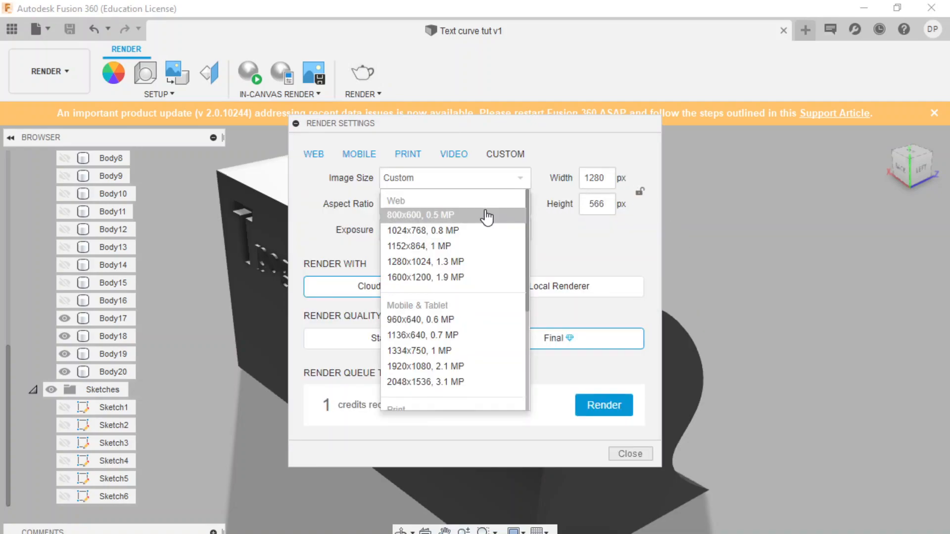
{"action": "mouse_move", "coordinate": [472, 261]}
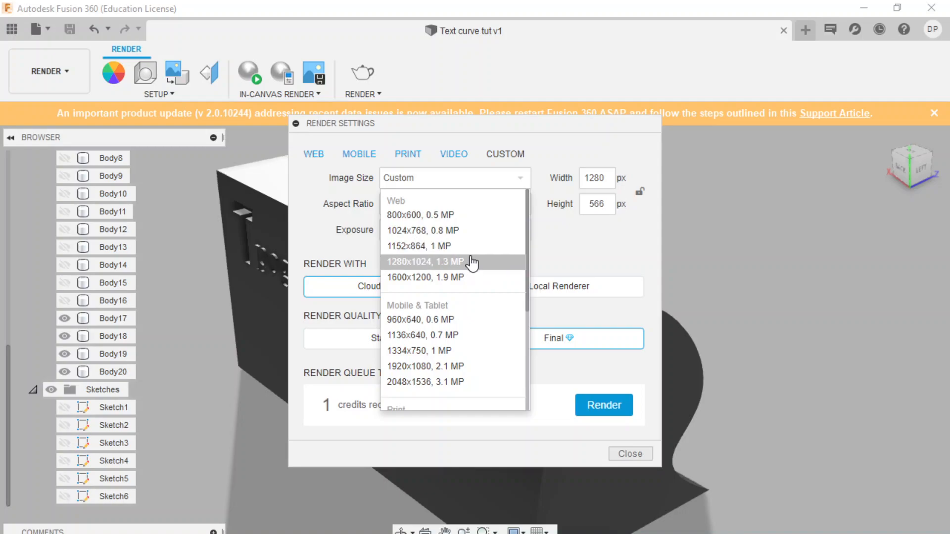
{"action": "left_click", "coordinate": [424, 261]}
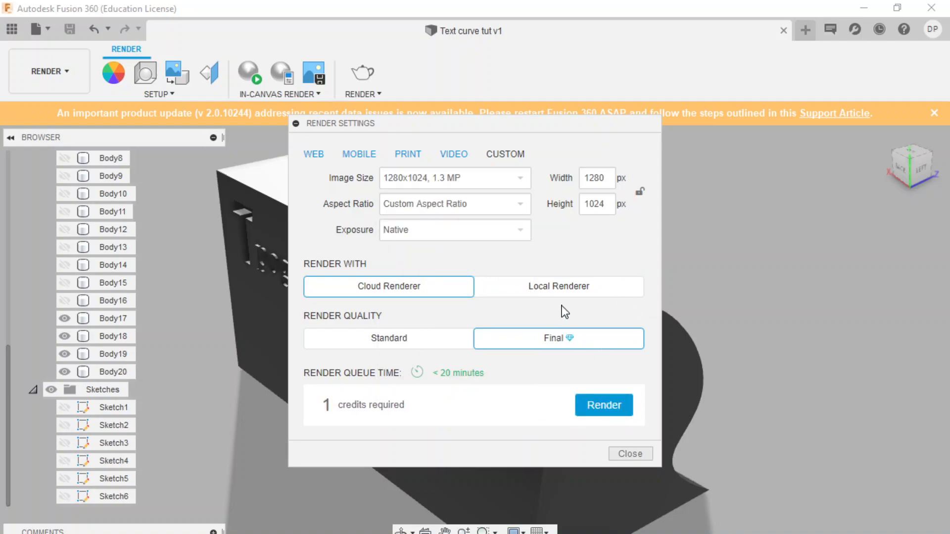
{"action": "left_click", "coordinate": [557, 286]}
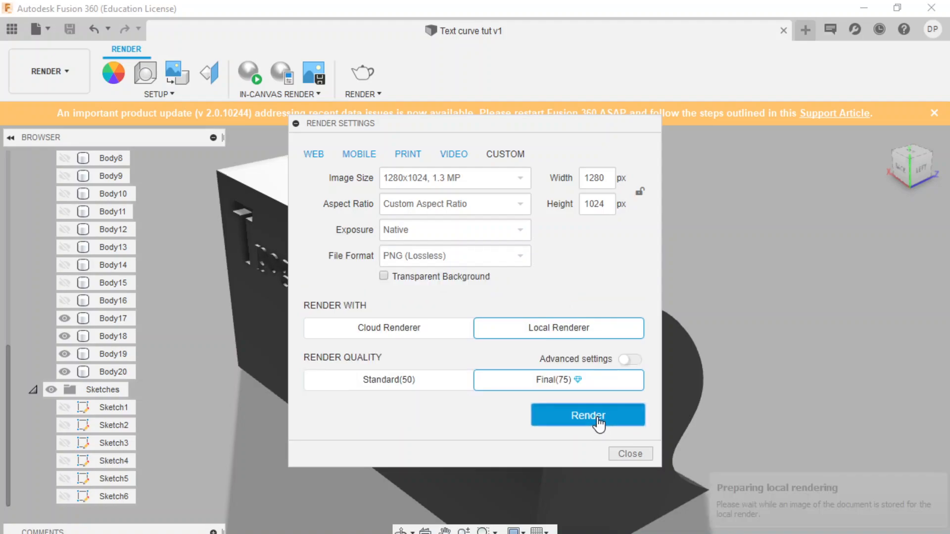
{"action": "left_click", "coordinate": [586, 416]}
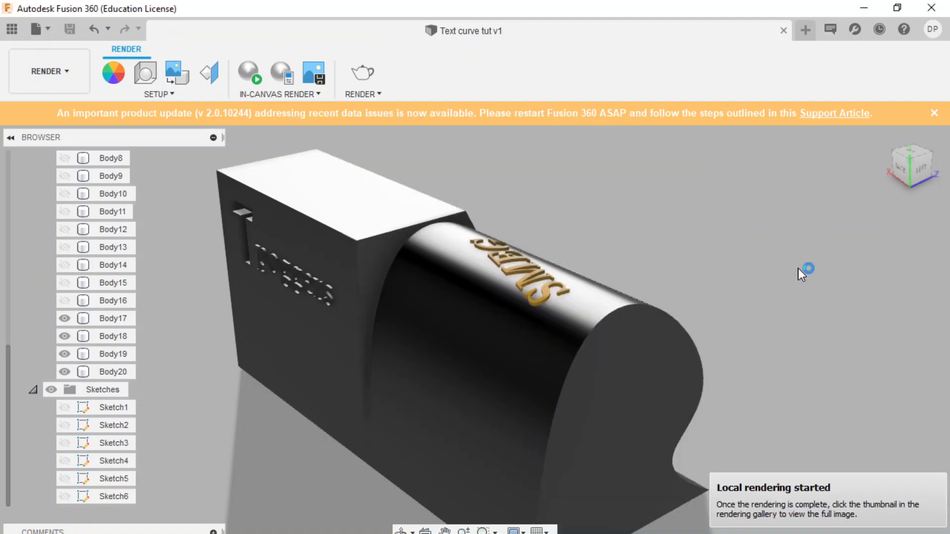
{"action": "mouse_move", "coordinate": [801, 274]}
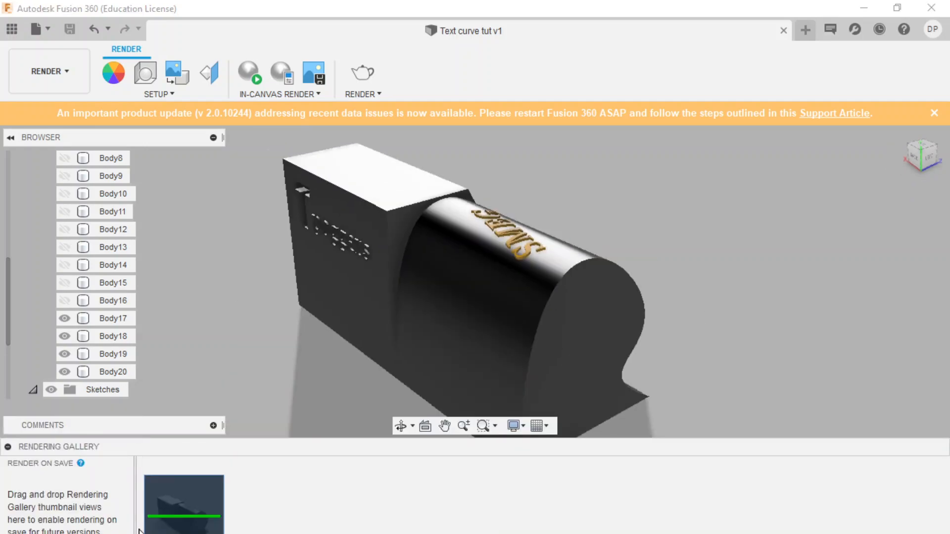
{"action": "mouse_move", "coordinate": [184, 510]}
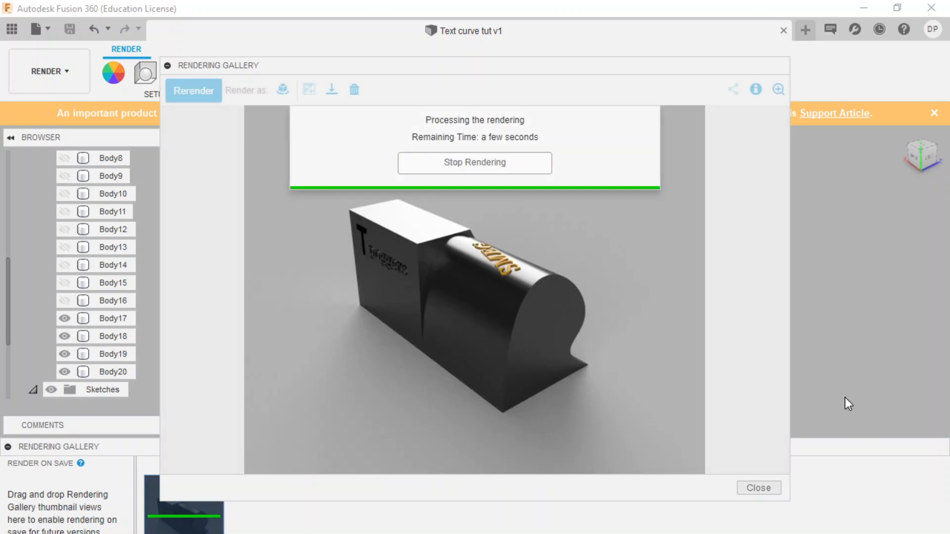
{"action": "mouse_move", "coordinate": [500, 270]}
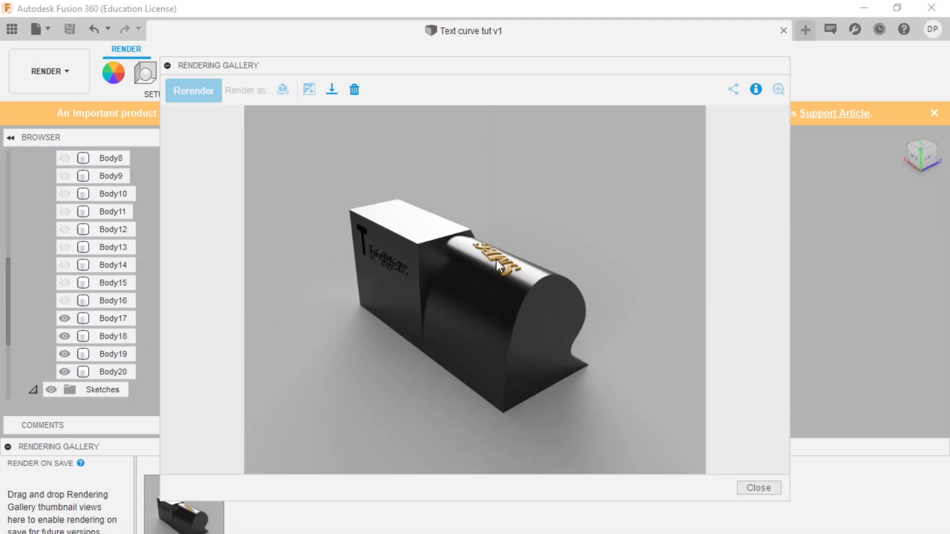
{"action": "mouse_move", "coordinate": [481, 251]}
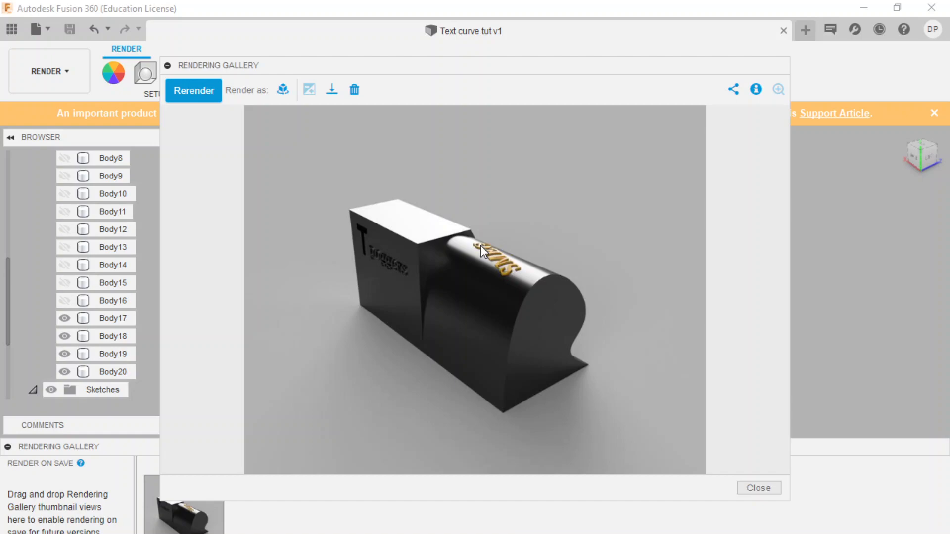
{"action": "mouse_move", "coordinate": [531, 318]}
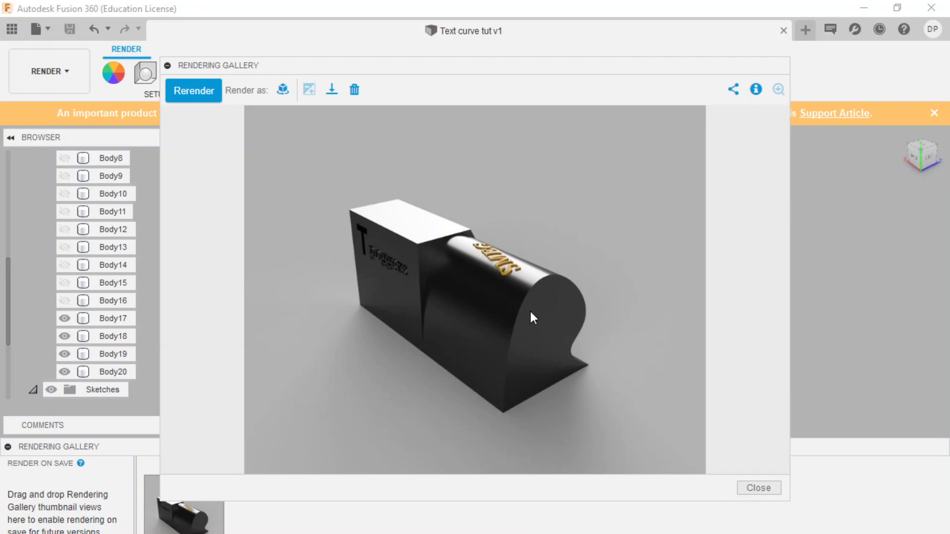
{"action": "mouse_move", "coordinate": [497, 253]}
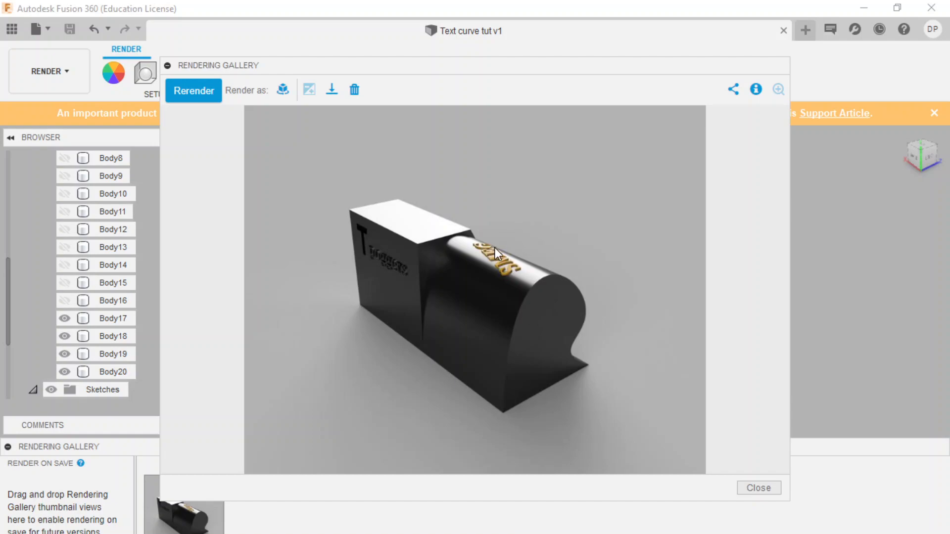
{"action": "mouse_move", "coordinate": [424, 275]}
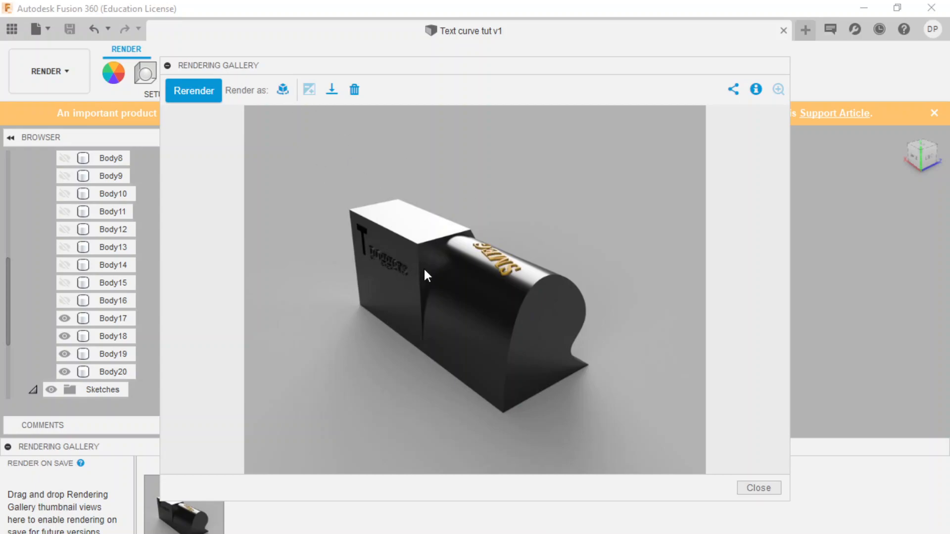
{"action": "mouse_move", "coordinate": [480, 243]}
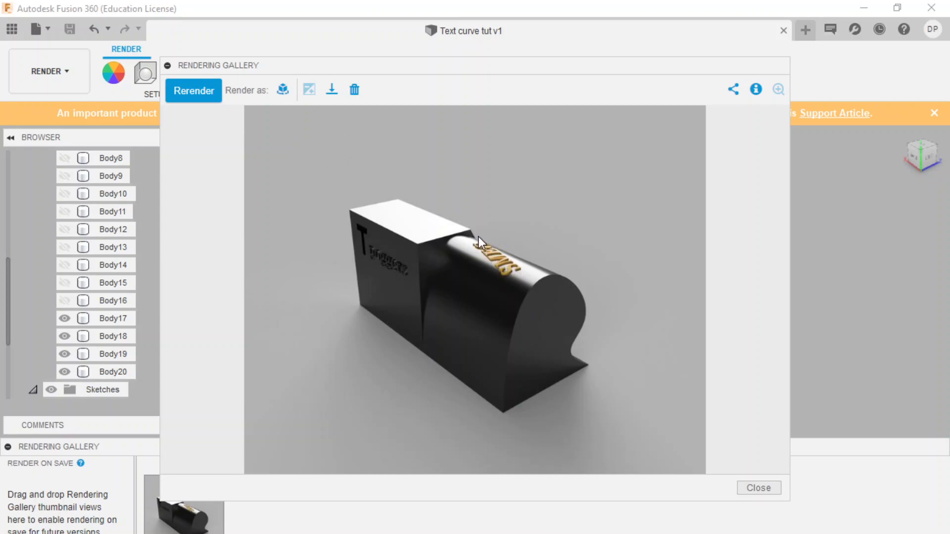
{"action": "mouse_move", "coordinate": [474, 245]}
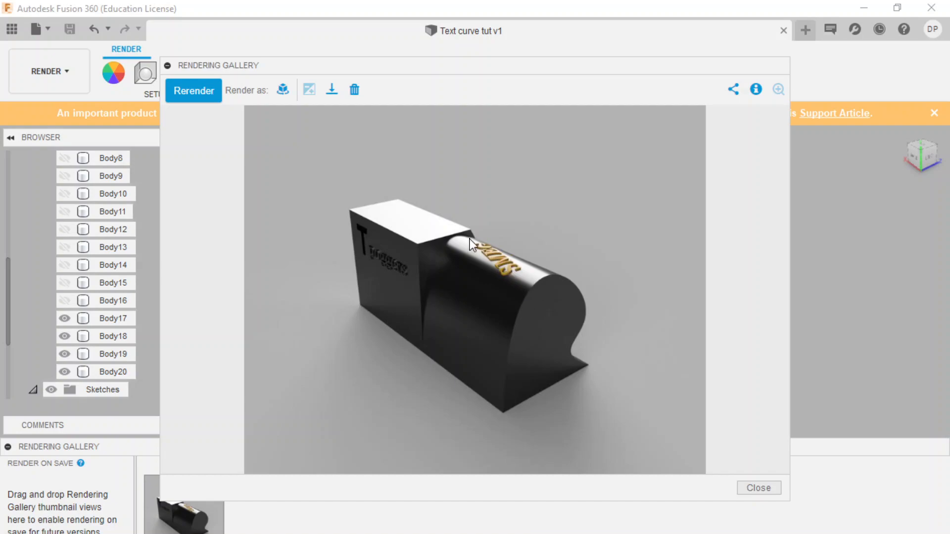
{"action": "mouse_move", "coordinate": [389, 269]}
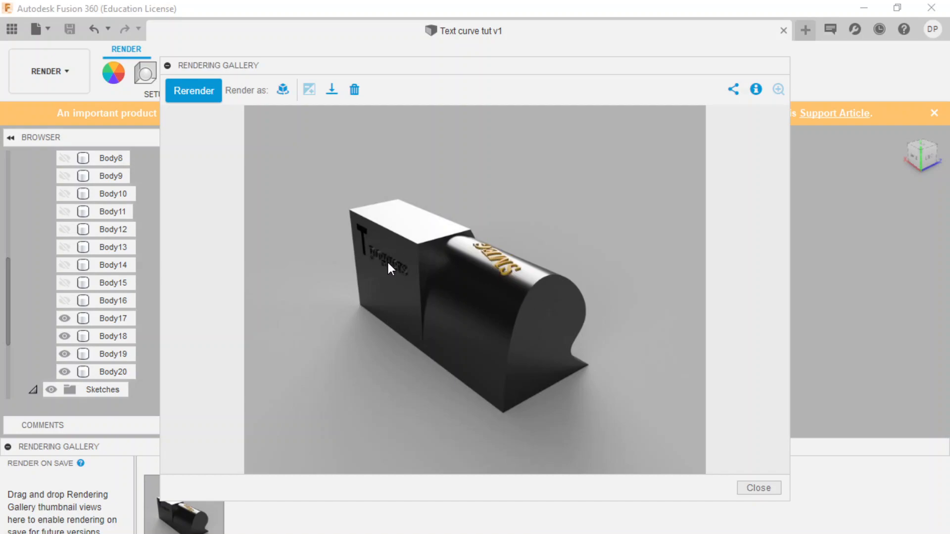
{"action": "mouse_move", "coordinate": [389, 269]}
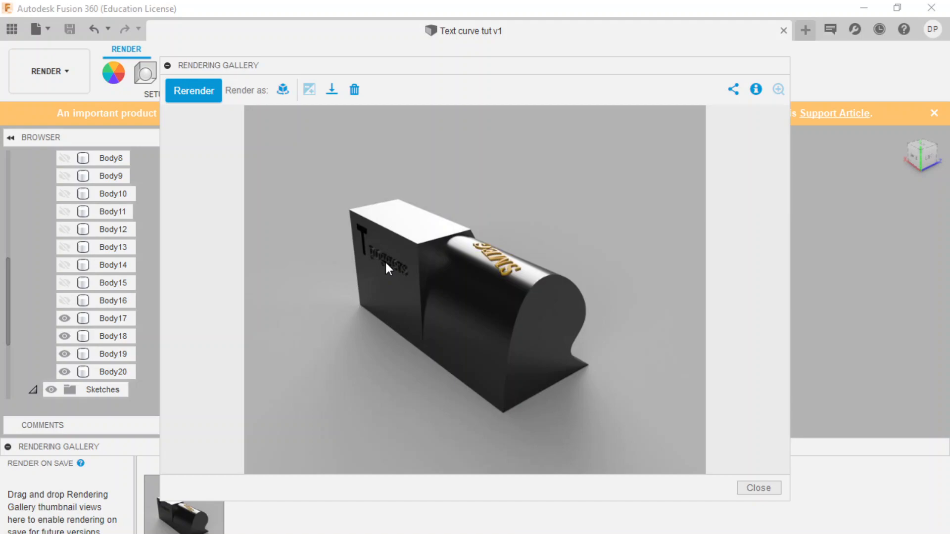
{"action": "mouse_move", "coordinate": [387, 275]}
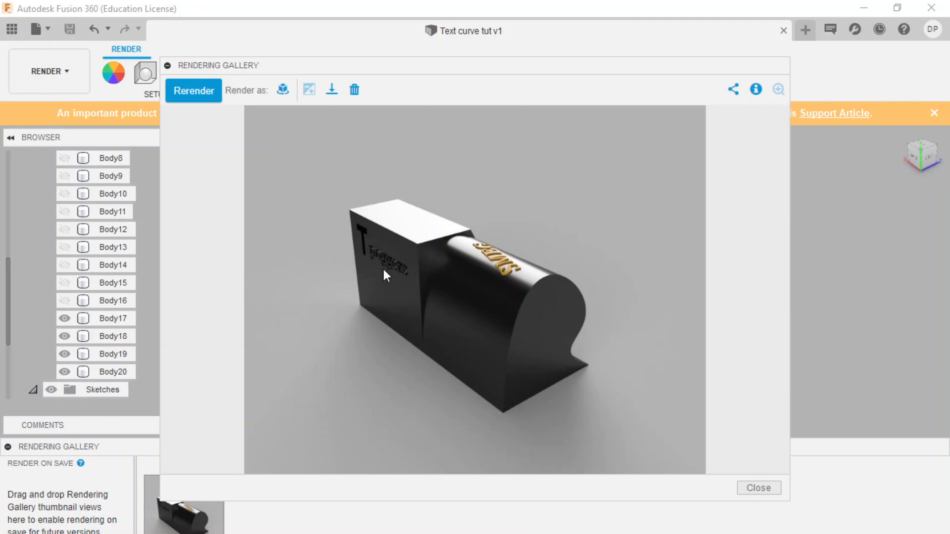
{"action": "mouse_move", "coordinate": [370, 268]}
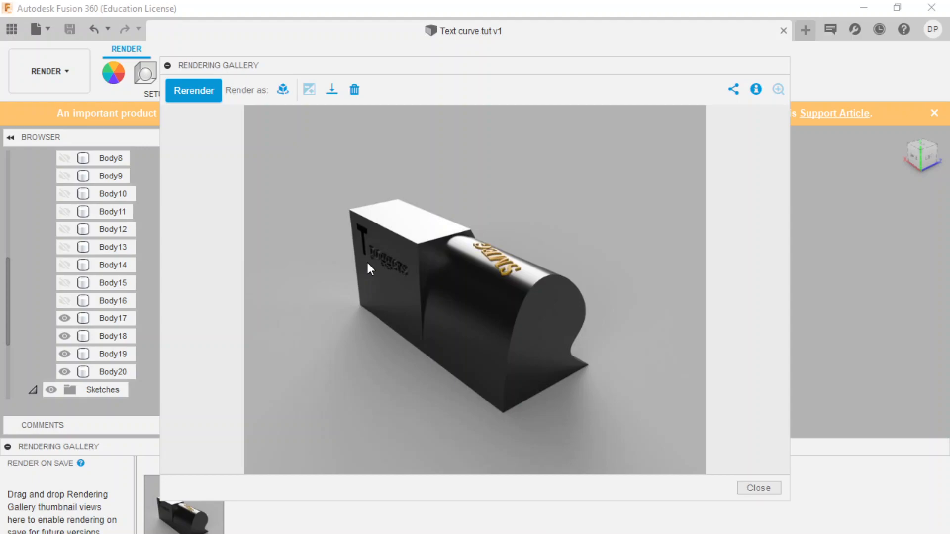
{"action": "mouse_move", "coordinate": [419, 222]}
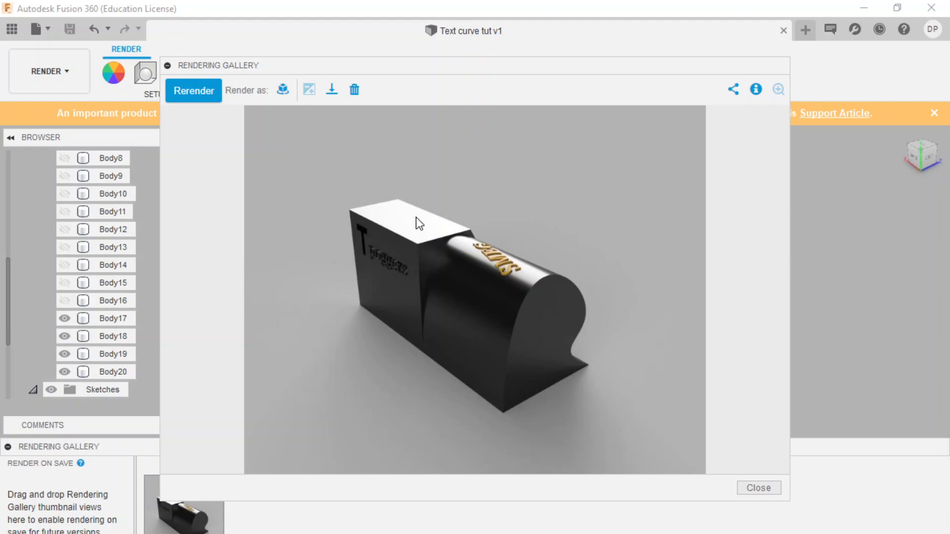
{"action": "mouse_move", "coordinate": [418, 223]}
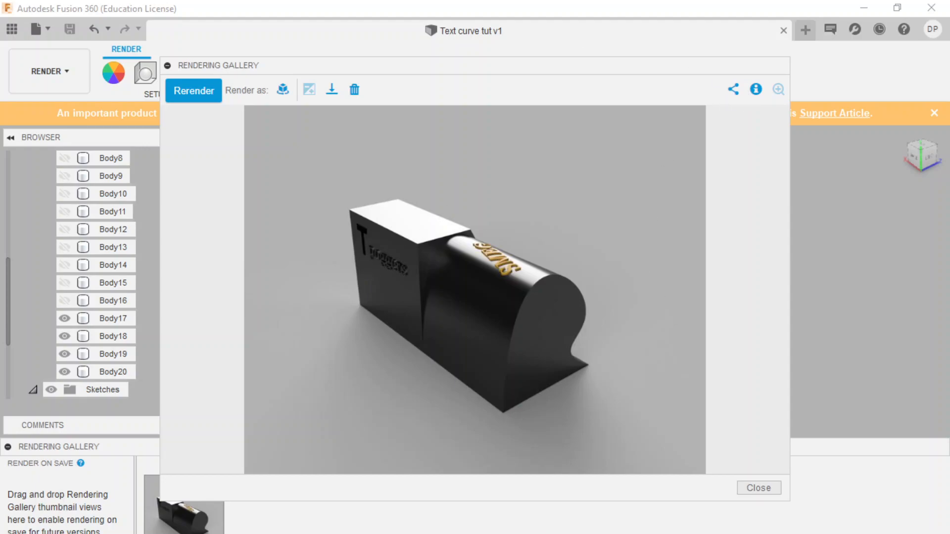